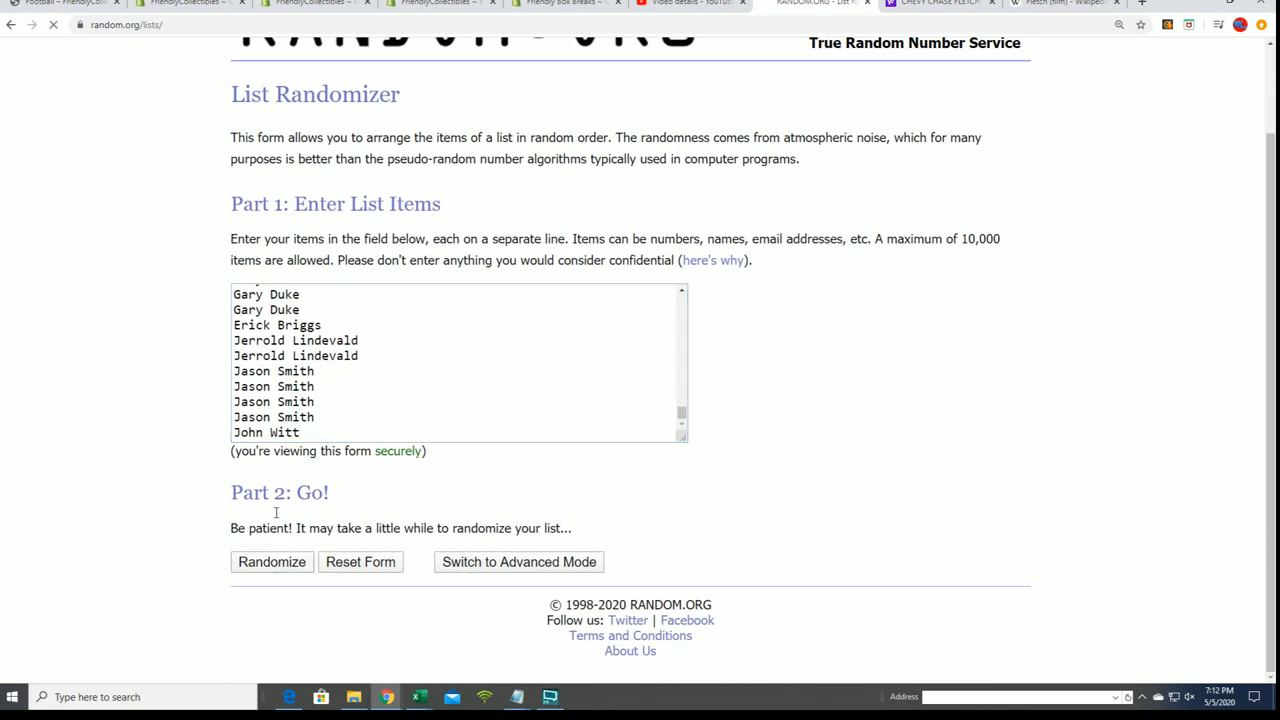
Randomize the 108 owner names and reshuffle with Again! until the seventh shuffle
left_click(272, 560)
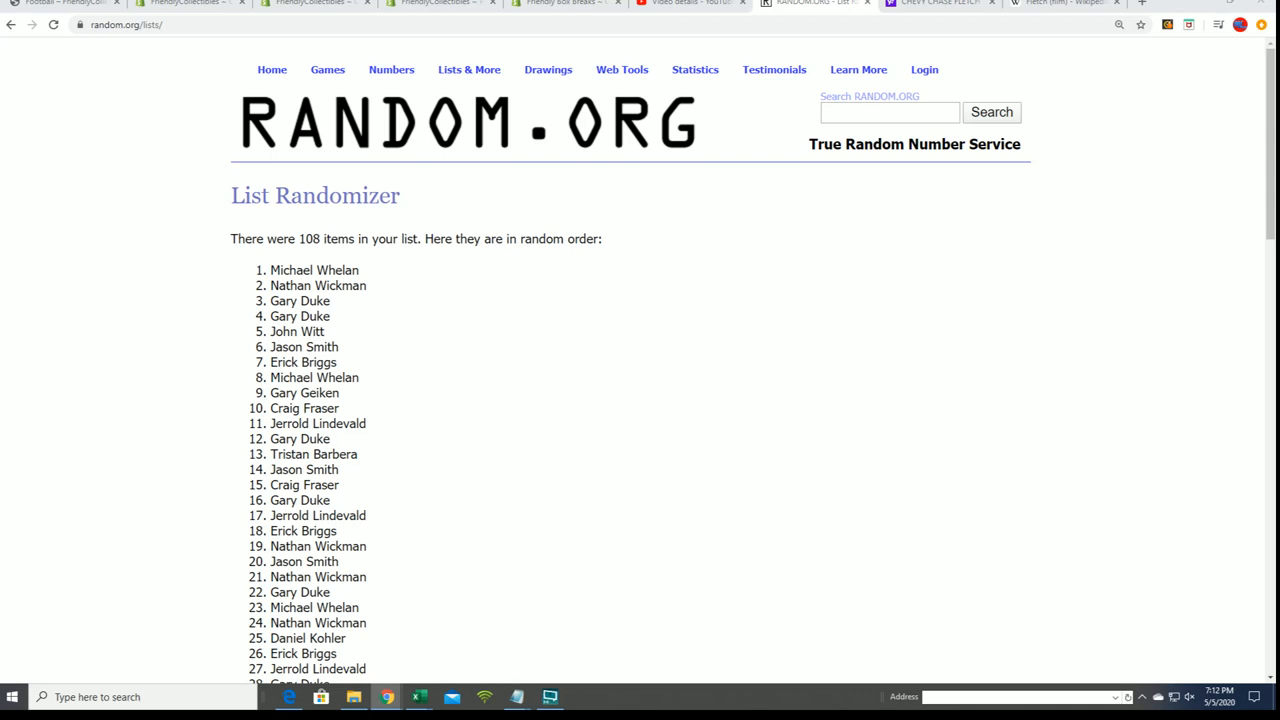
mouse_move(118, 468)
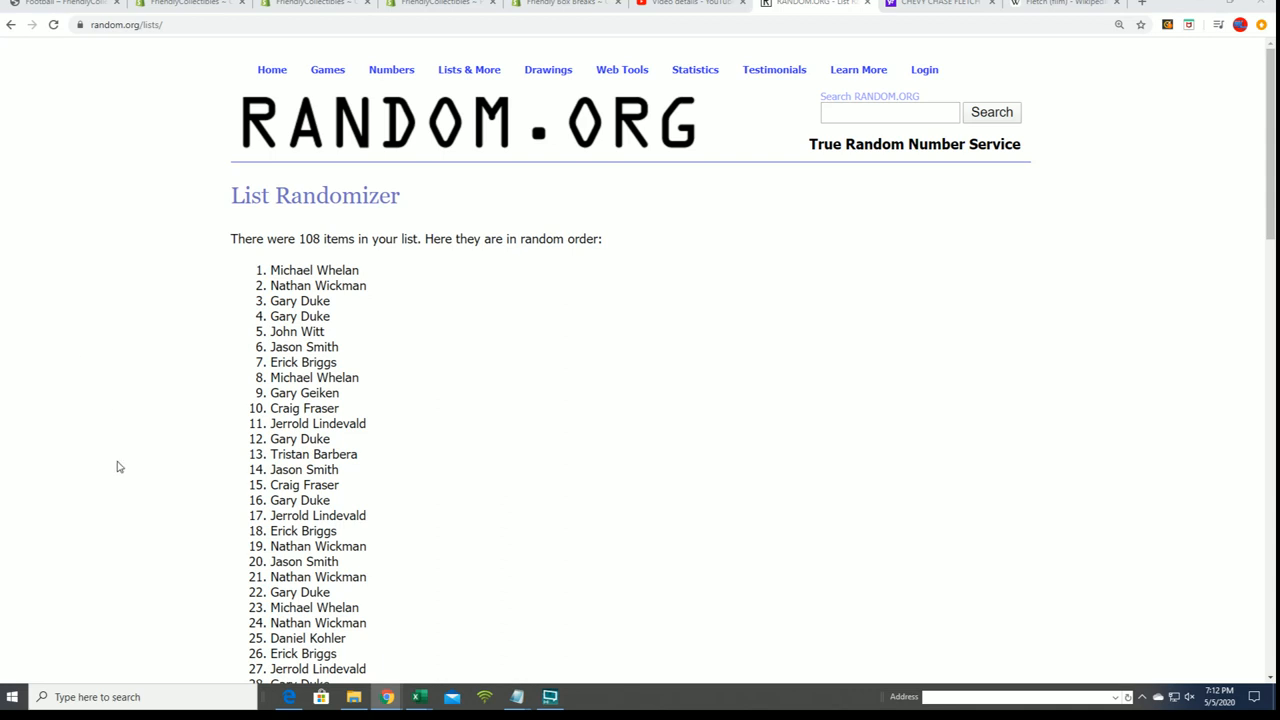
mouse_move(548, 594)
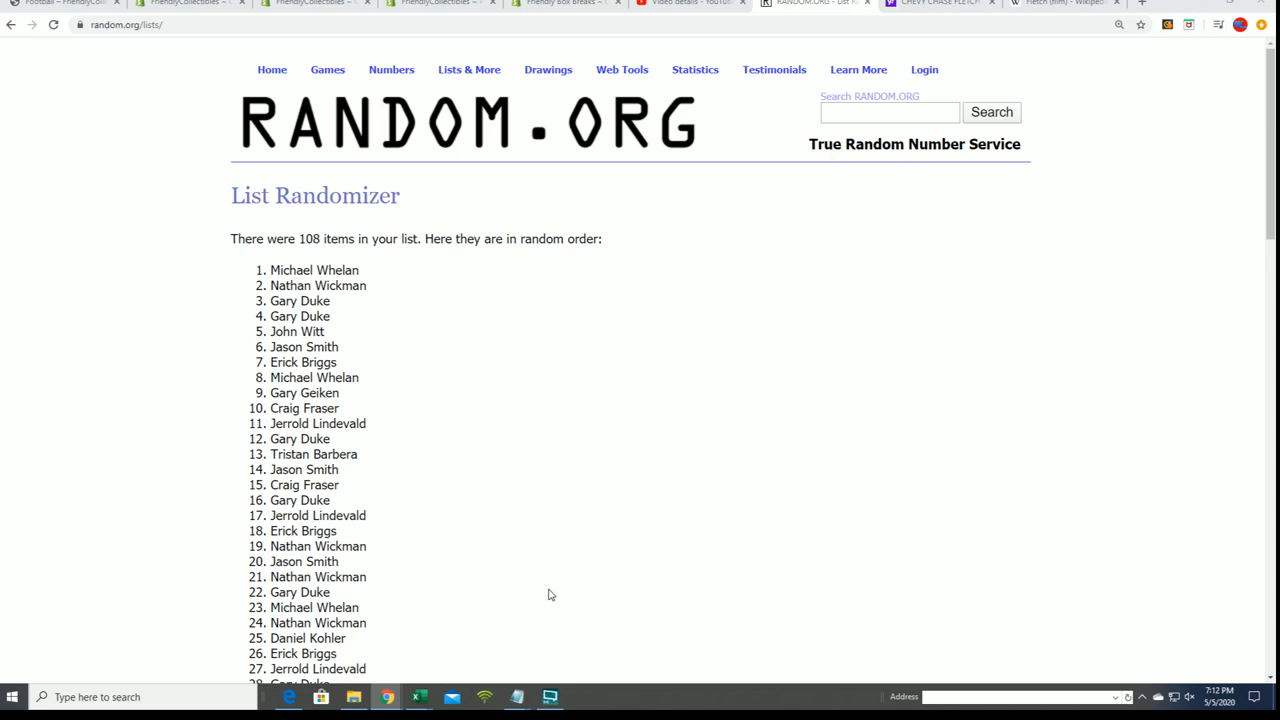
scroll("down", 3)
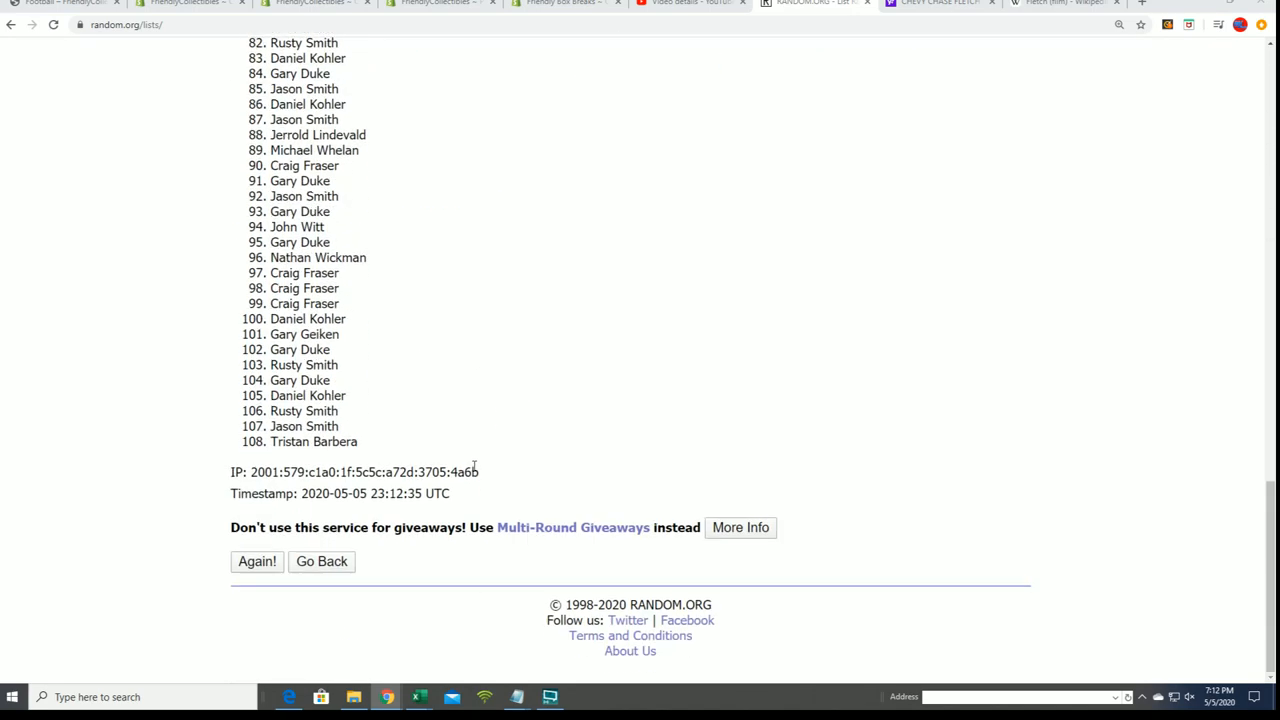
left_click(256, 560)
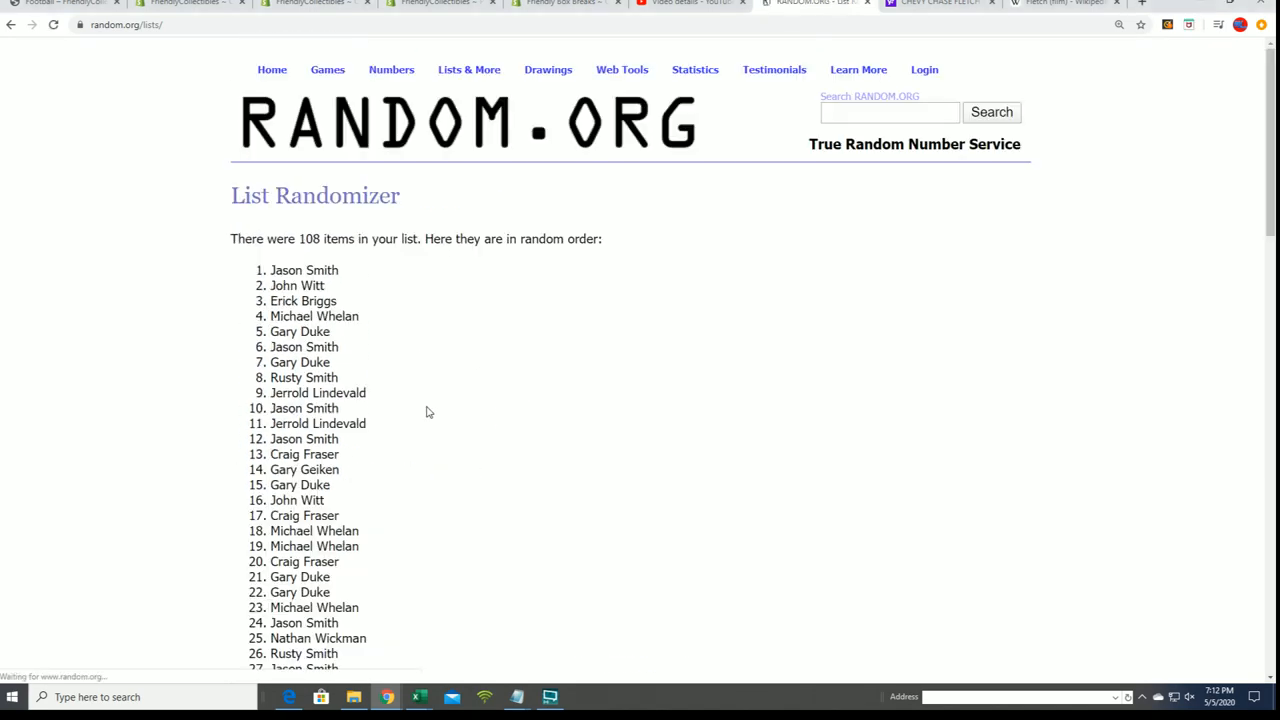
scroll("down", 3)
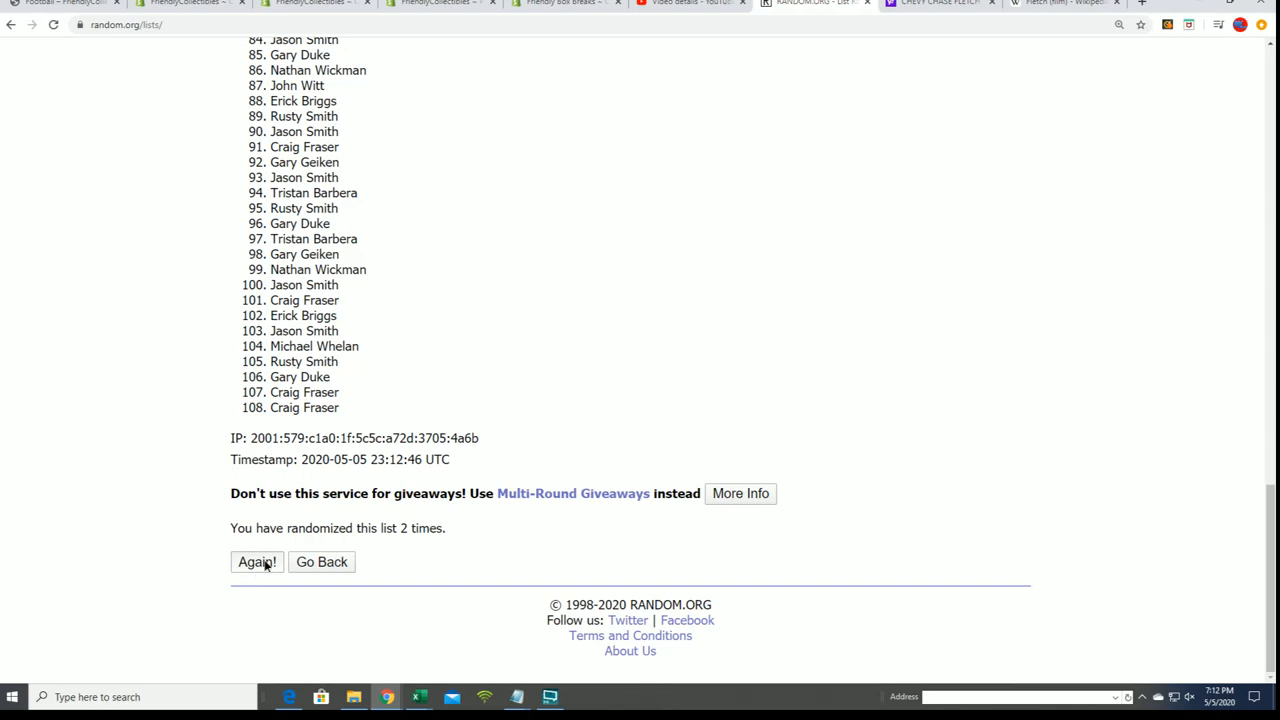
left_click(256, 560)
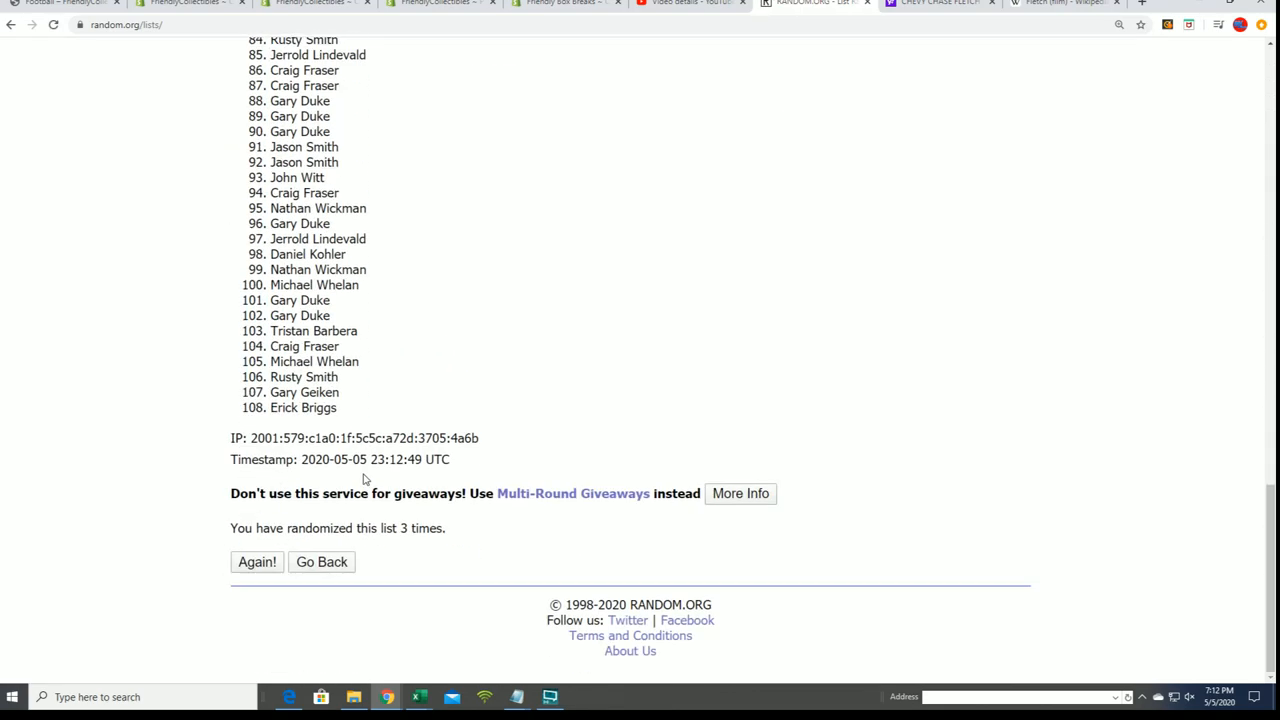
left_click(256, 560)
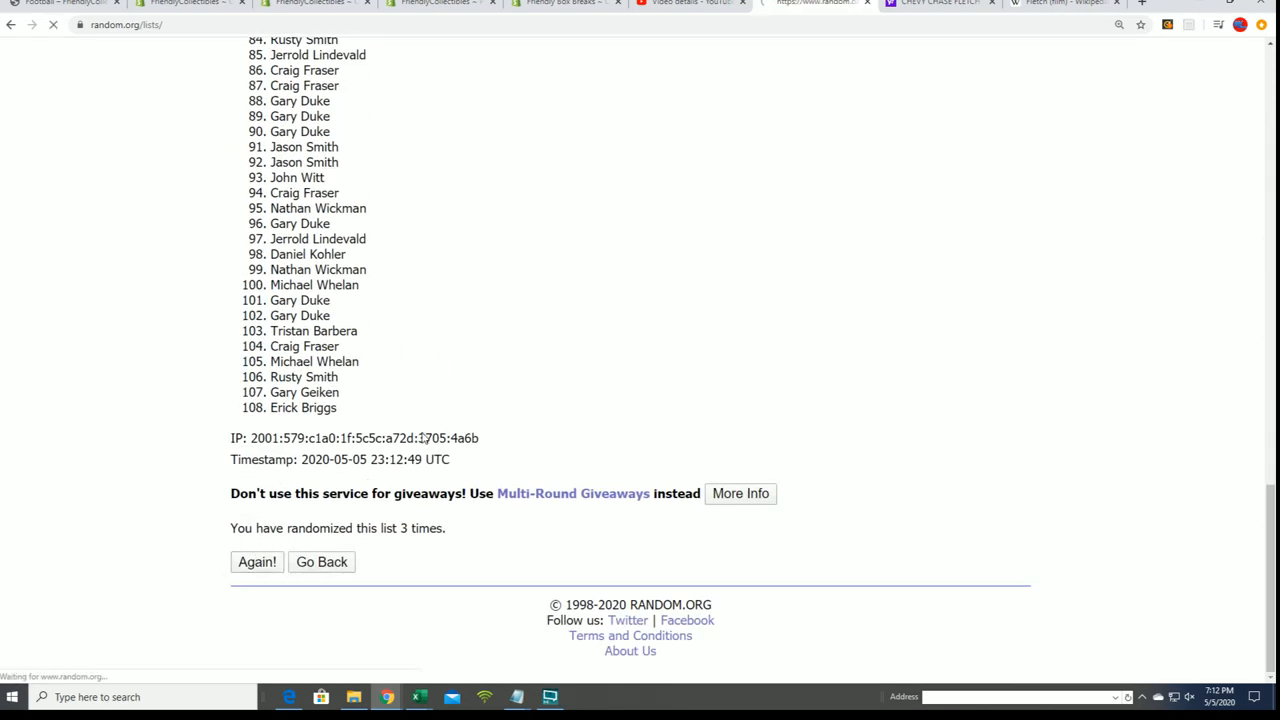
left_click(256, 560)
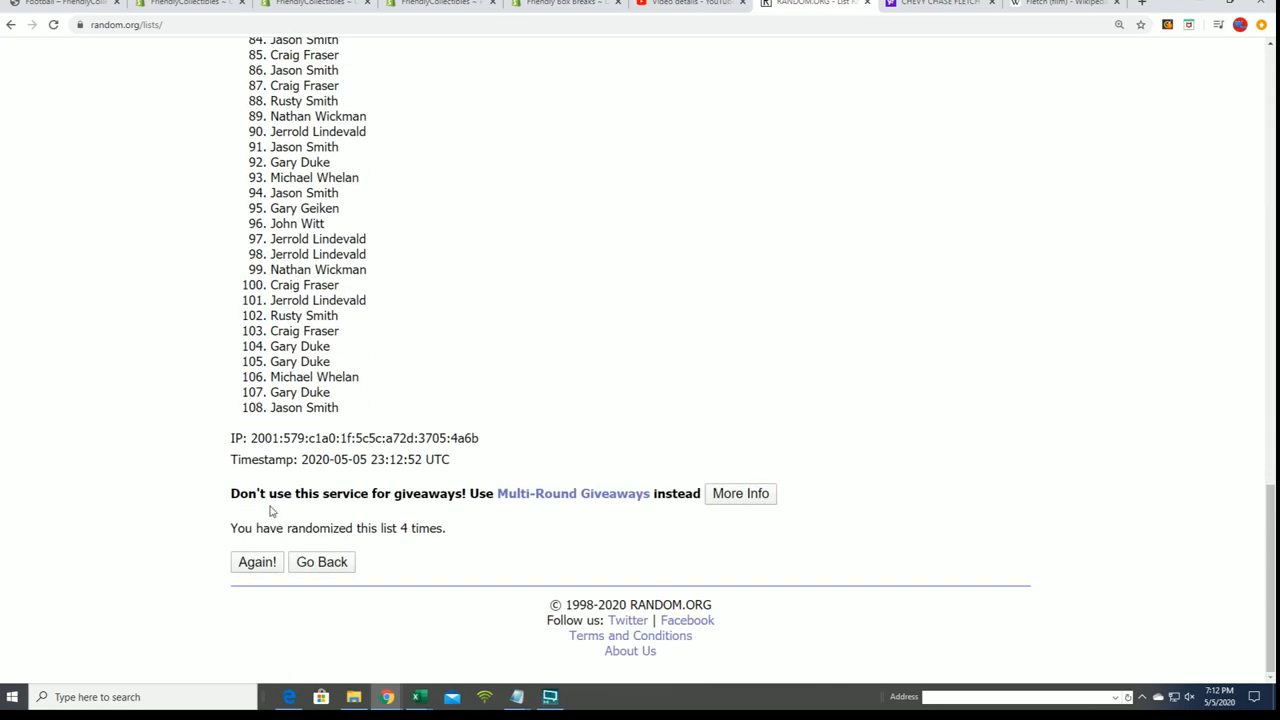
left_click(256, 560)
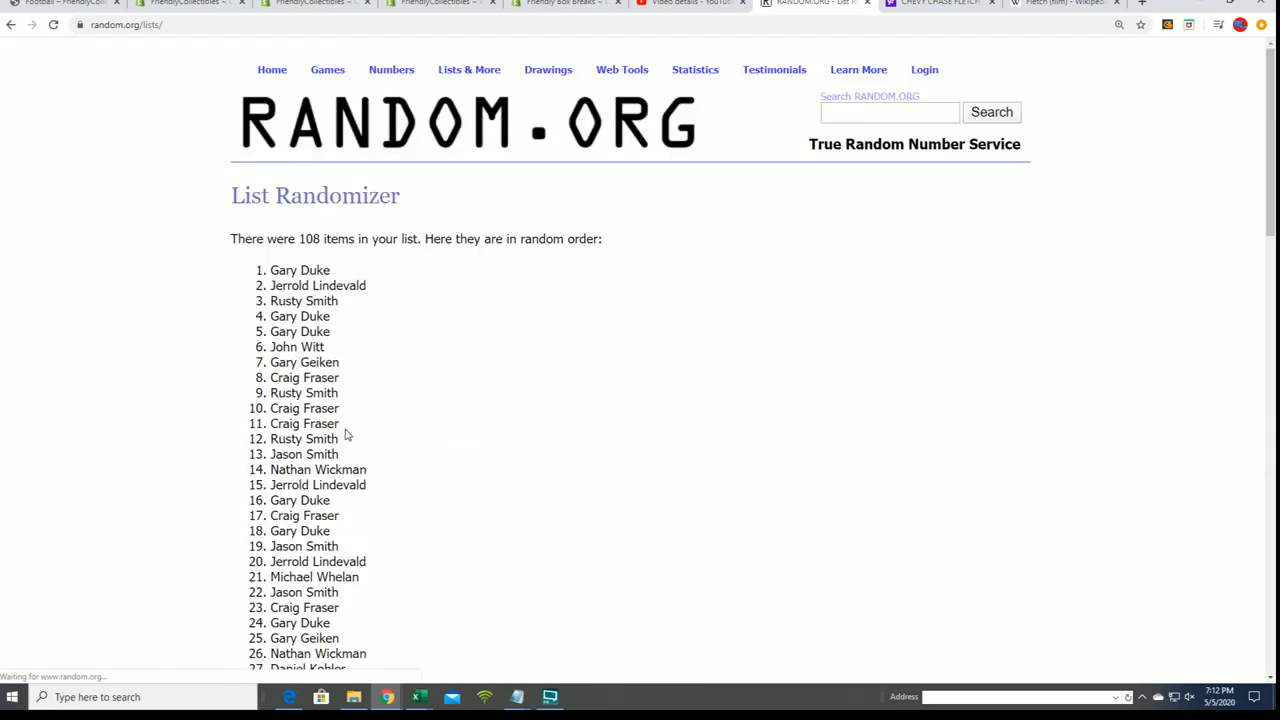
scroll("down", 3)
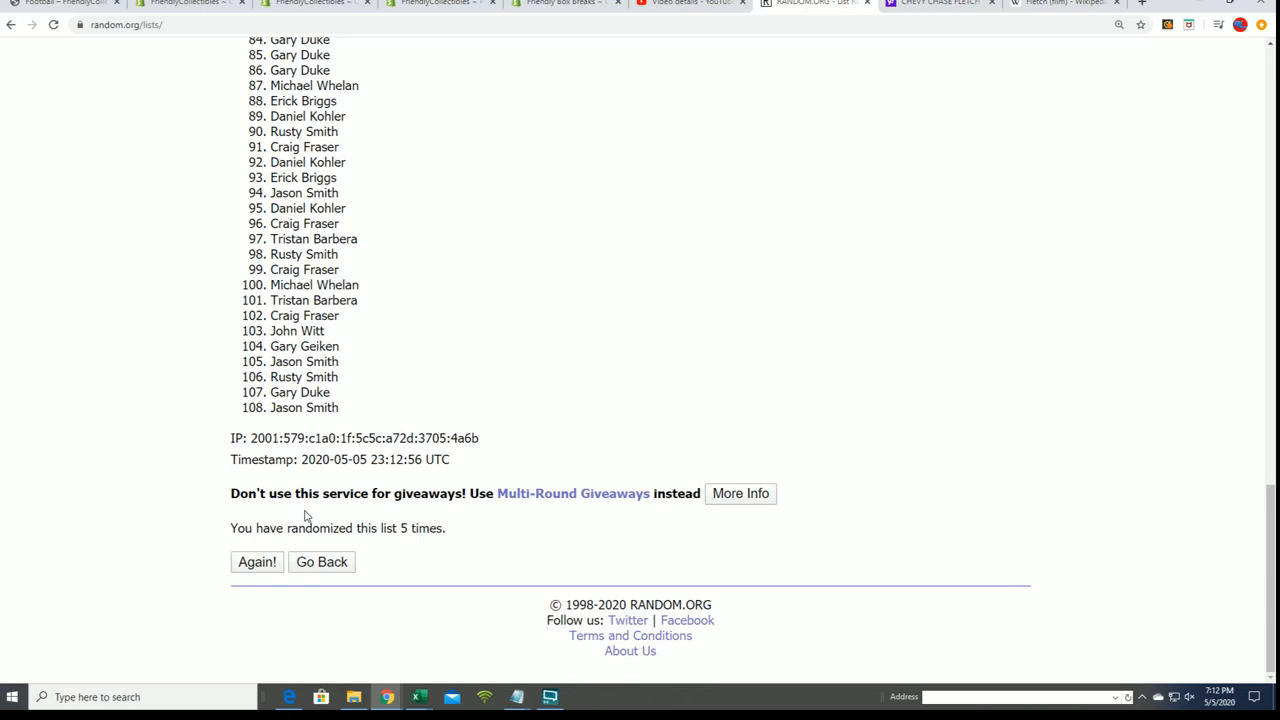
left_click(256, 560)
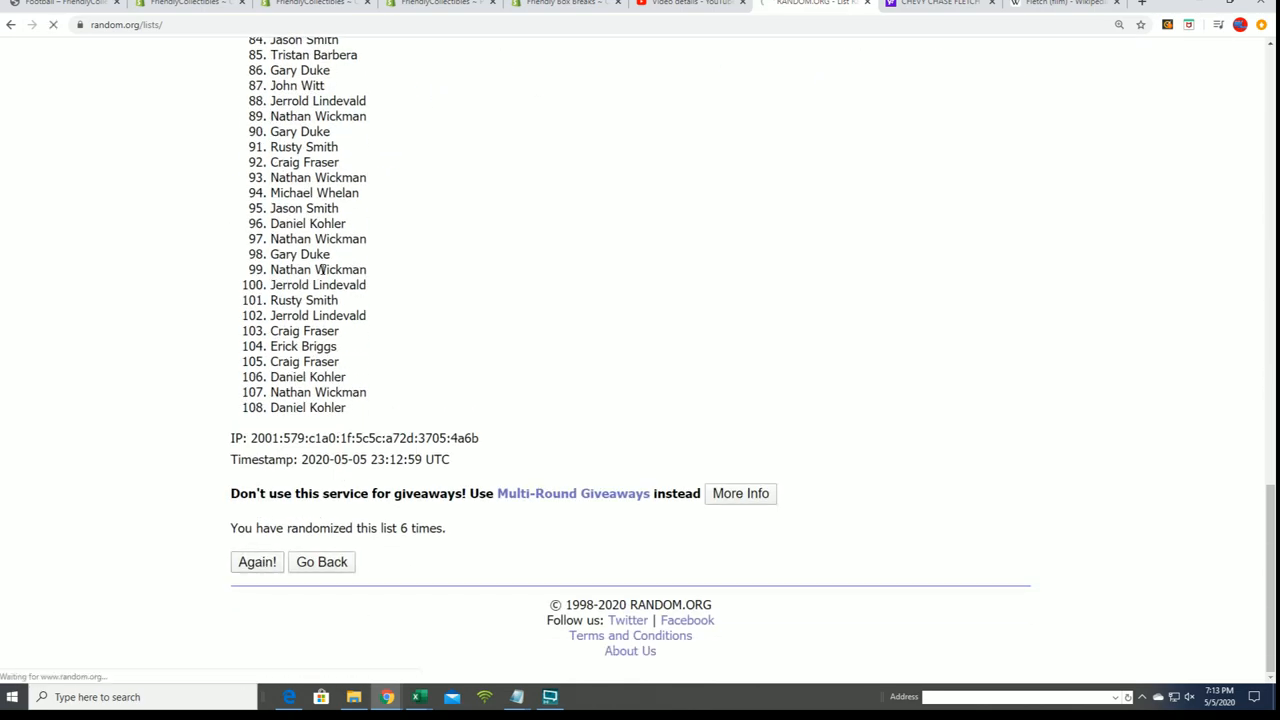
left_click(256, 560)
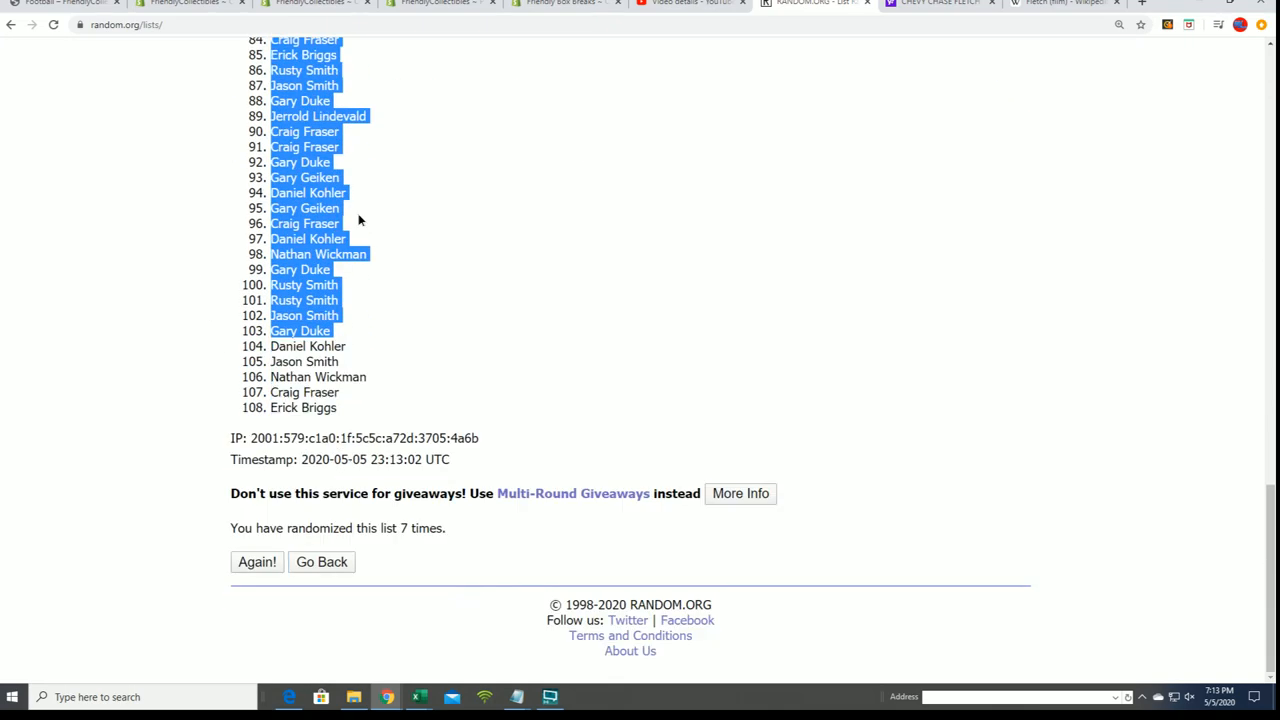
Select the full shuffled owner list, copy it and switch to the Excel spreadsheet
left_click_drag(360, 220, 356, 414)
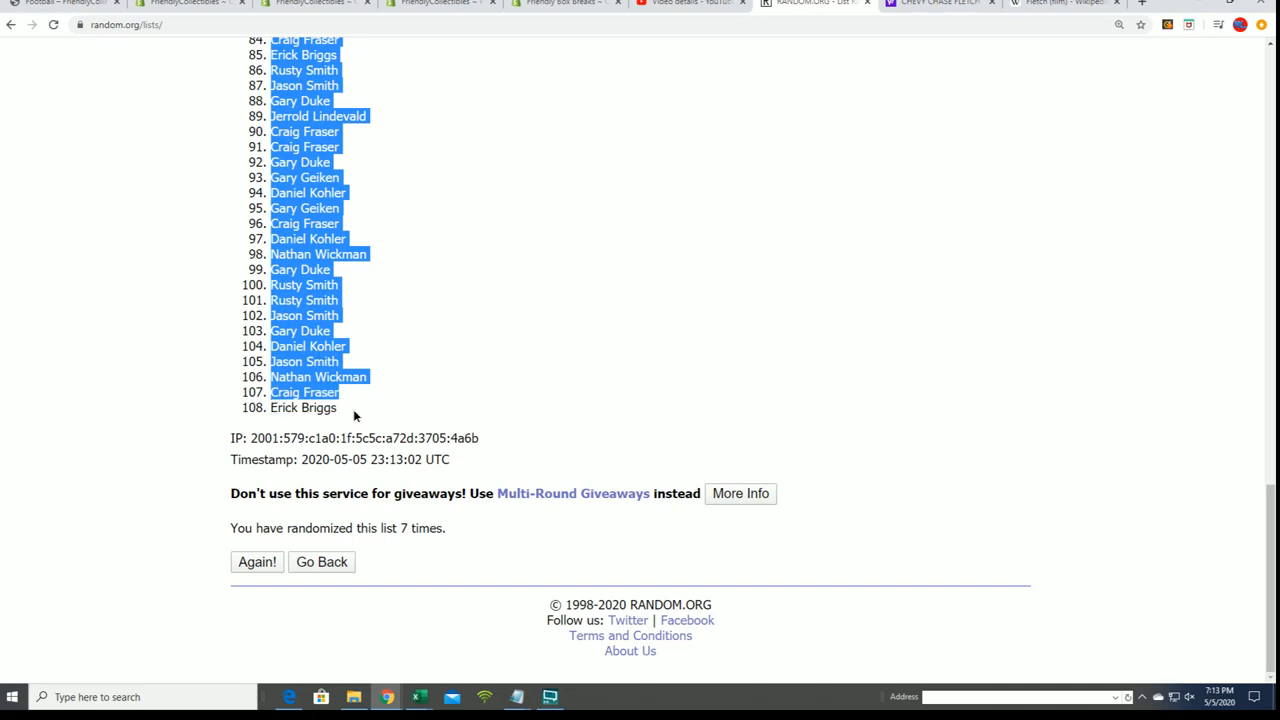
left_click(256, 560)
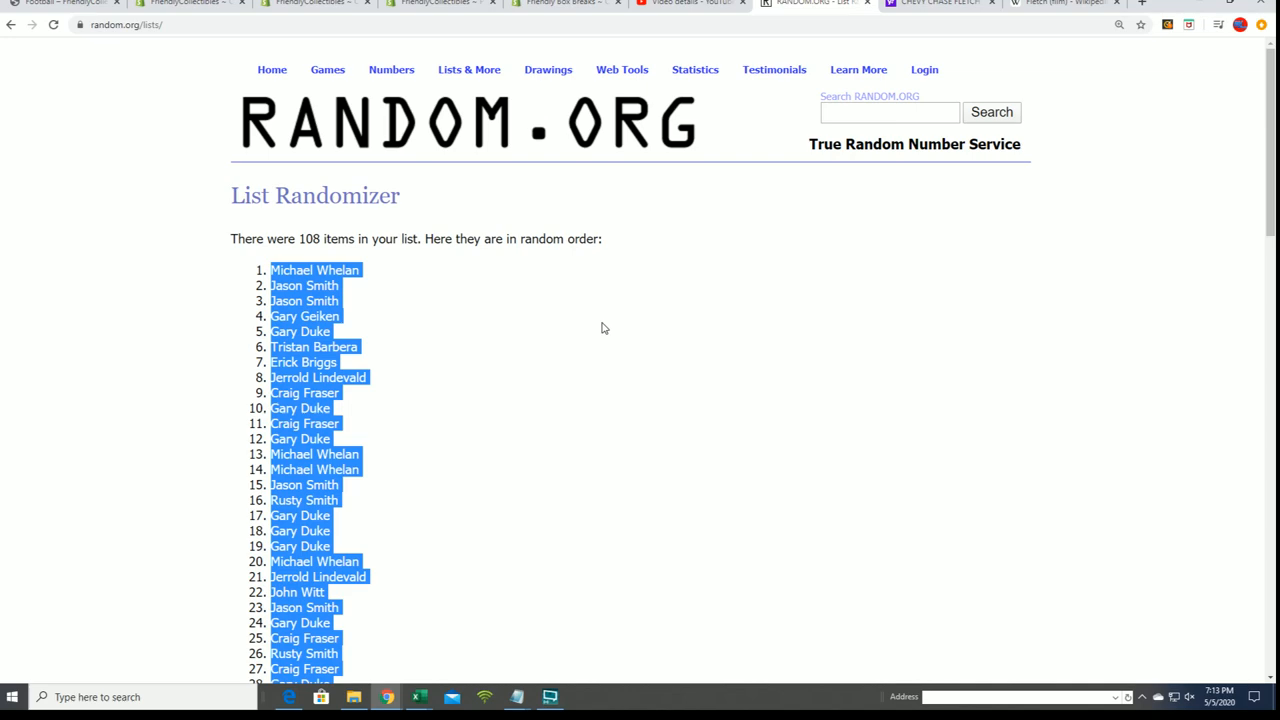
scroll("down", 3)
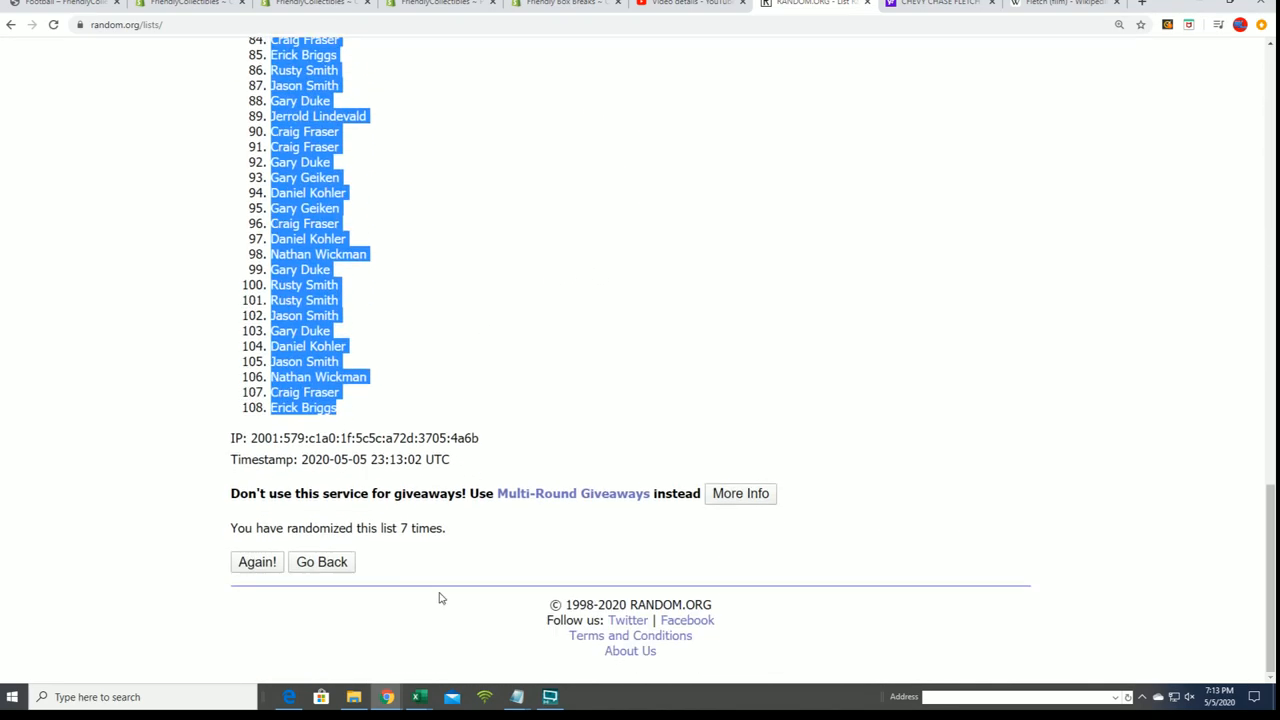
left_click(256, 560)
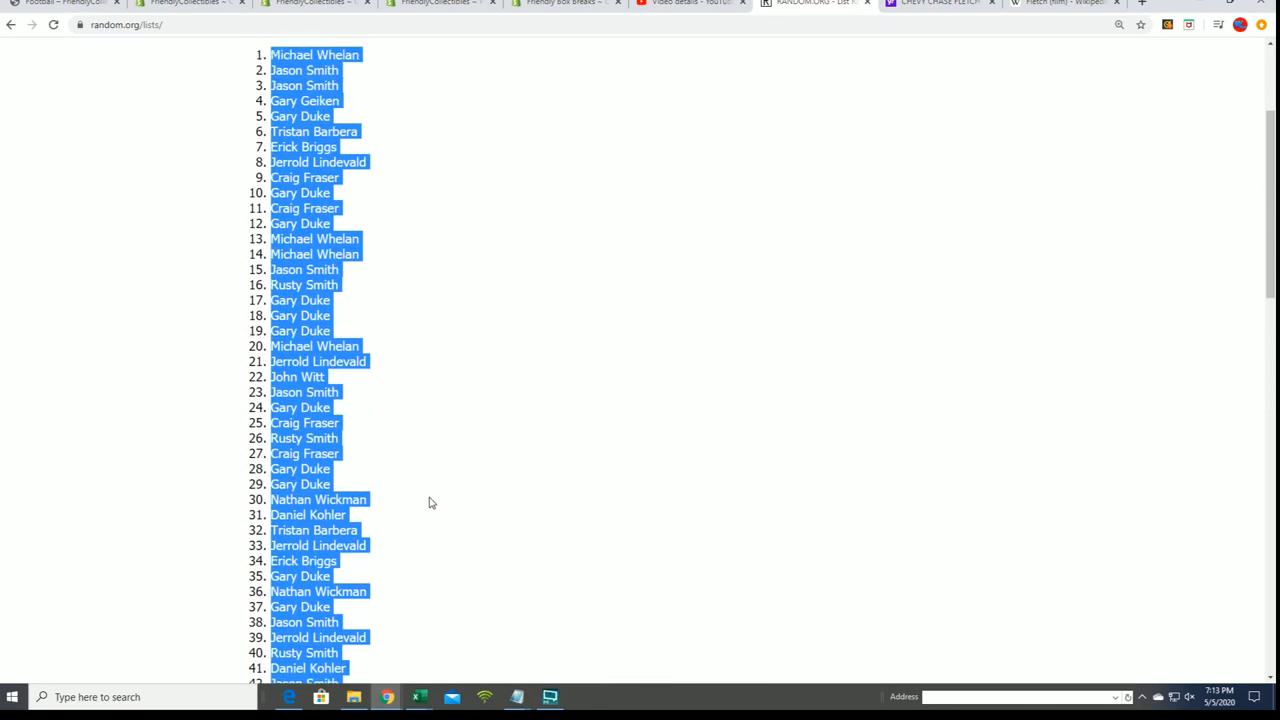
scroll("up", 3)
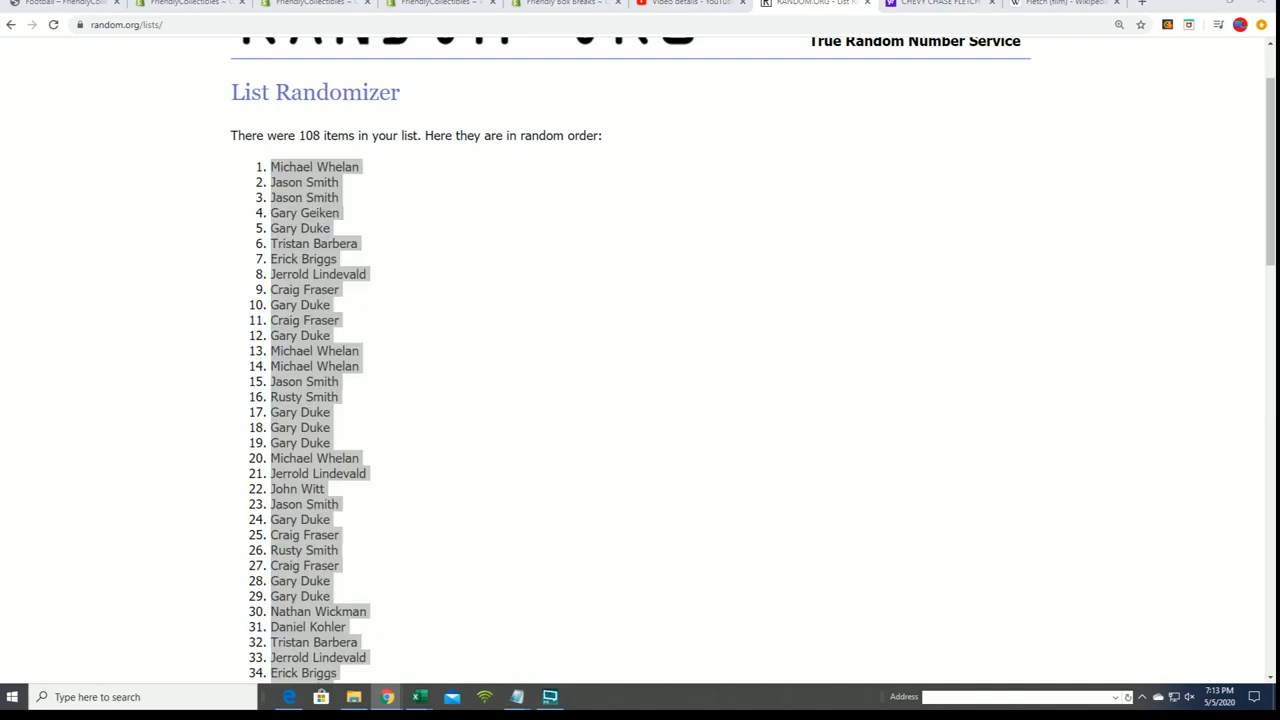
left_click(418, 696)
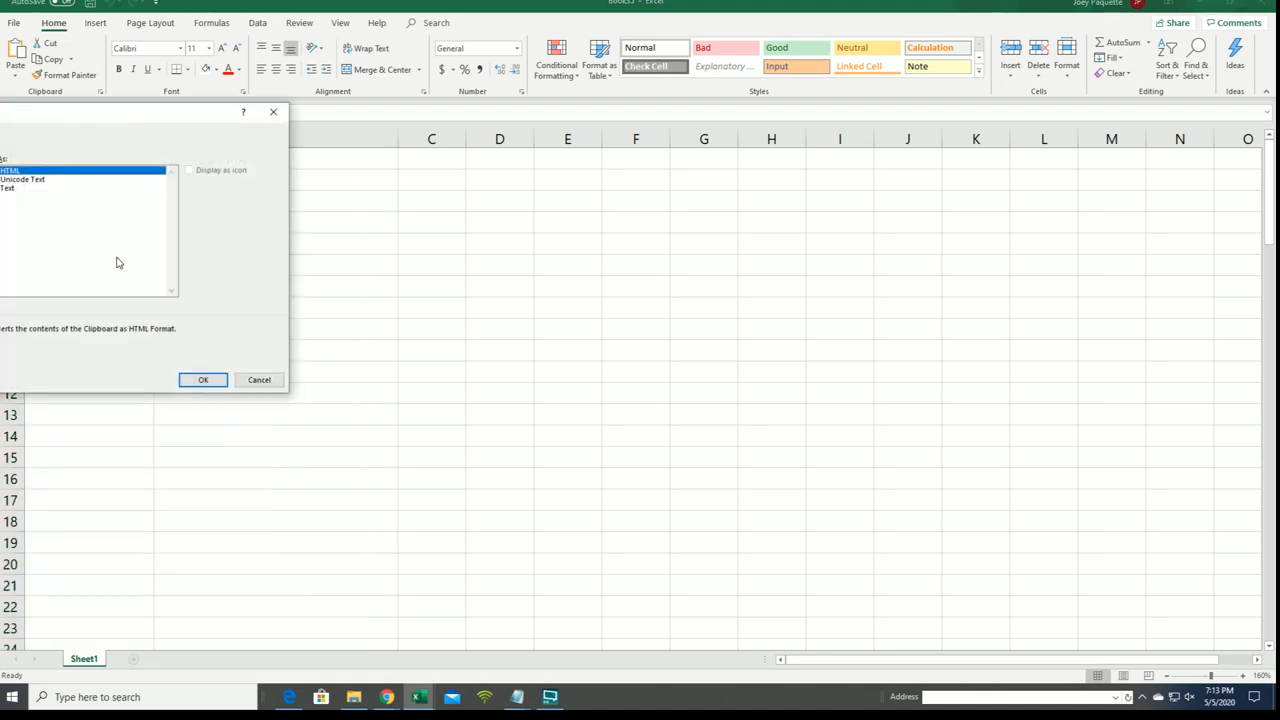
mouse_move(108, 258)
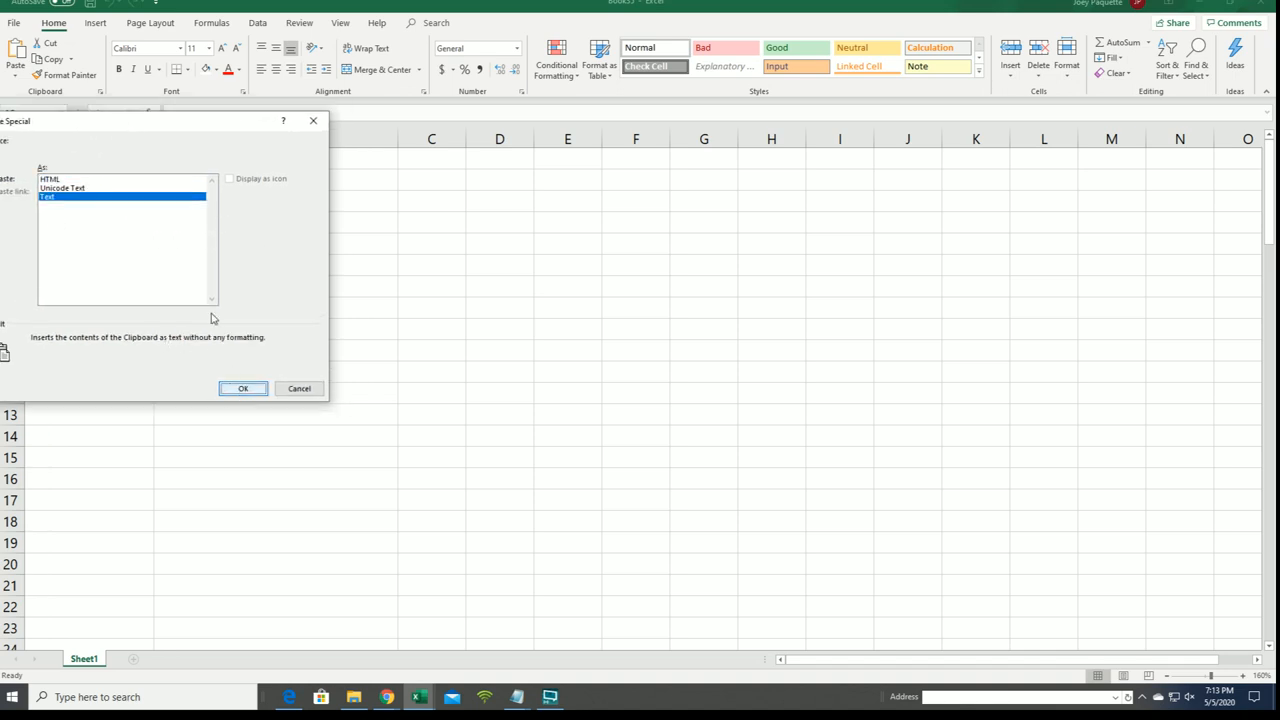
Paste the copied owner names into the sheet as unformatted text via Paste Special
left_click(244, 388)
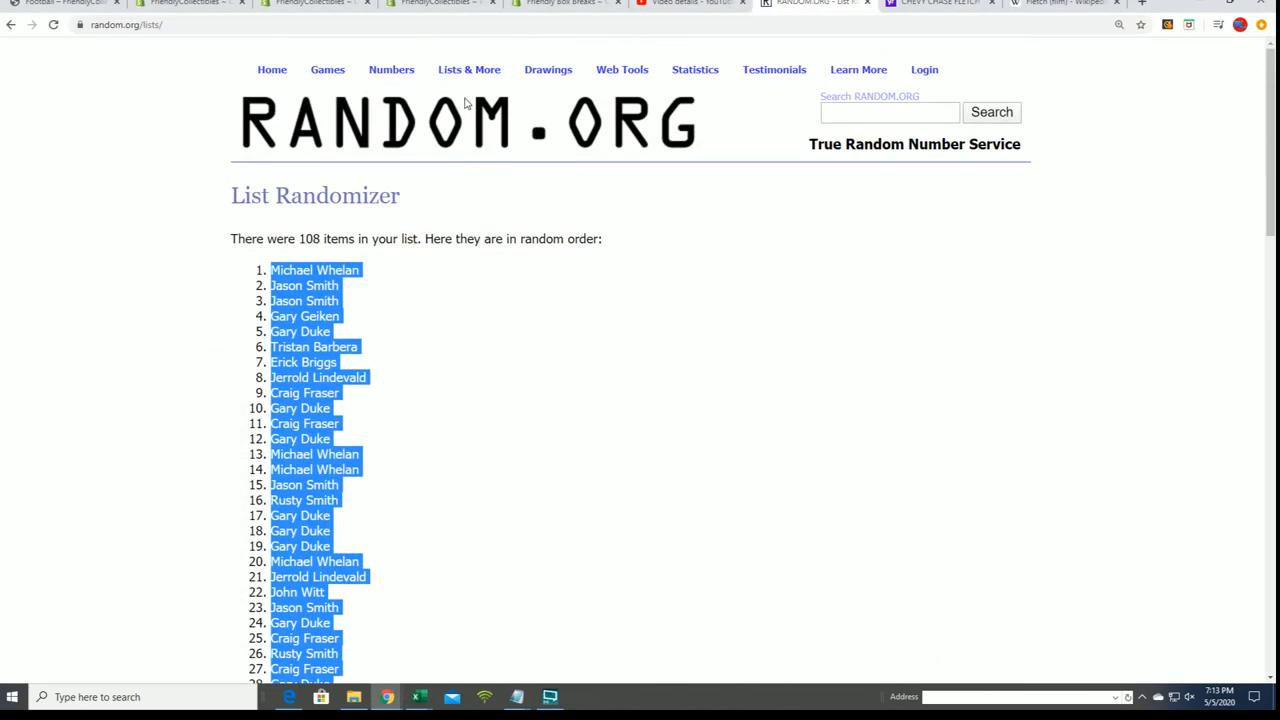
Copy the checklist player names from Notepad into the List Randomizer entry box
left_click(12, 24)
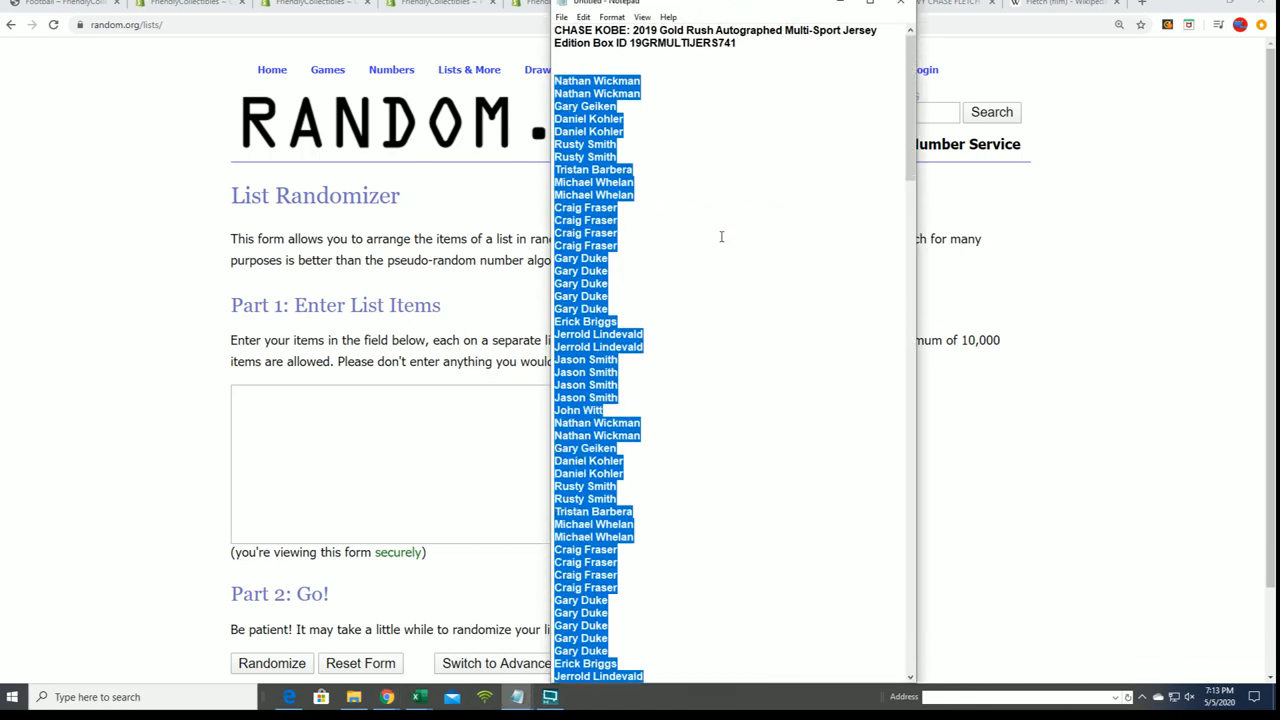
scroll("down", 3)
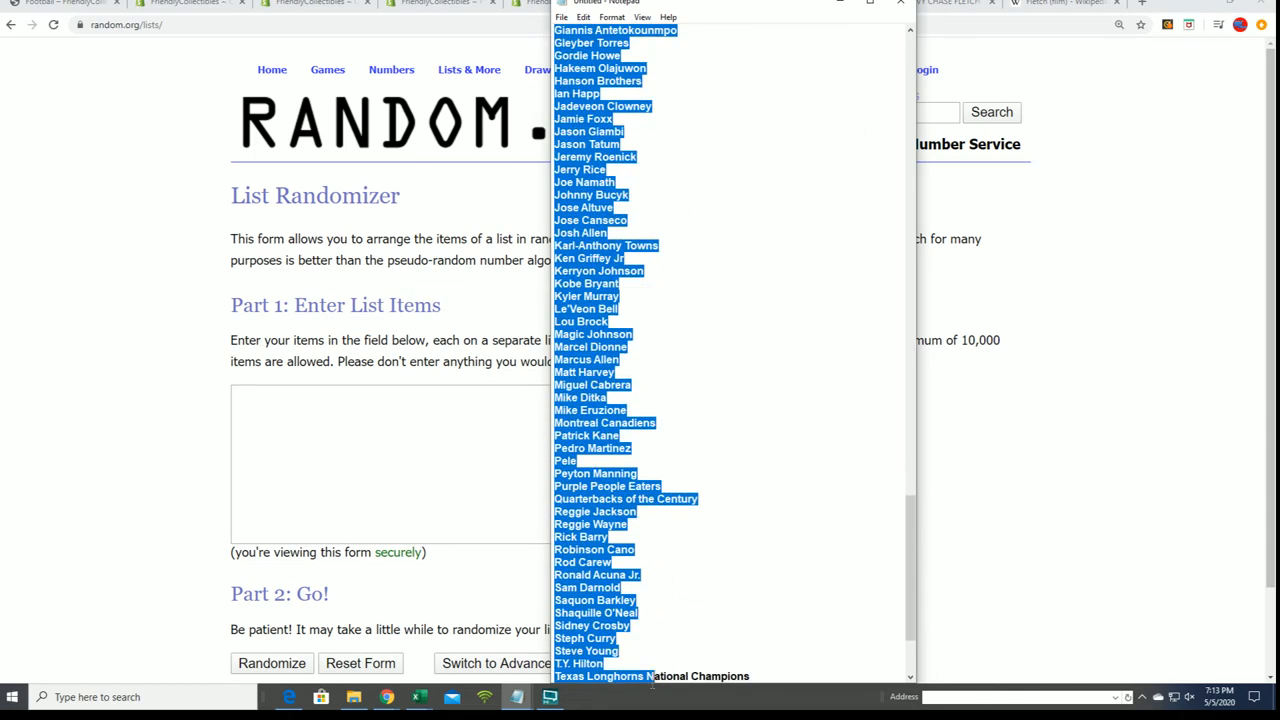
scroll("down", 3)
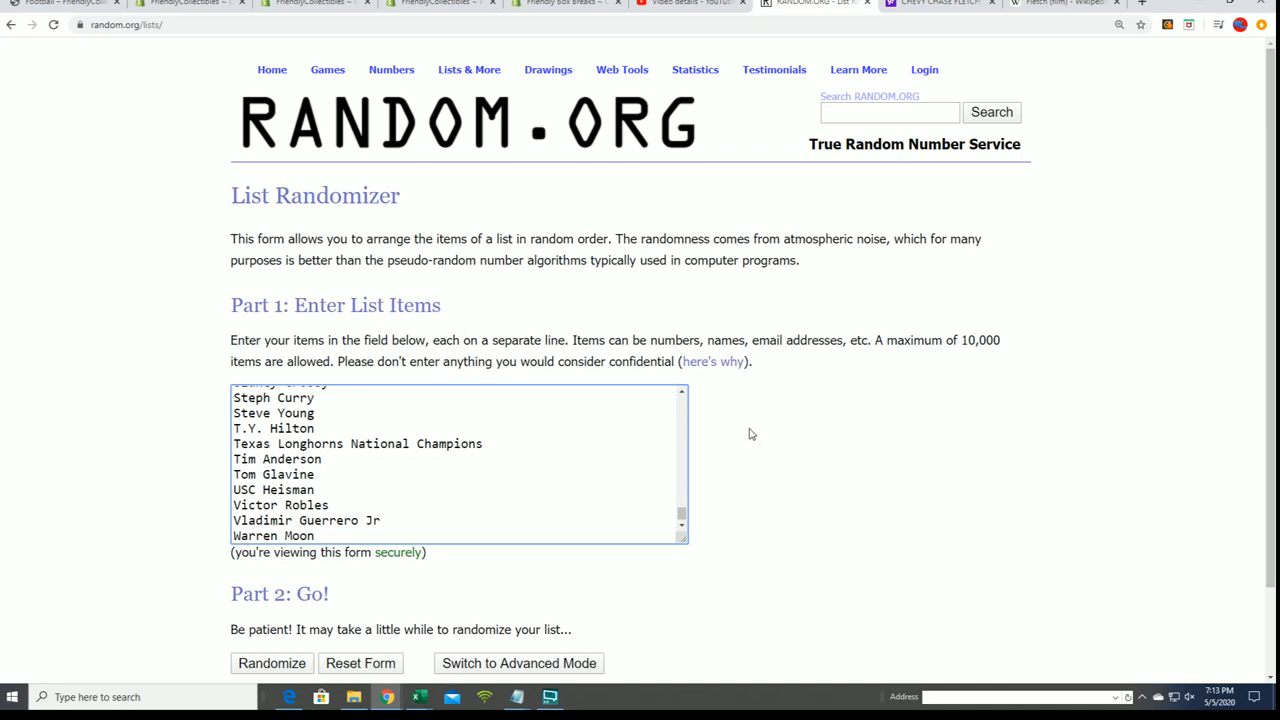
Randomize the 108 player names and reshuffle with Again! to a seventh final order
scroll("down", 3)
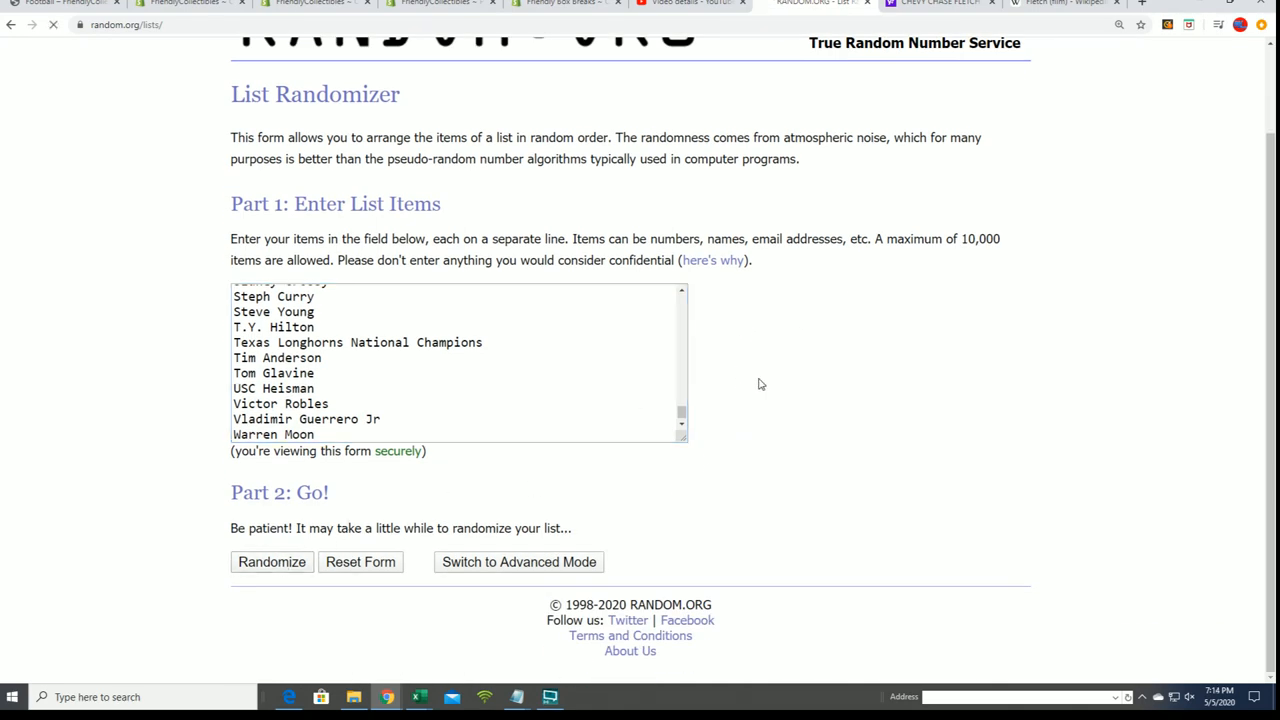
left_click(272, 560)
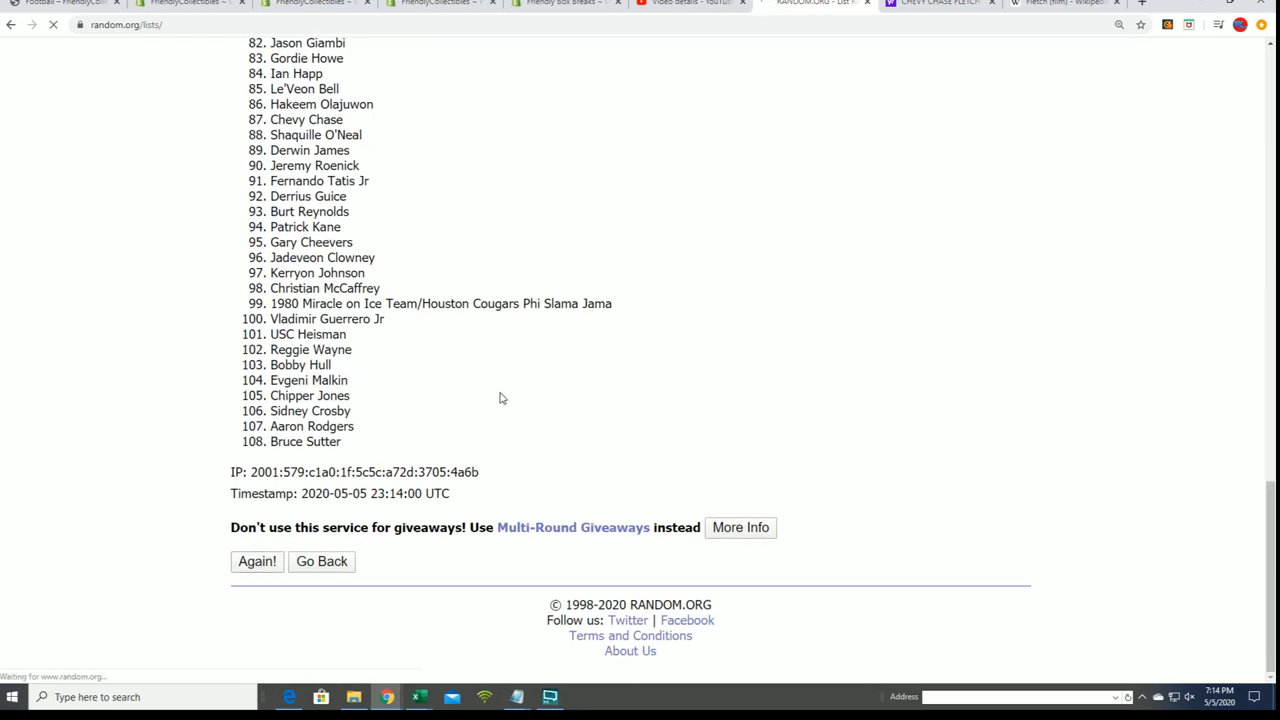
left_click(256, 560)
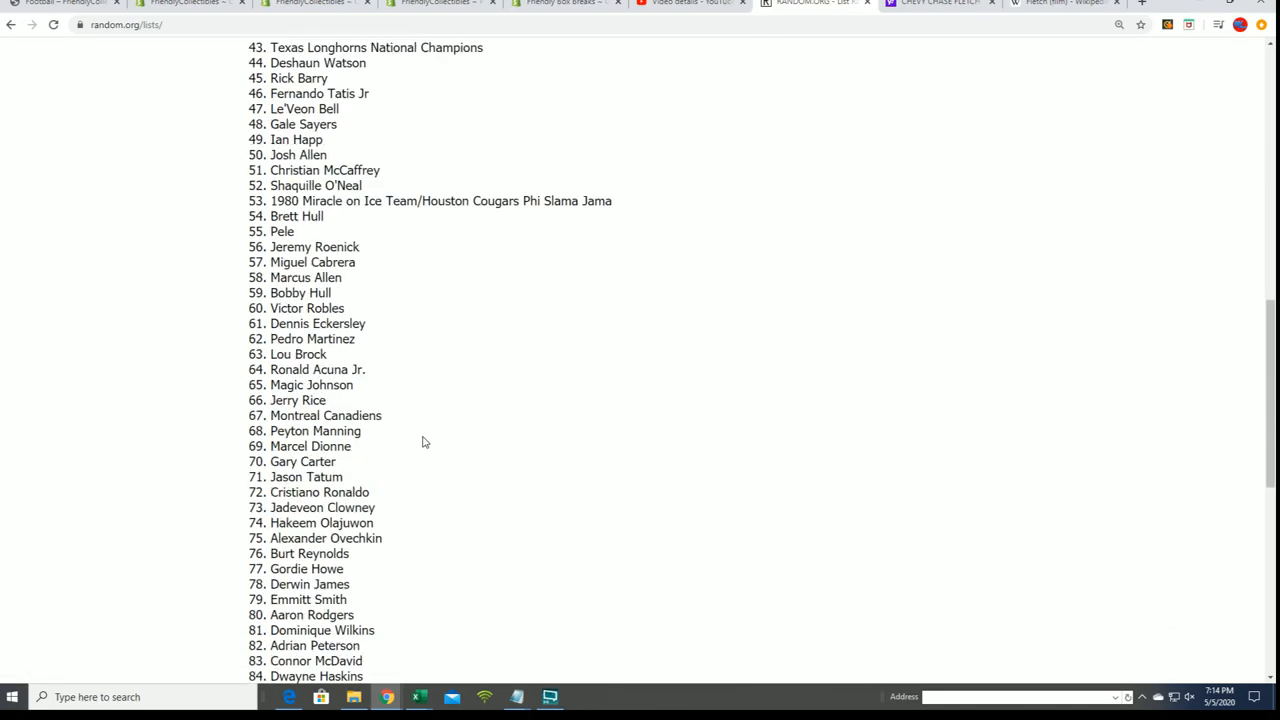
scroll("down", 3)
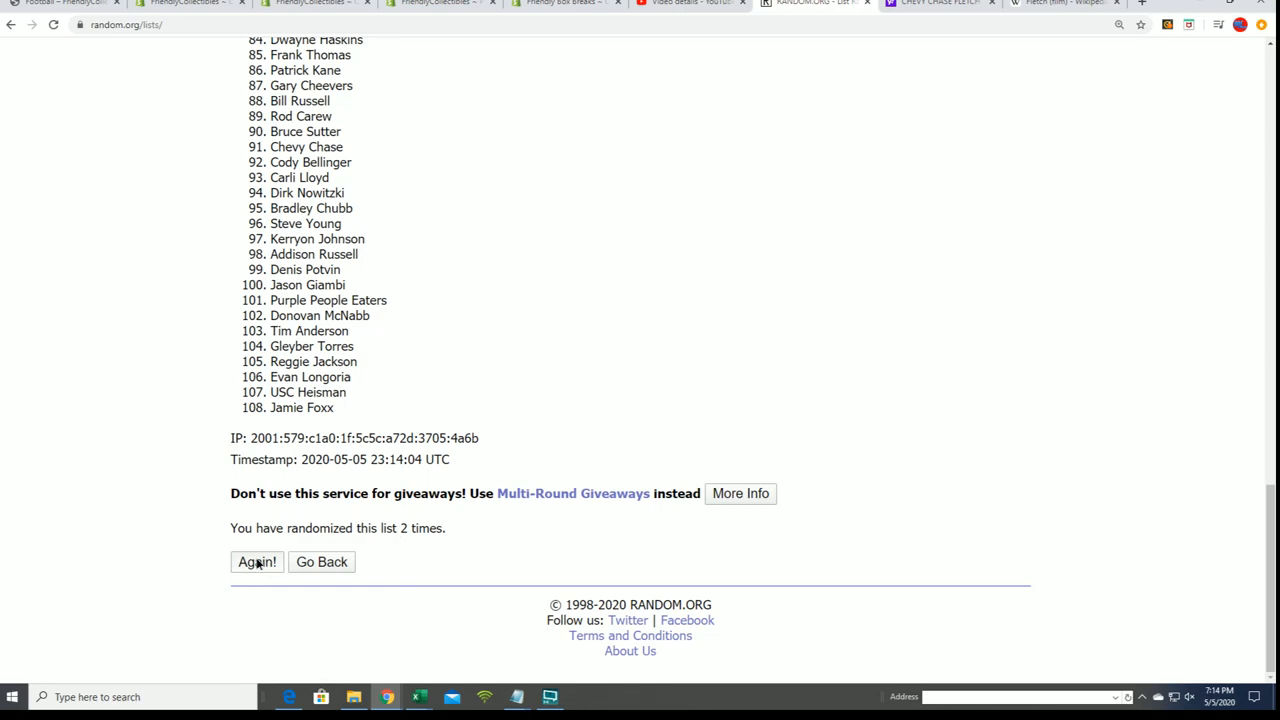
left_click(256, 560)
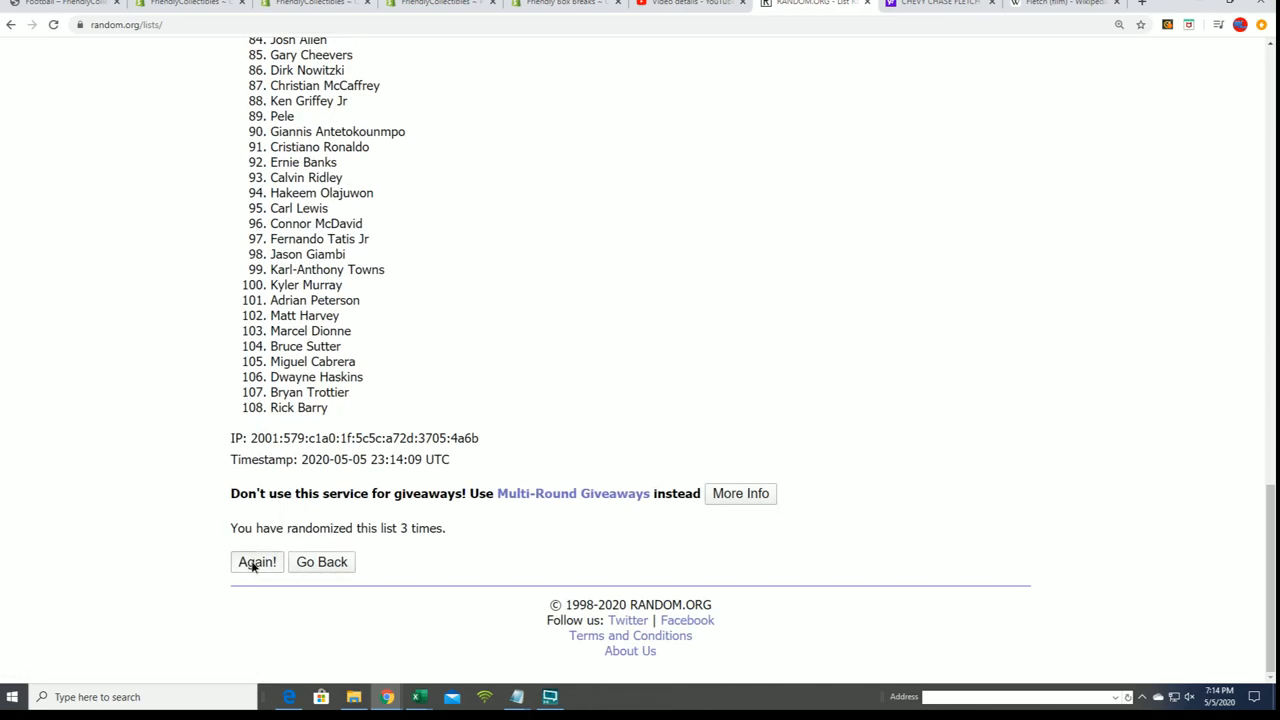
left_click(256, 560)
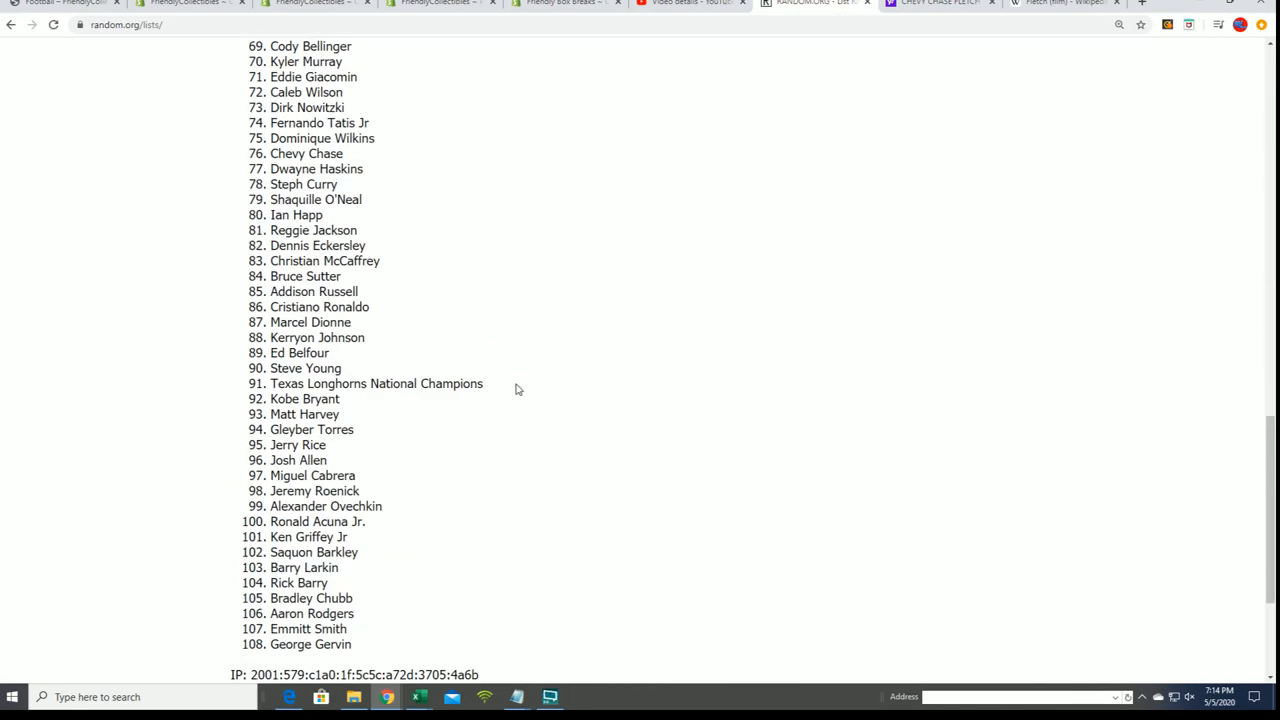
scroll("down", 3)
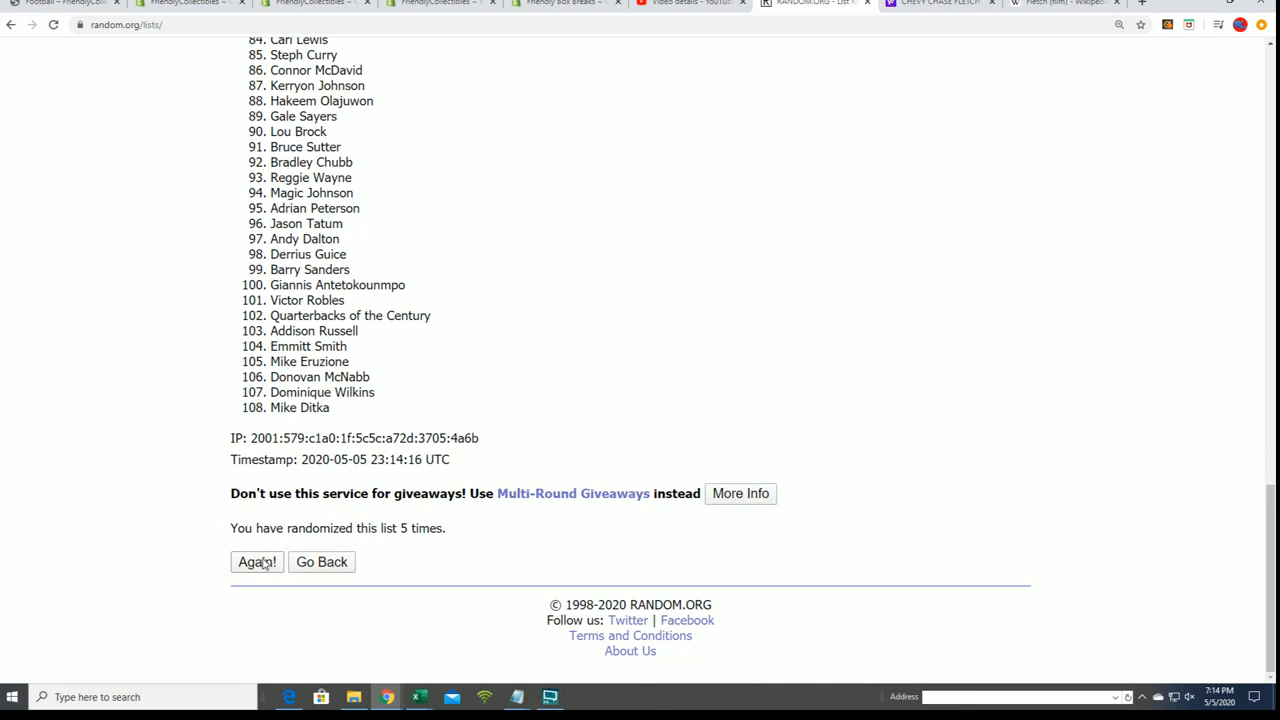
mouse_move(412, 548)
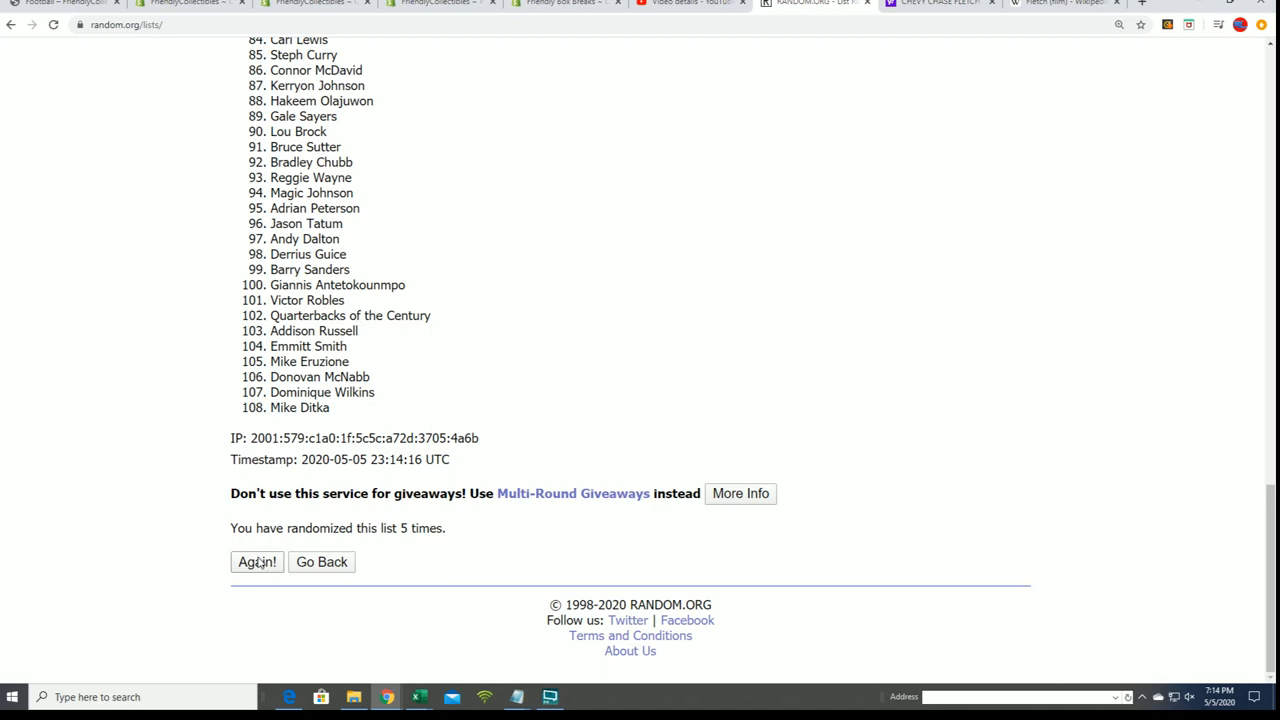
left_click(256, 560)
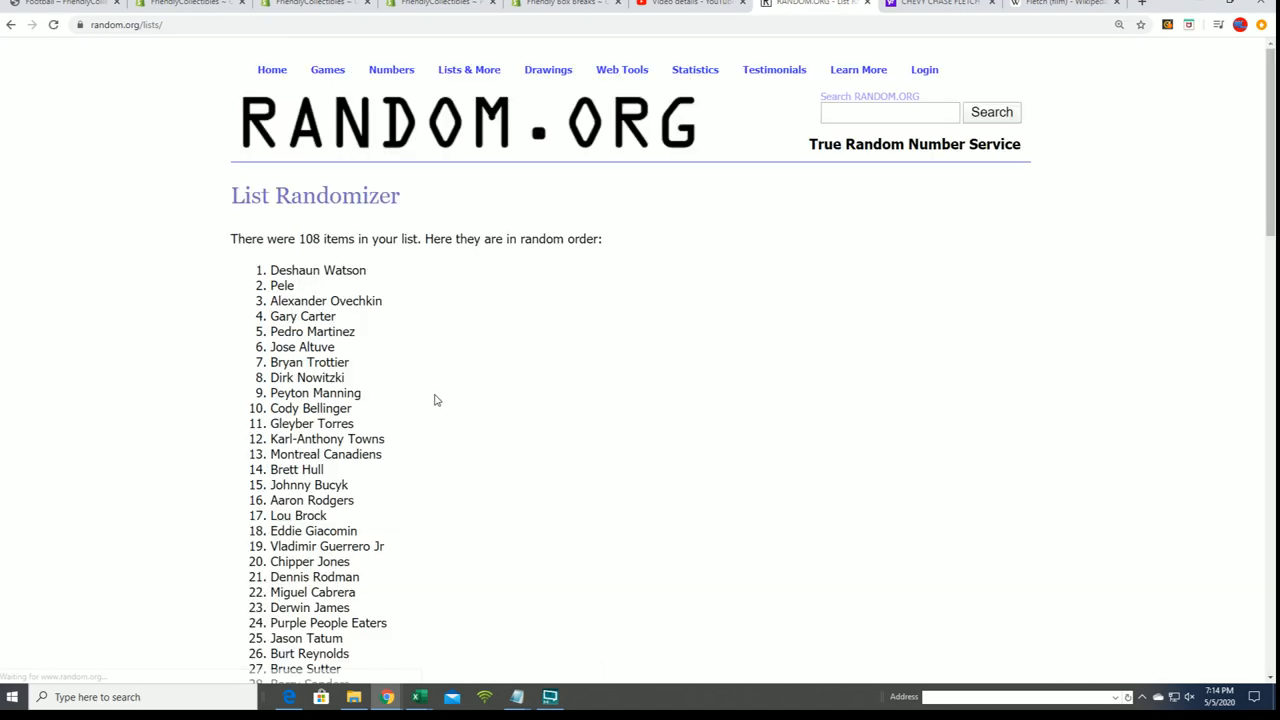
scroll("down", 3)
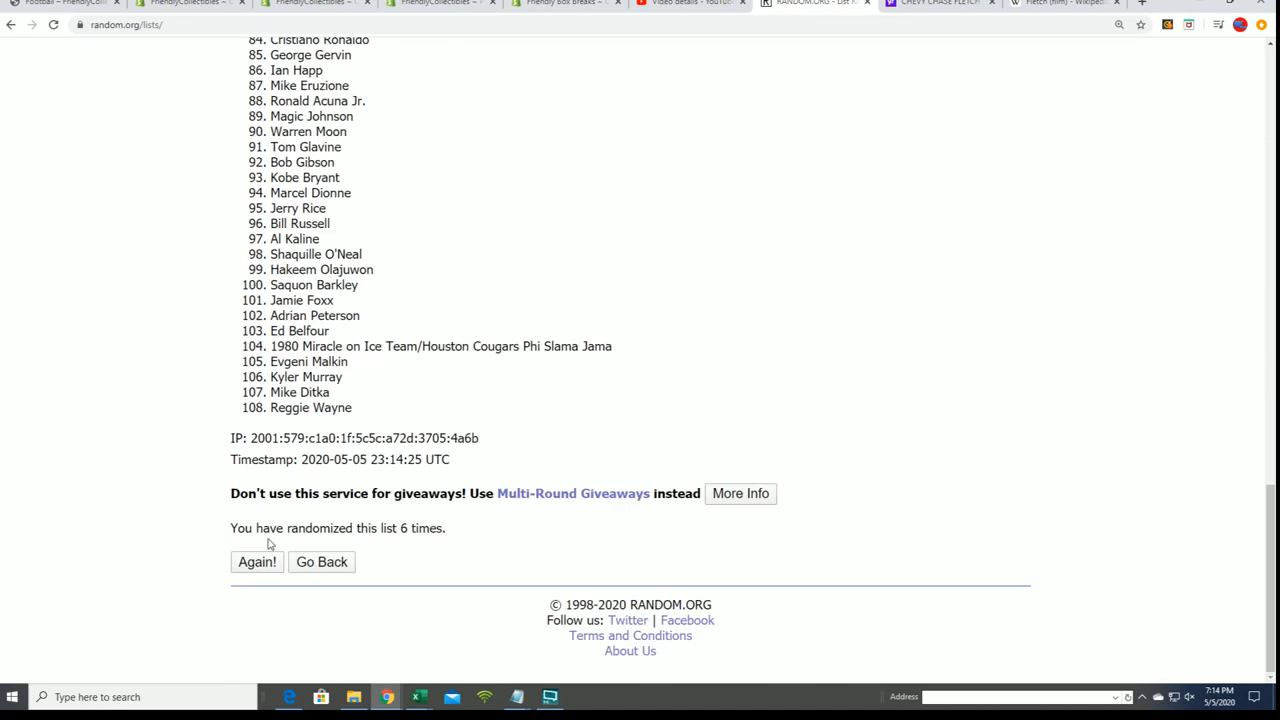
left_click(256, 560)
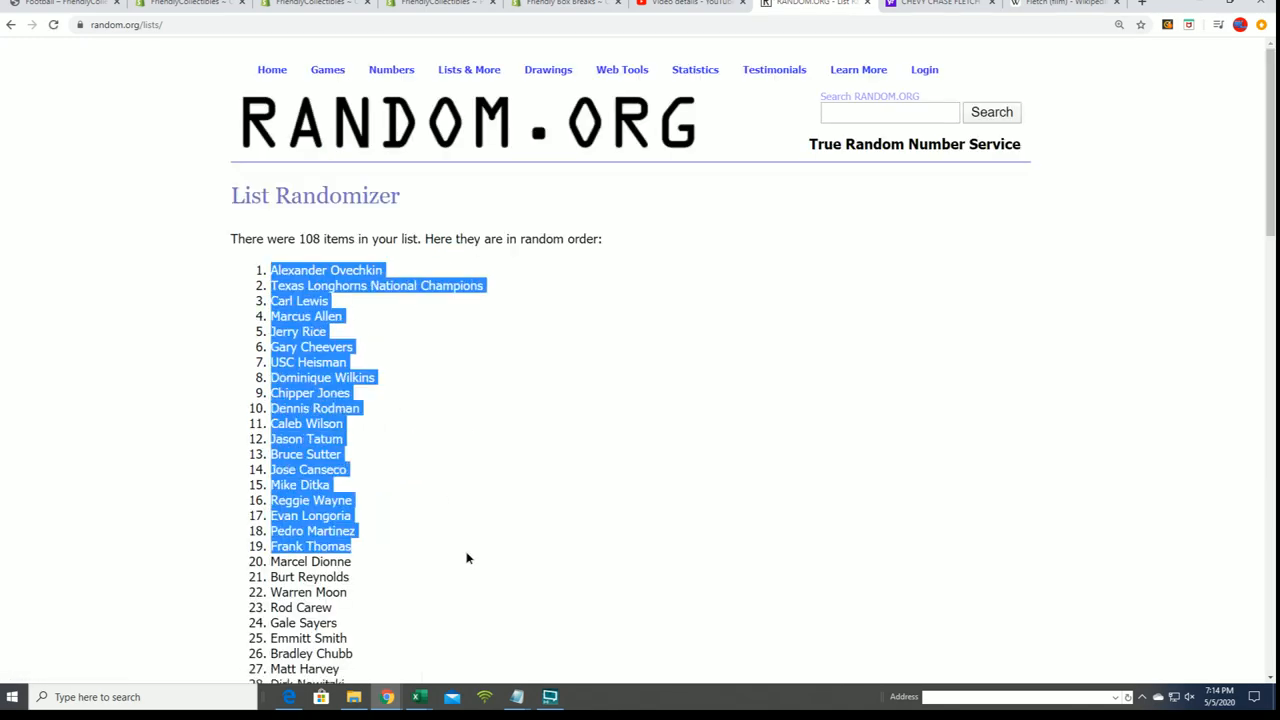
Select and copy the final shuffled player list, then switch to the owner spreadsheet
scroll("down", 3)
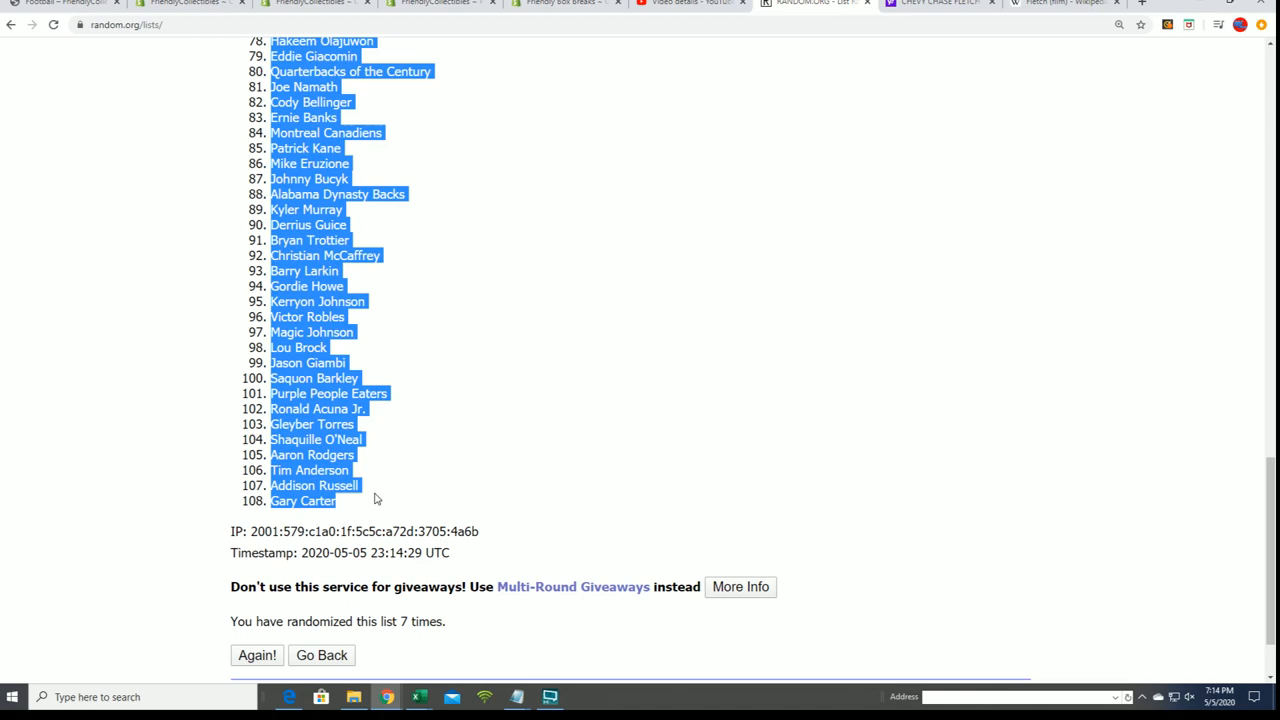
scroll("down", 3)
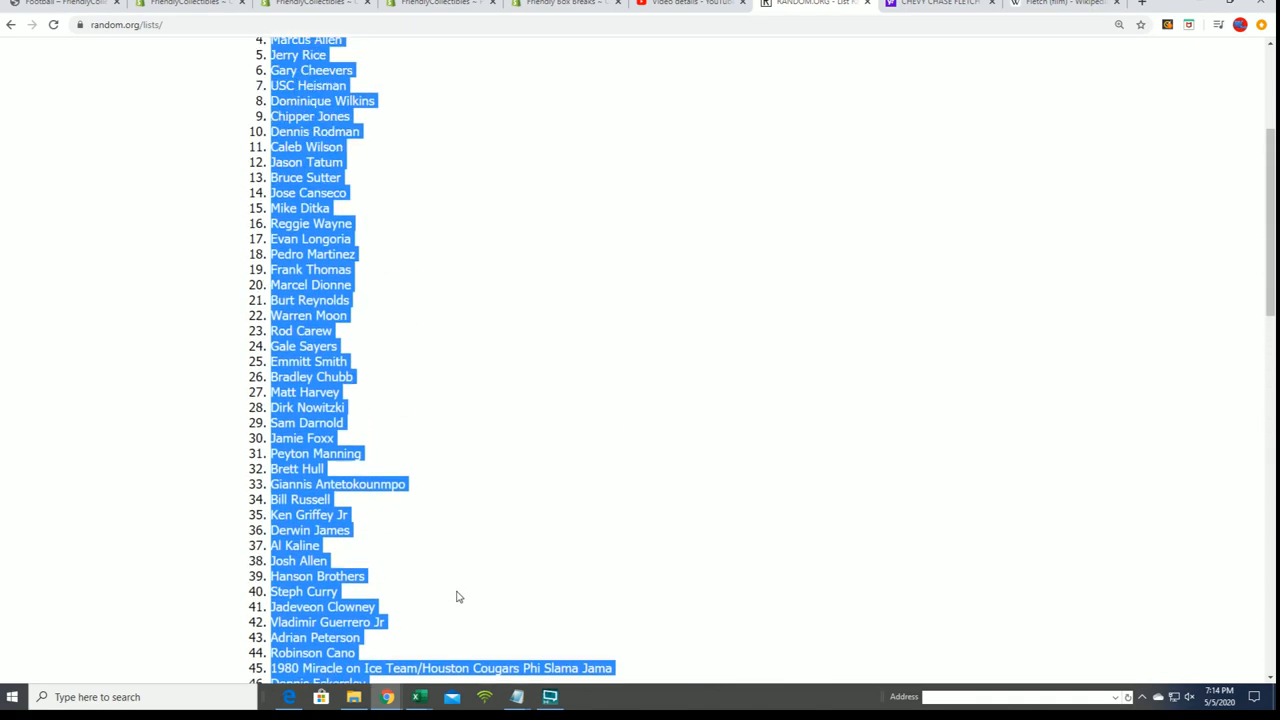
scroll("up", 3)
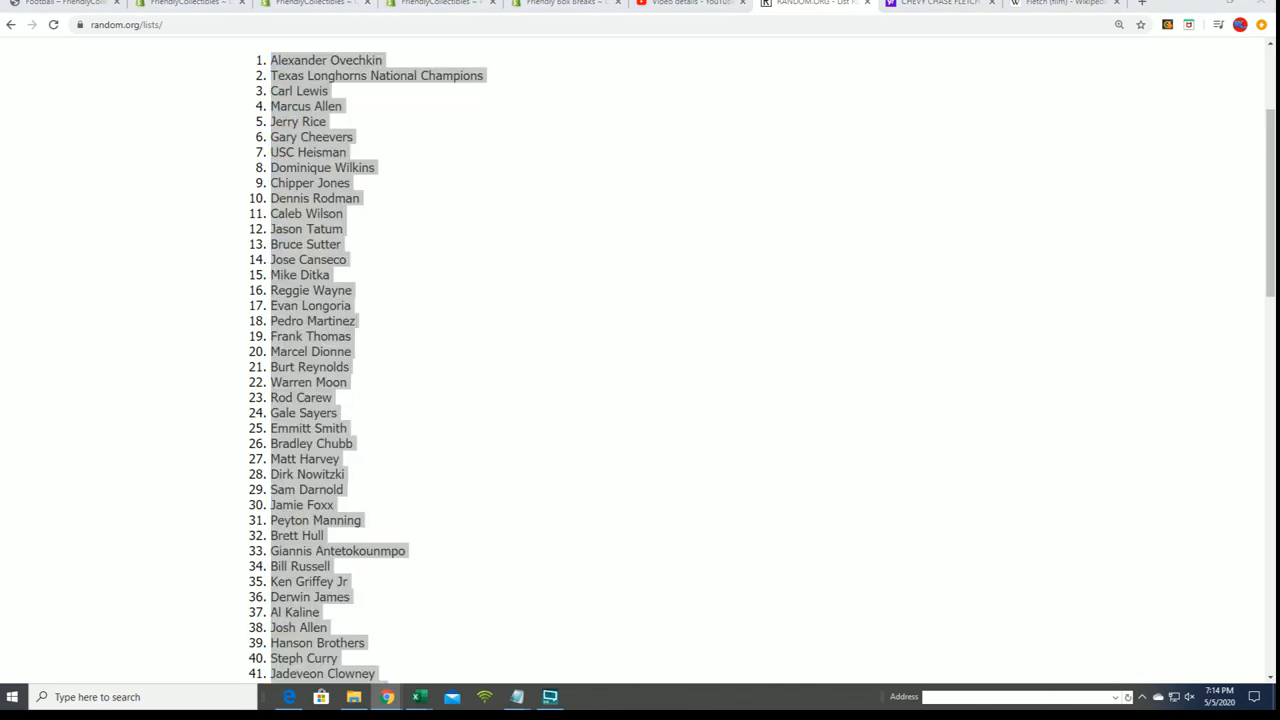
left_click(418, 696)
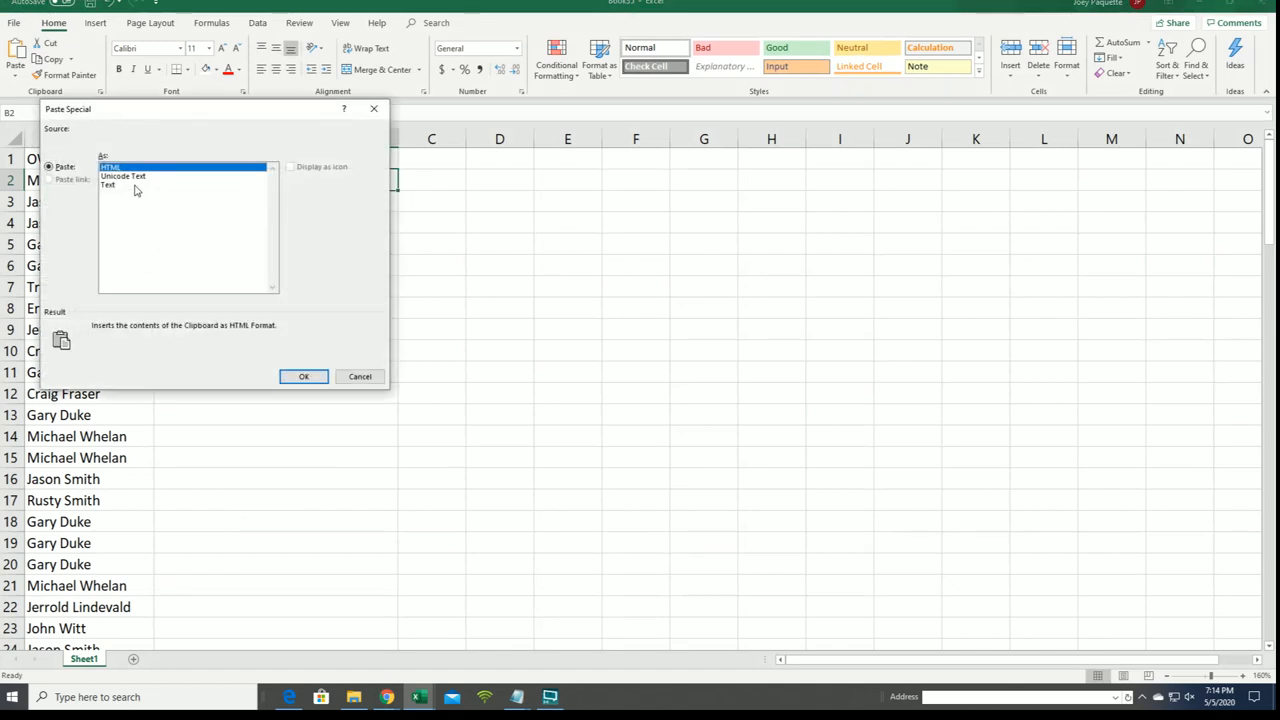
Paste the shuffled players as plain text into column B under CHECKLIST PLAYERS
left_click(108, 184)
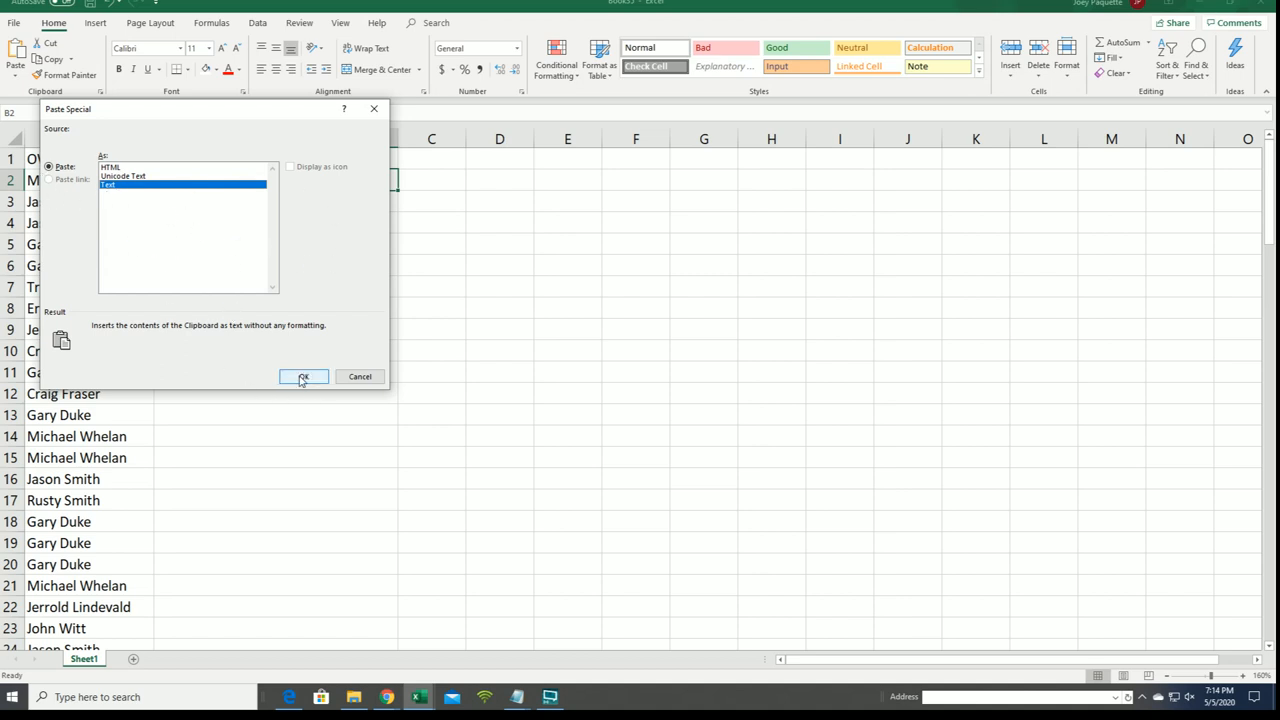
left_click(304, 376)
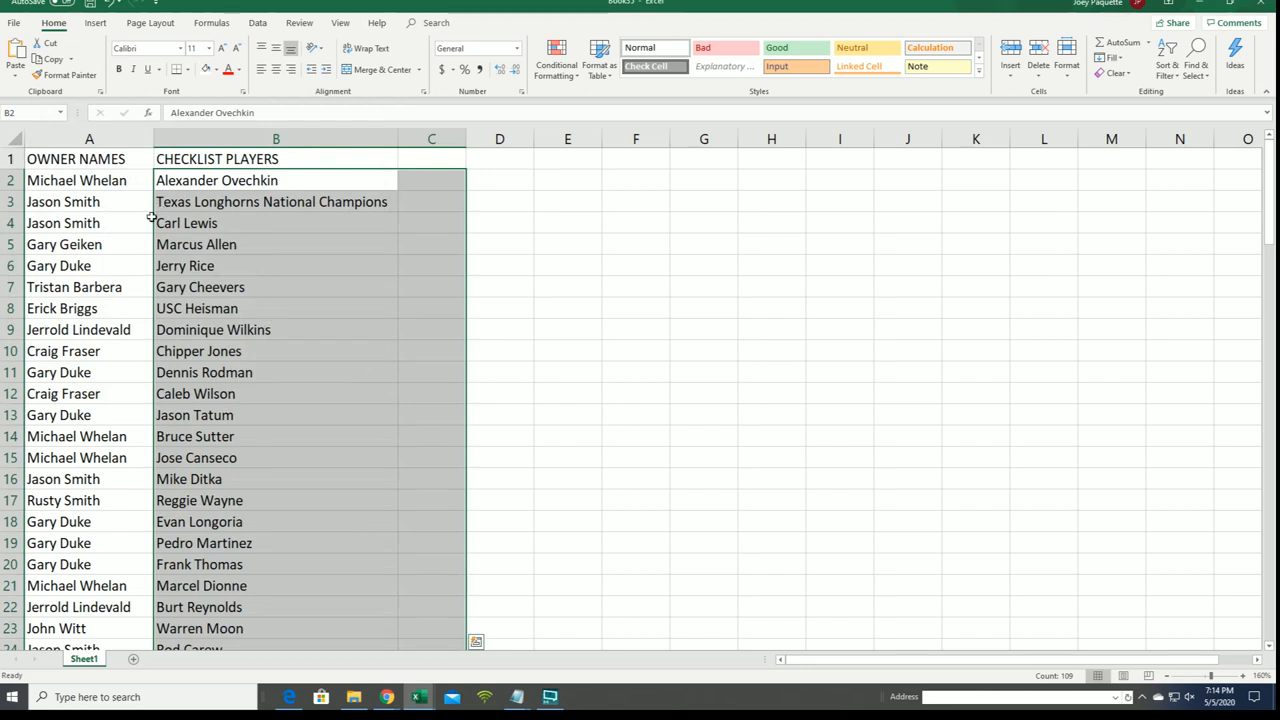
left_click(88, 160)
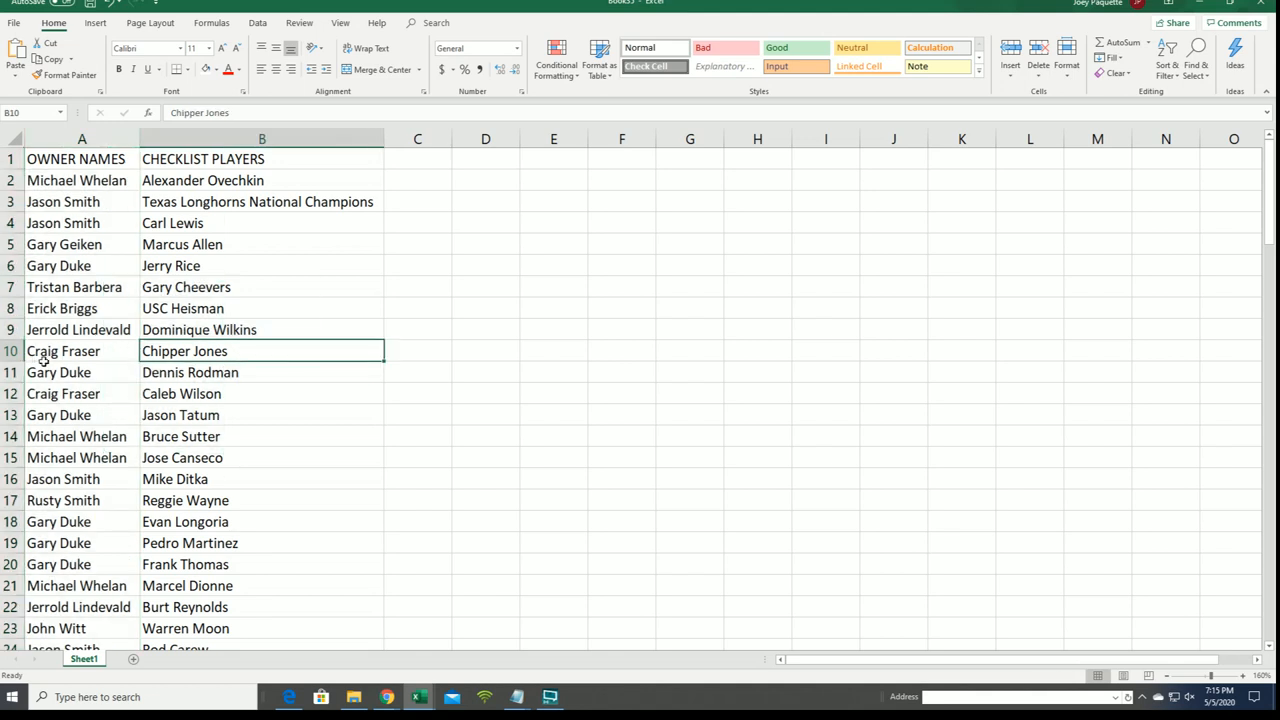
mouse_move(284, 288)
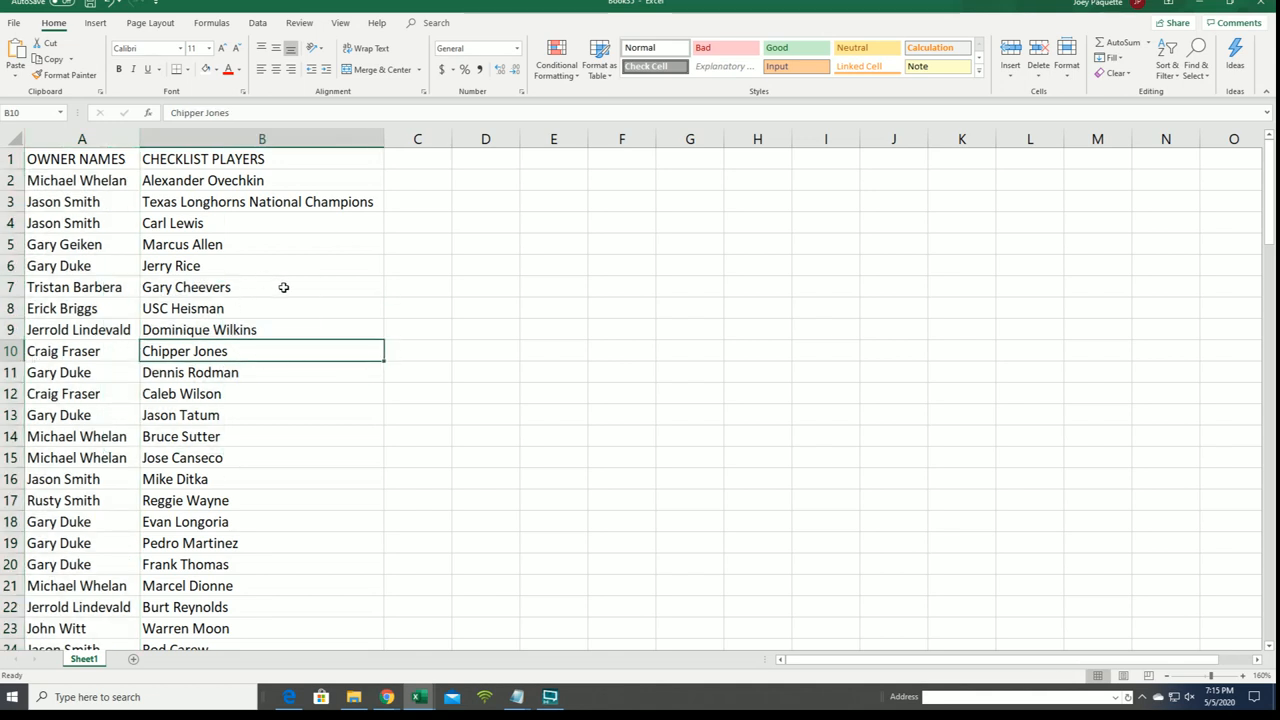
mouse_move(352, 412)
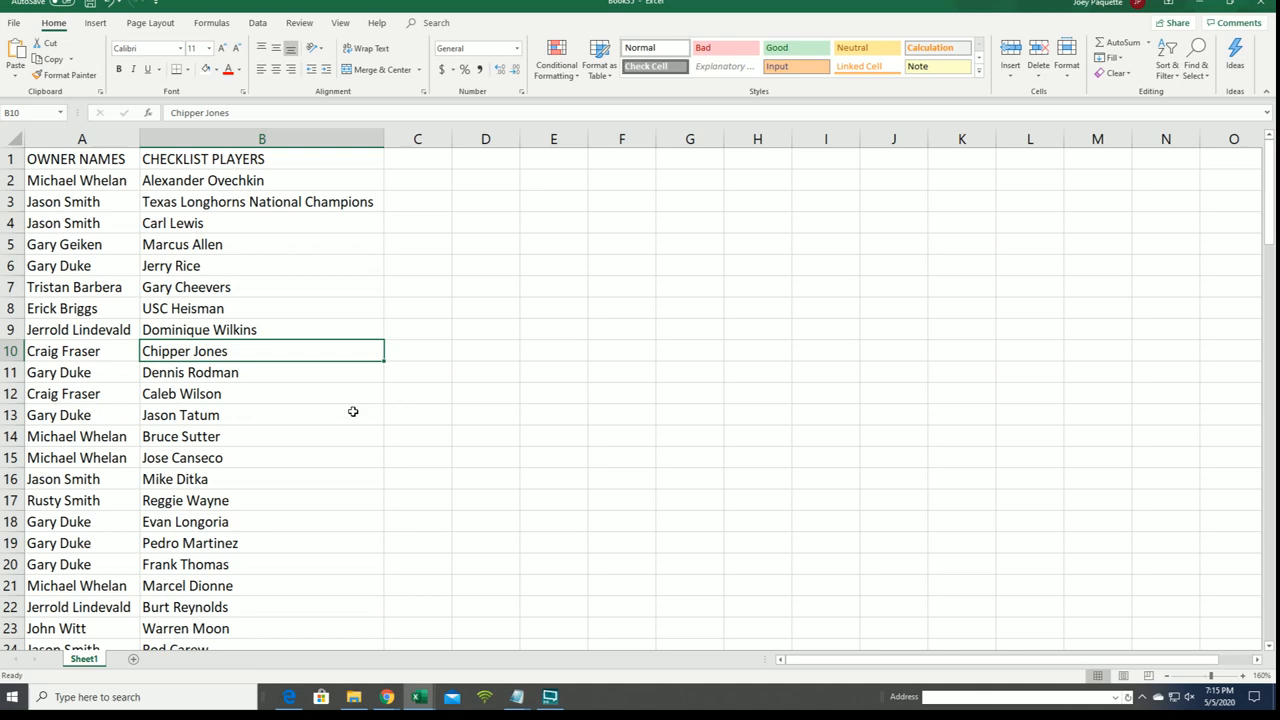
left_click(262, 414)
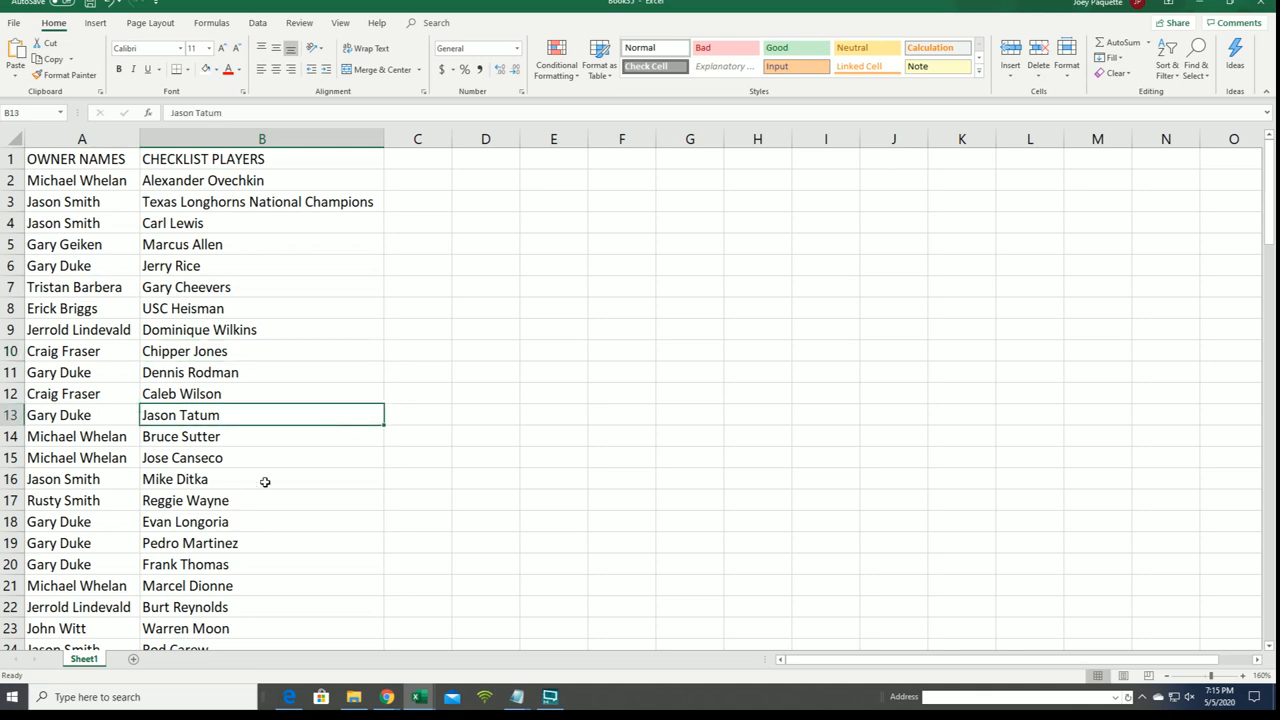
scroll("down", 3)
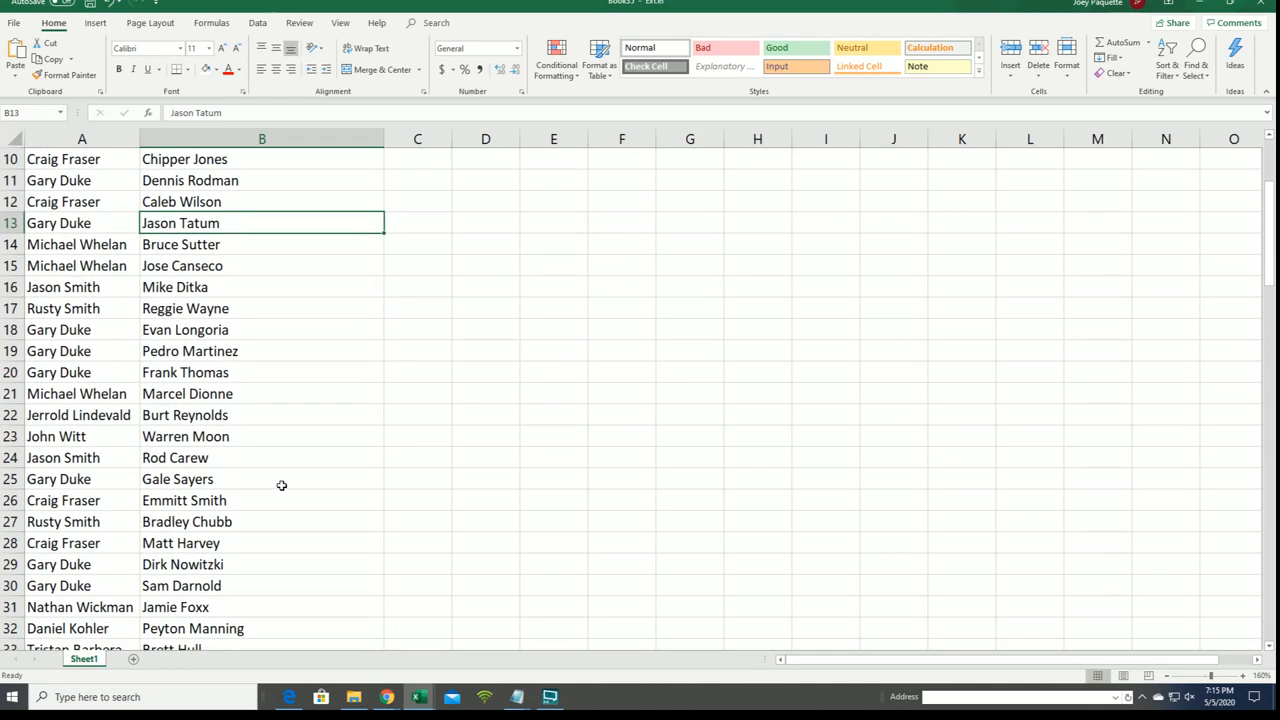
scroll("down", 3)
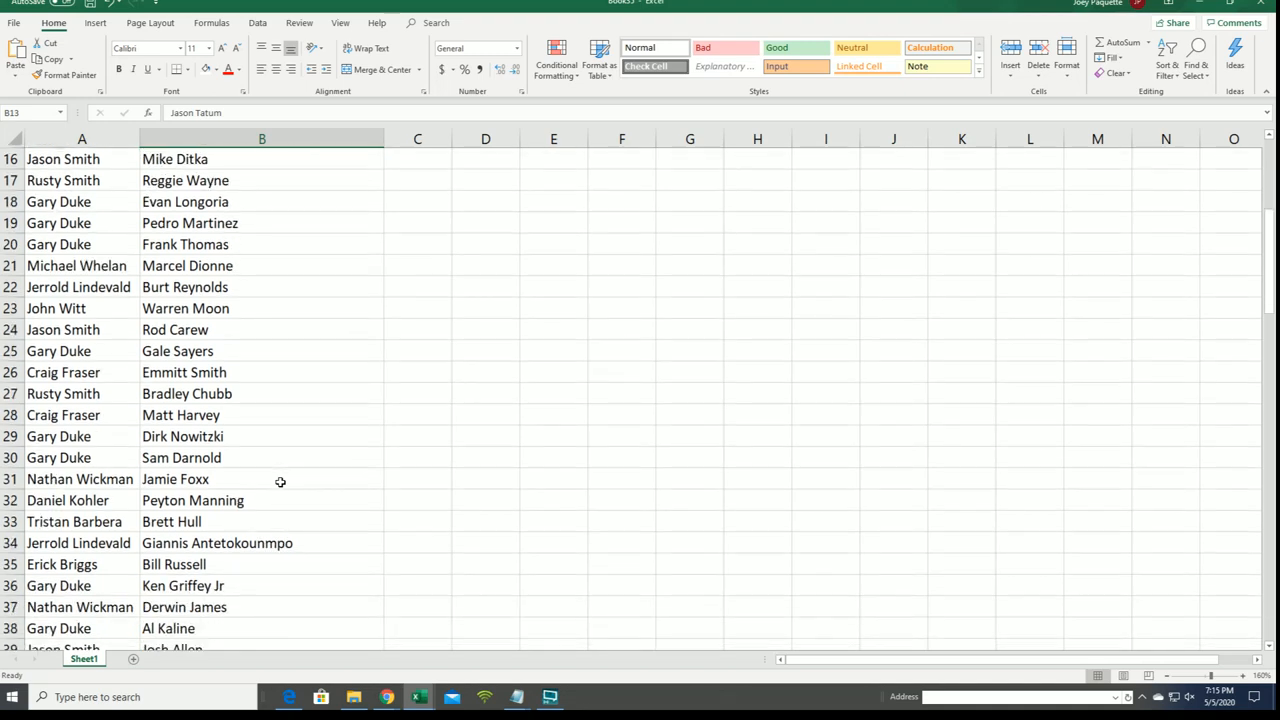
scroll("down", 3)
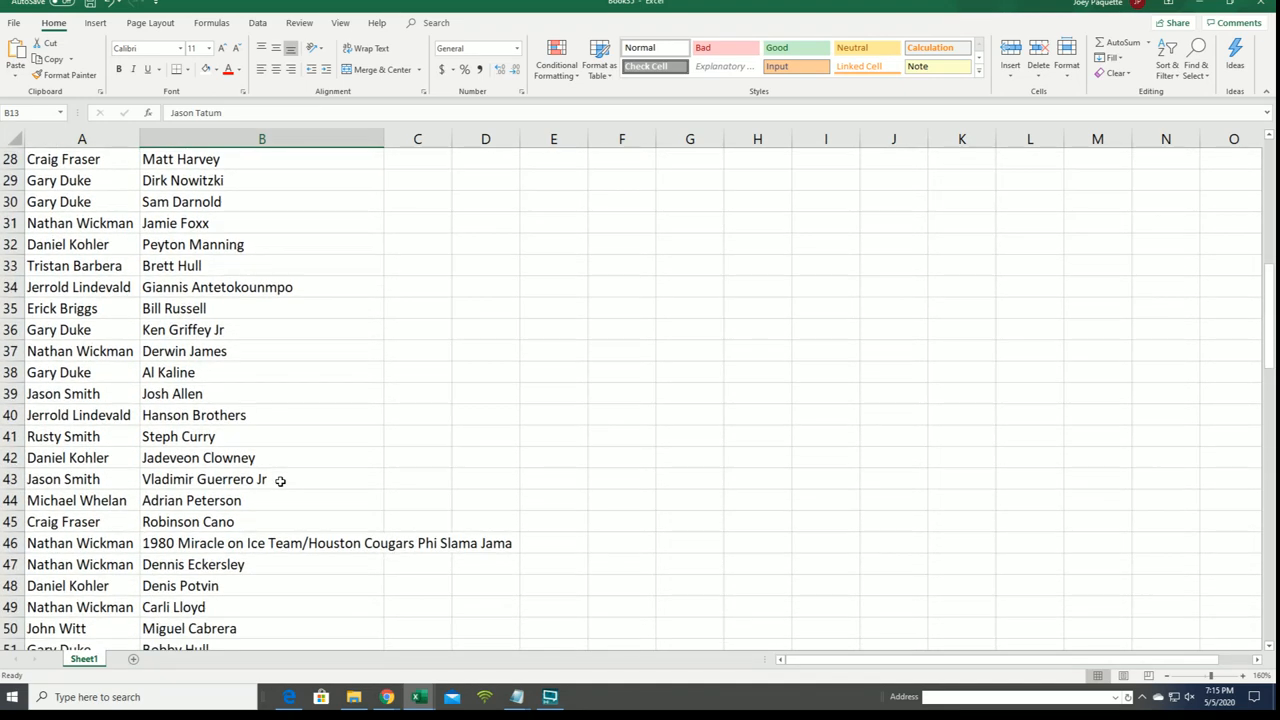
scroll("down", 3)
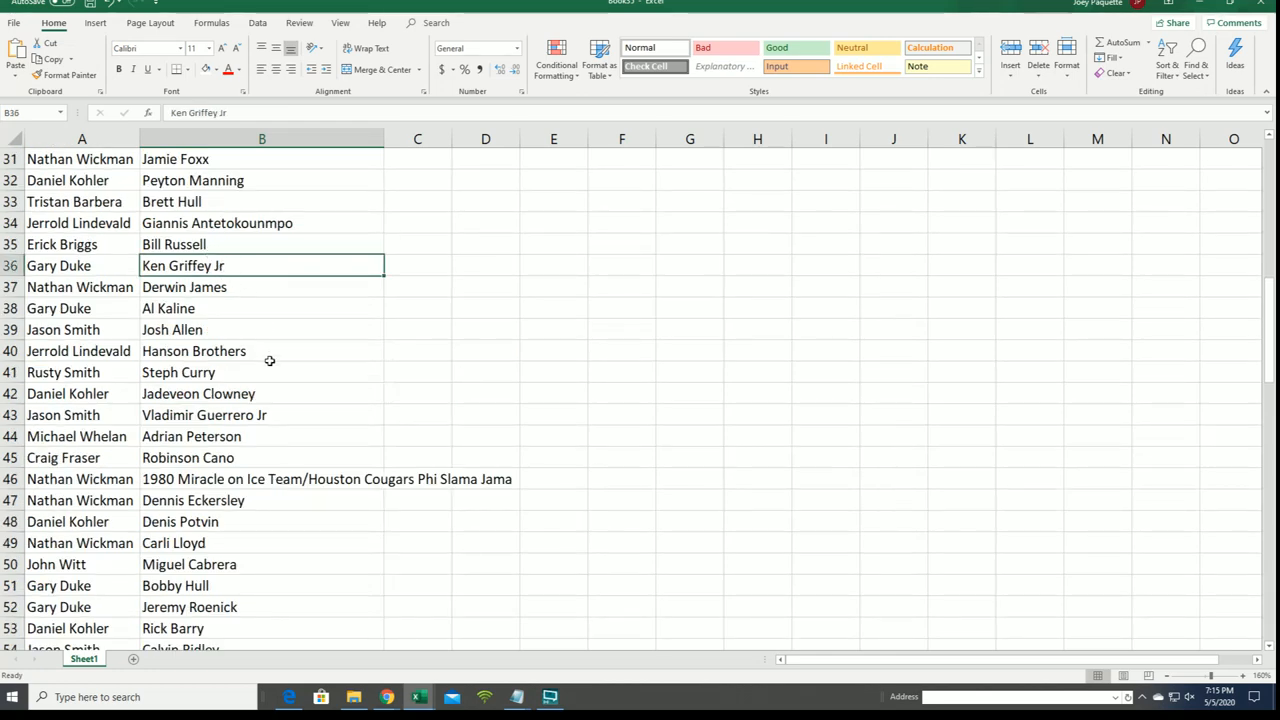
scroll("down", 3)
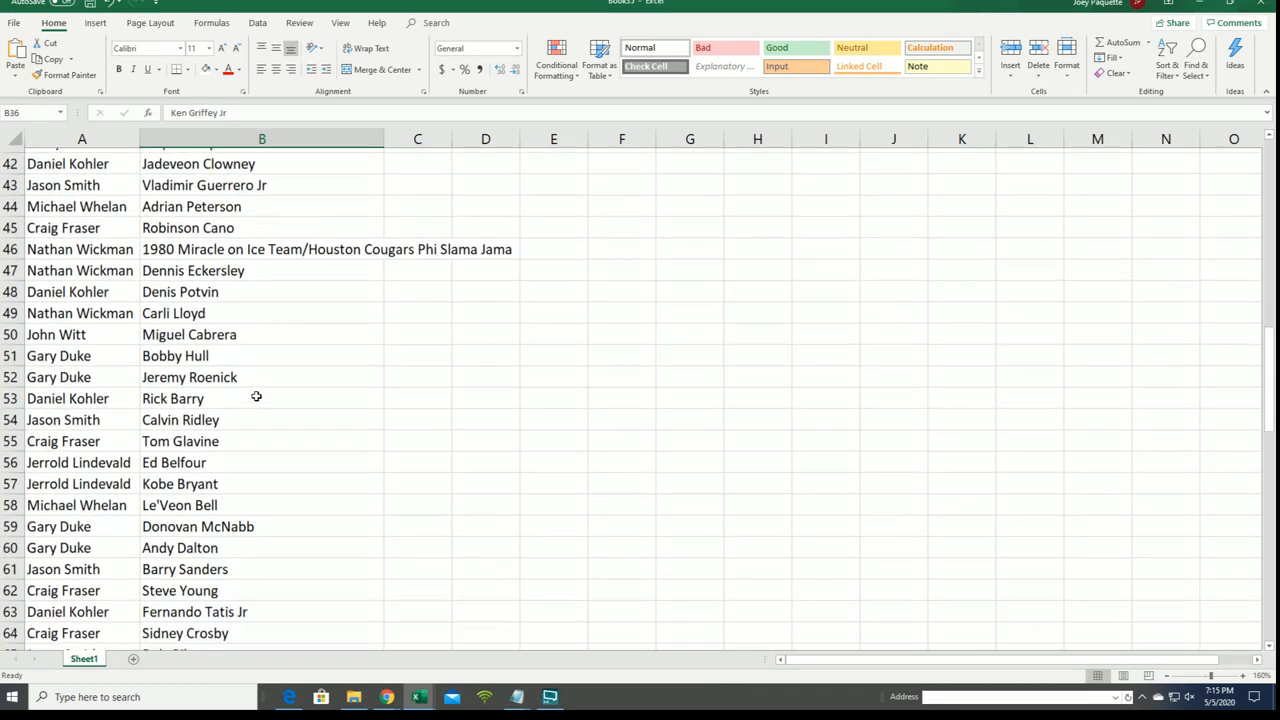
scroll("down", 3)
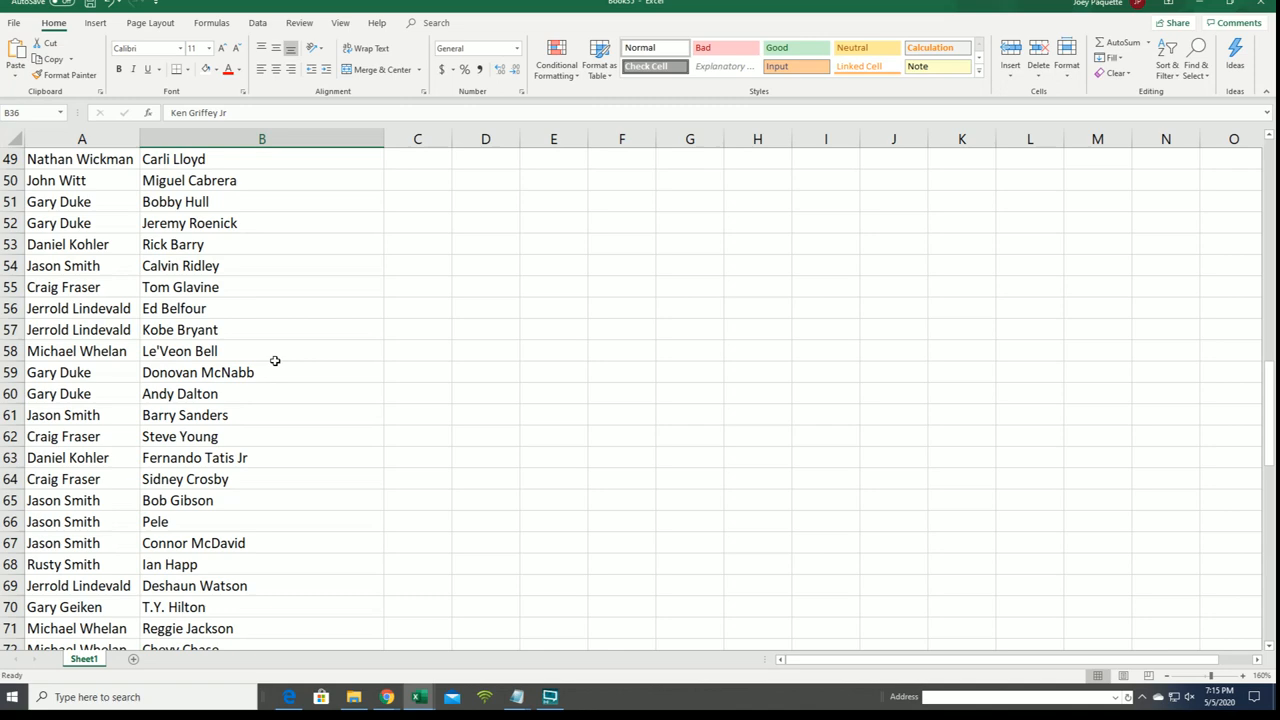
left_click(262, 328)
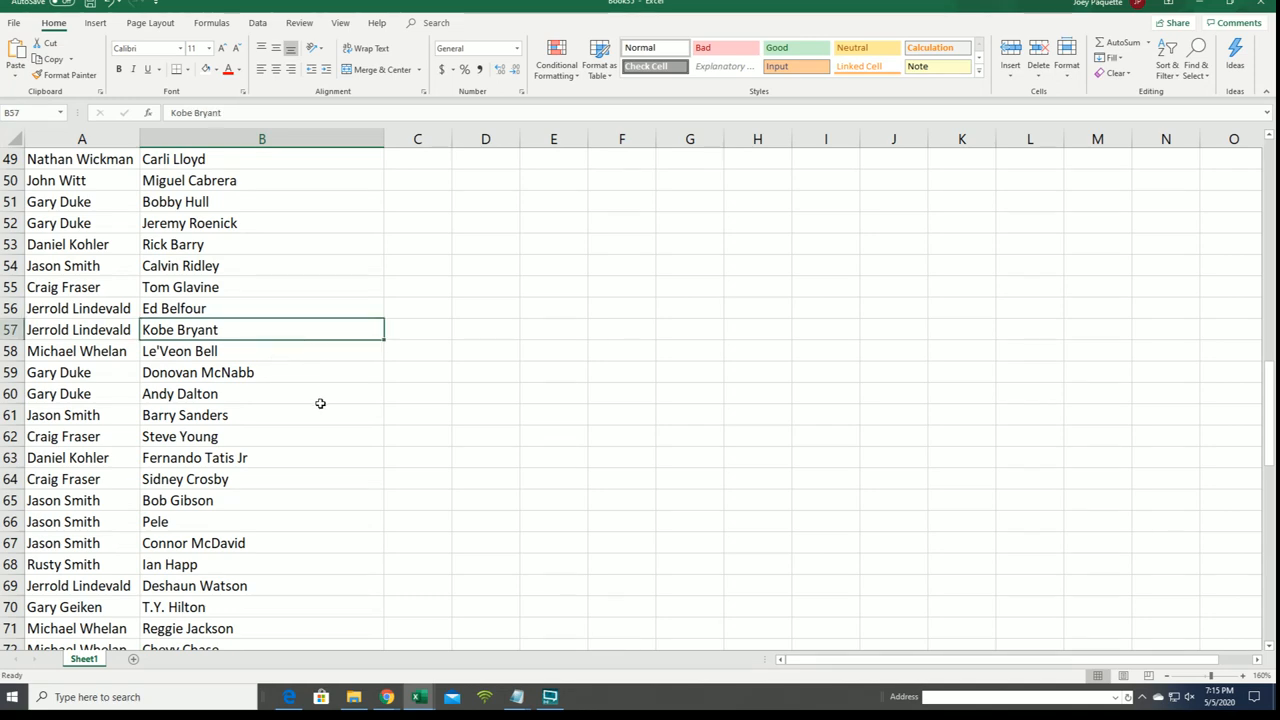
scroll("down", 3)
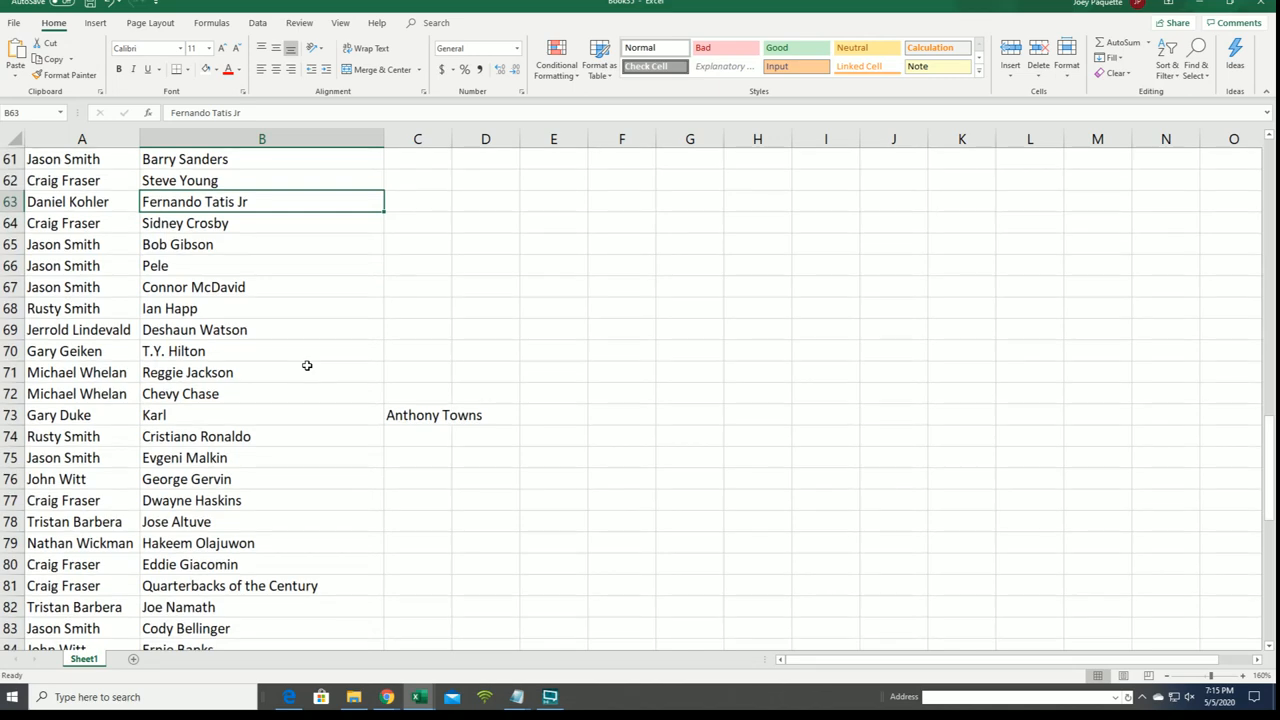
scroll("down", 3)
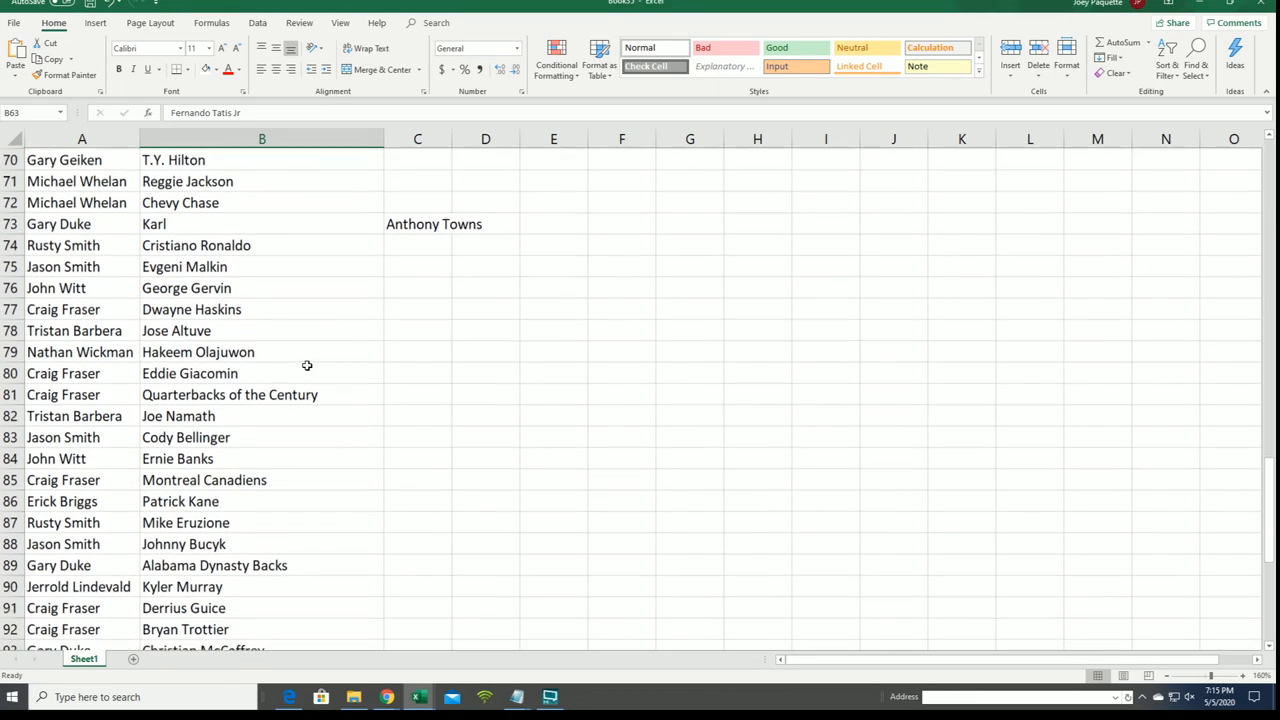
scroll("down", 3)
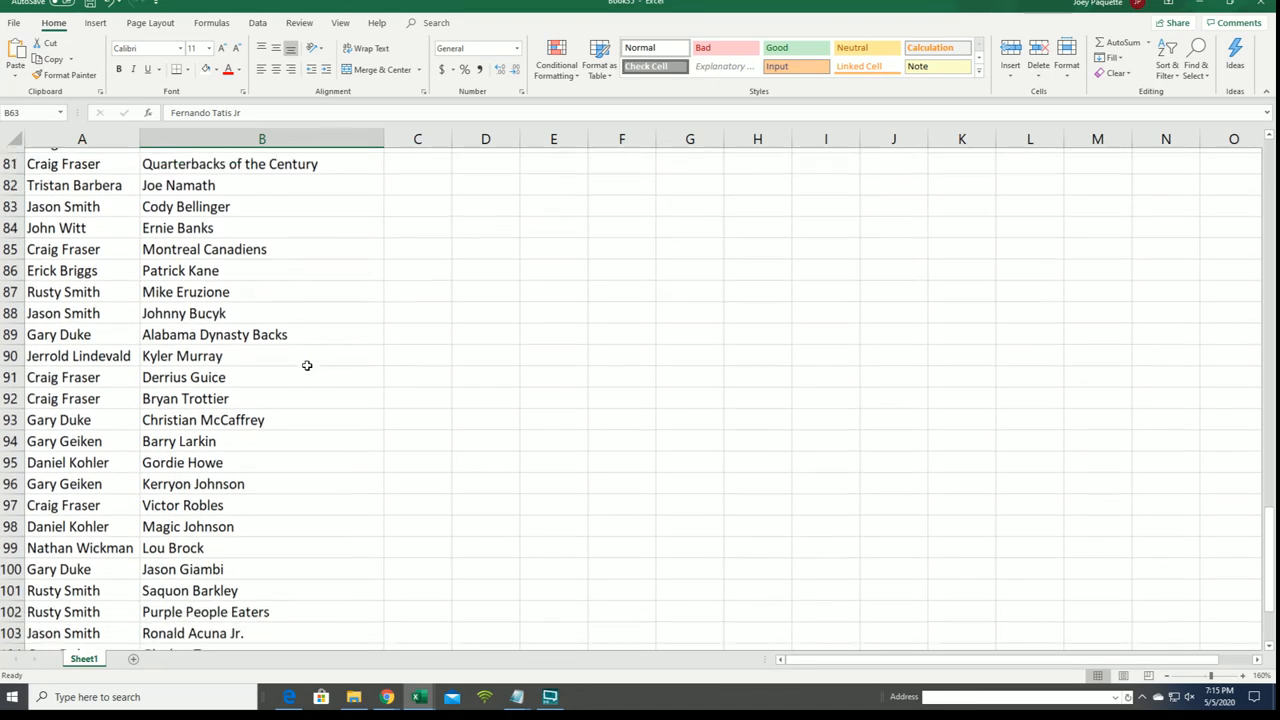
scroll("down", 3)
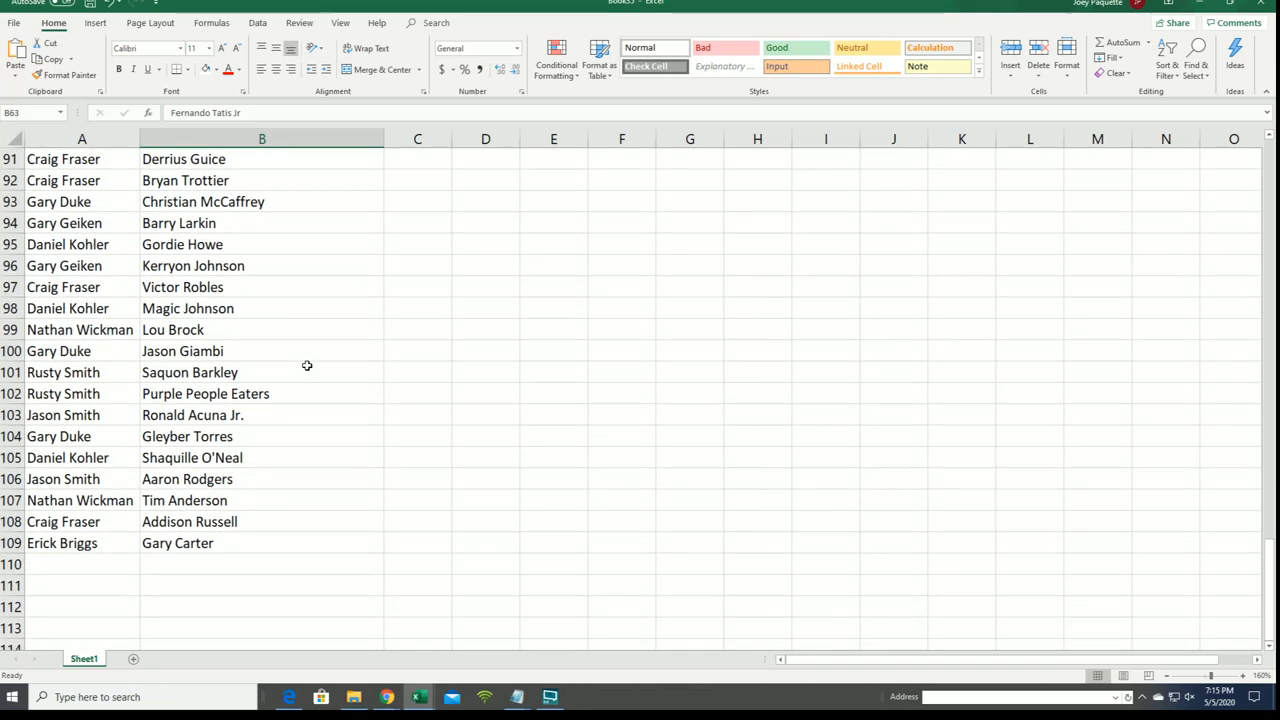
mouse_move(310, 530)
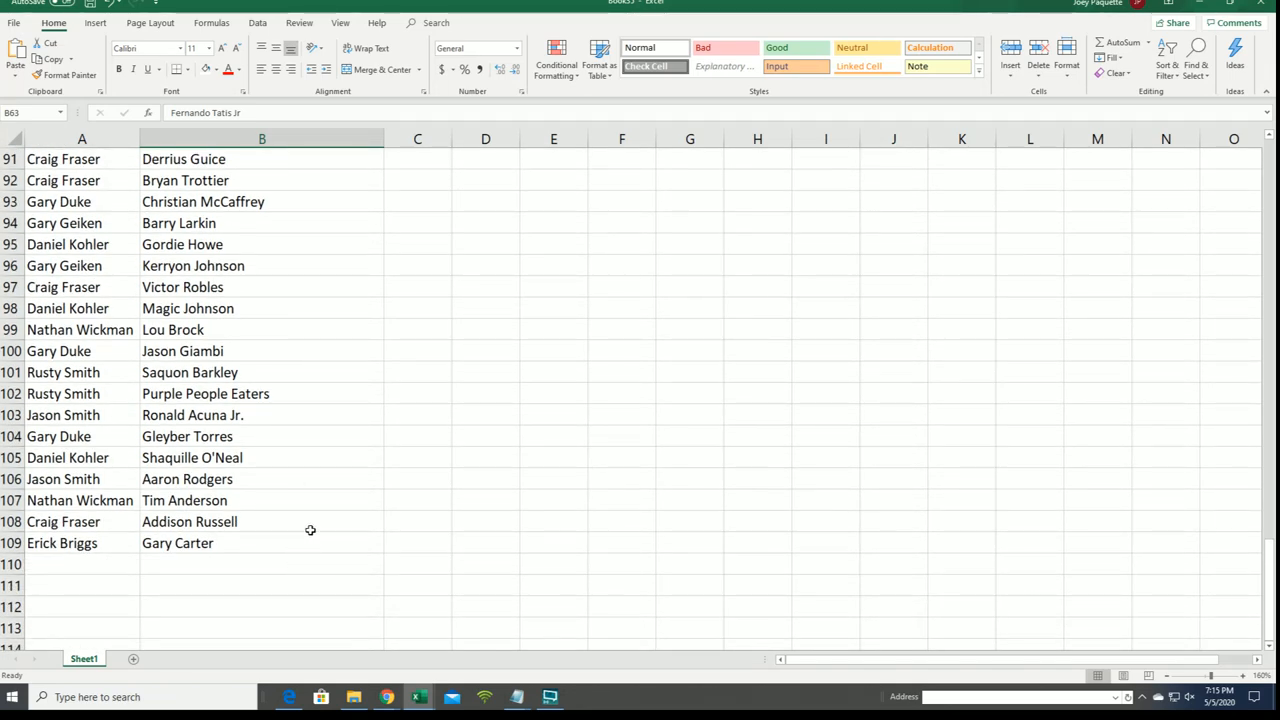
scroll("up", 3)
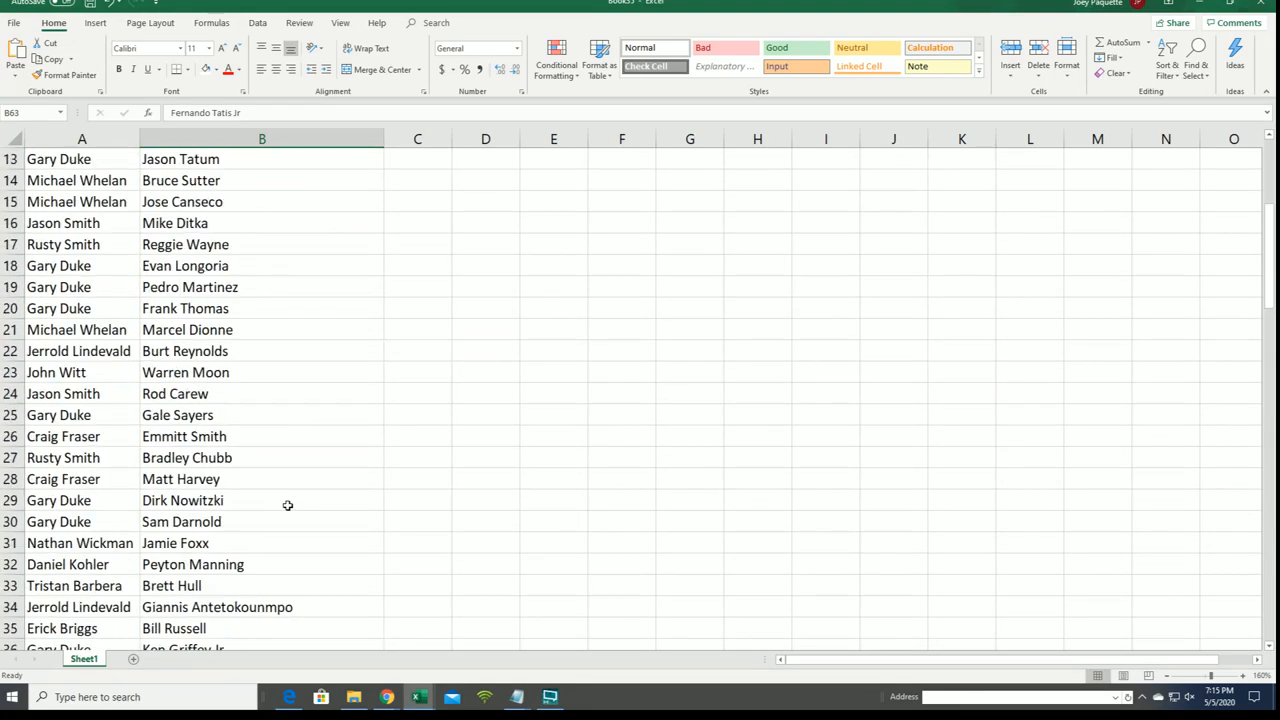
scroll("up", 3)
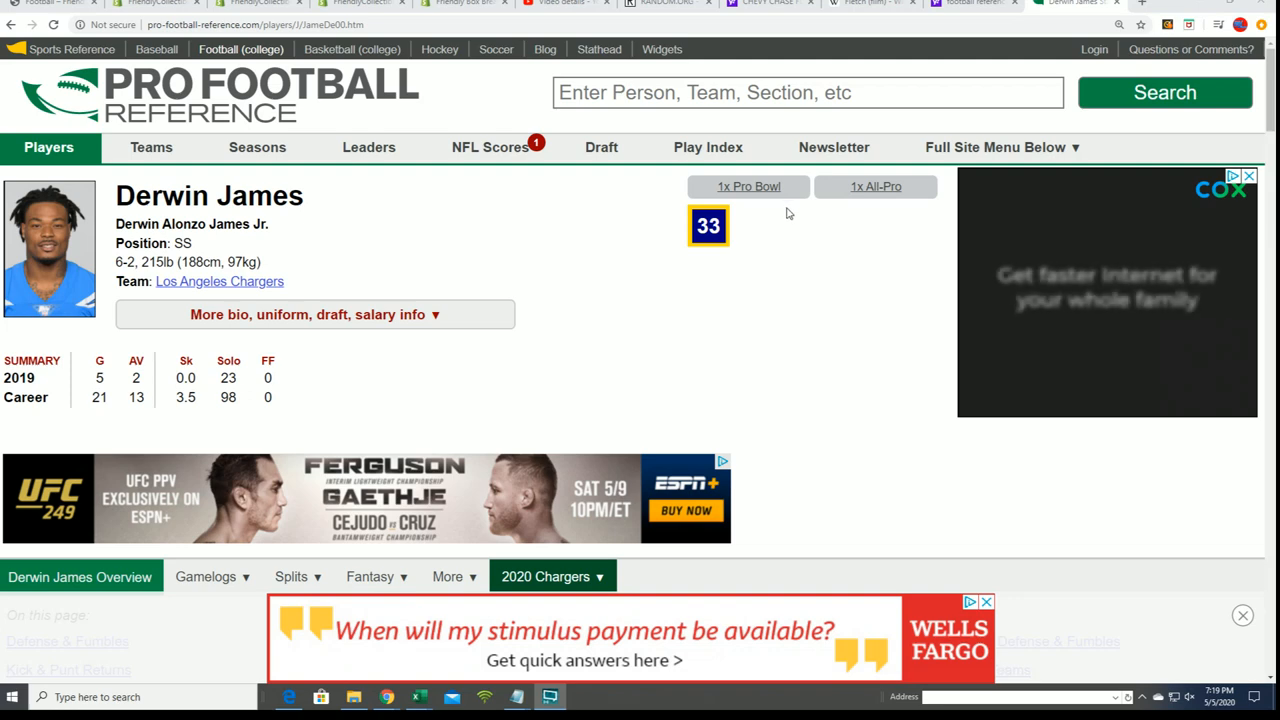
mouse_move(708, 224)
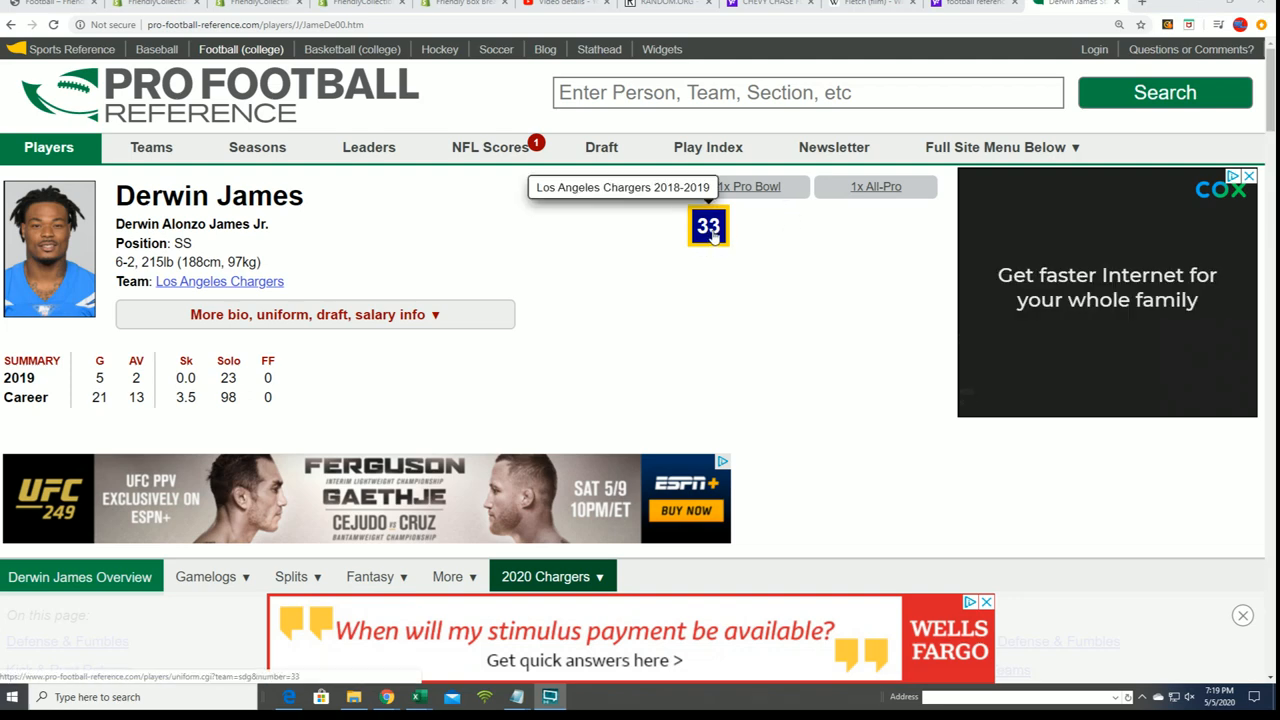
mouse_move(220, 280)
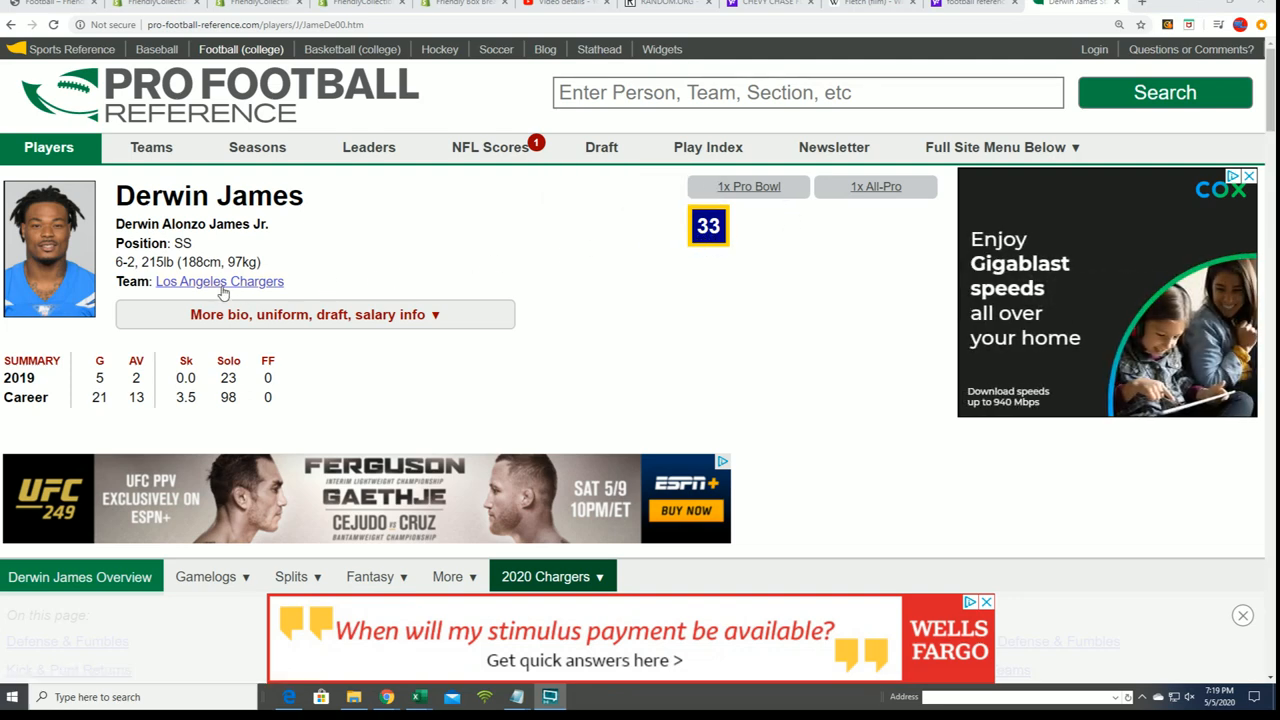
scroll("down", 3)
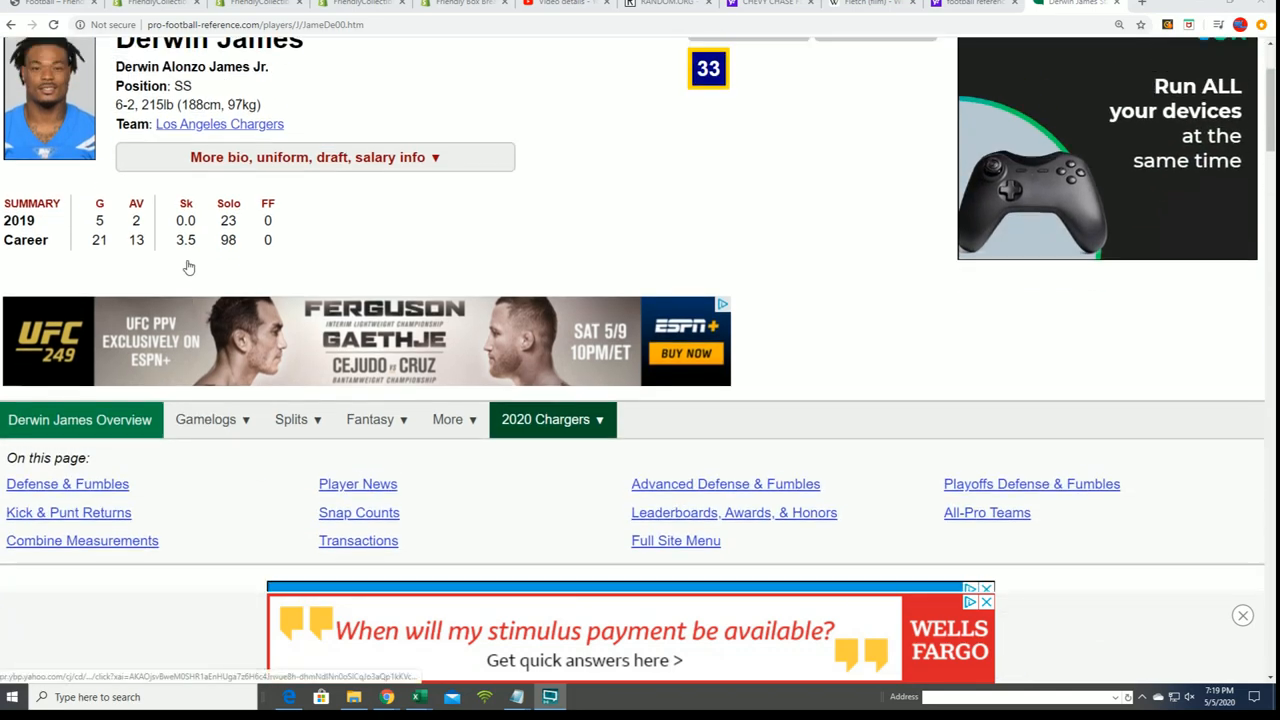
scroll("down", 3)
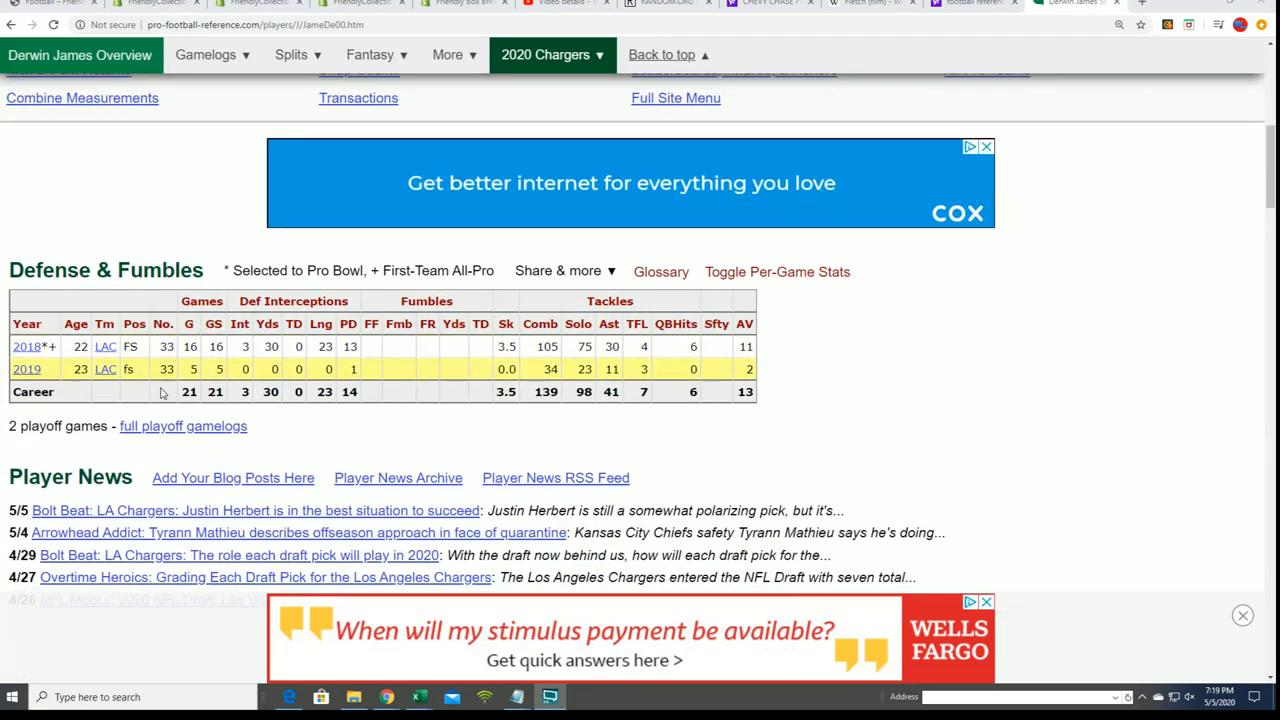
scroll("down", 3)
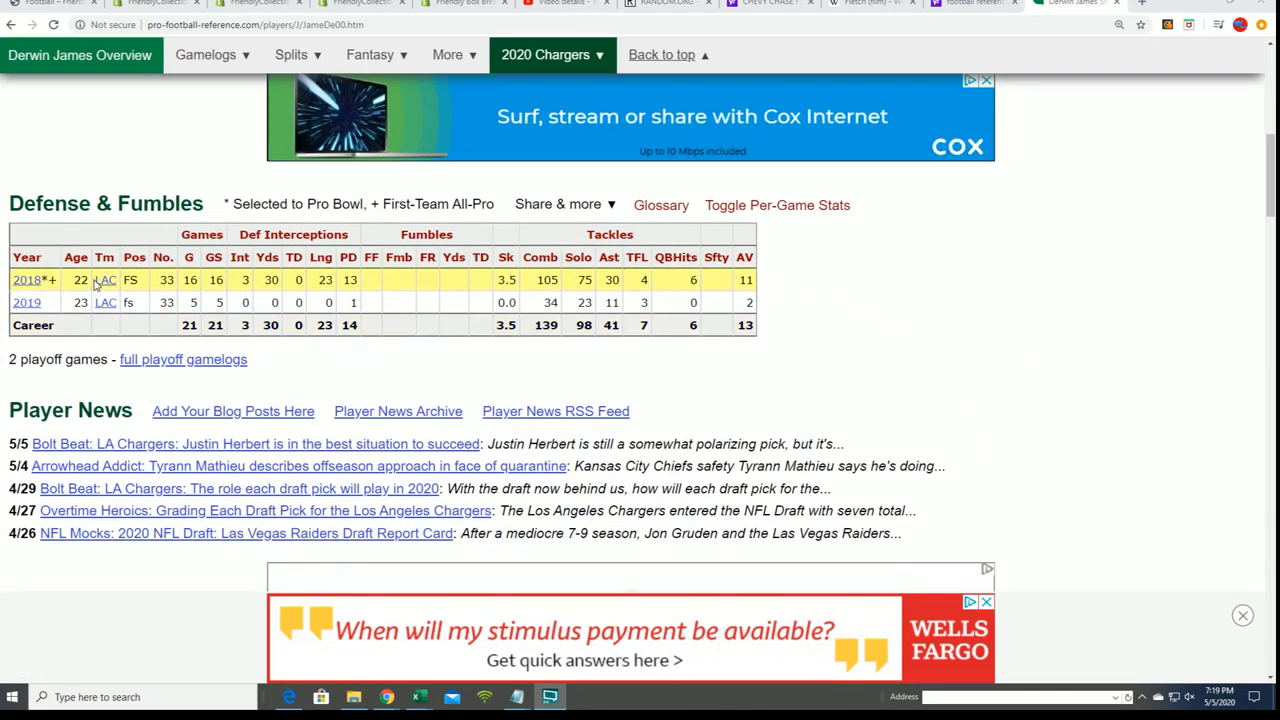
mouse_move(156, 350)
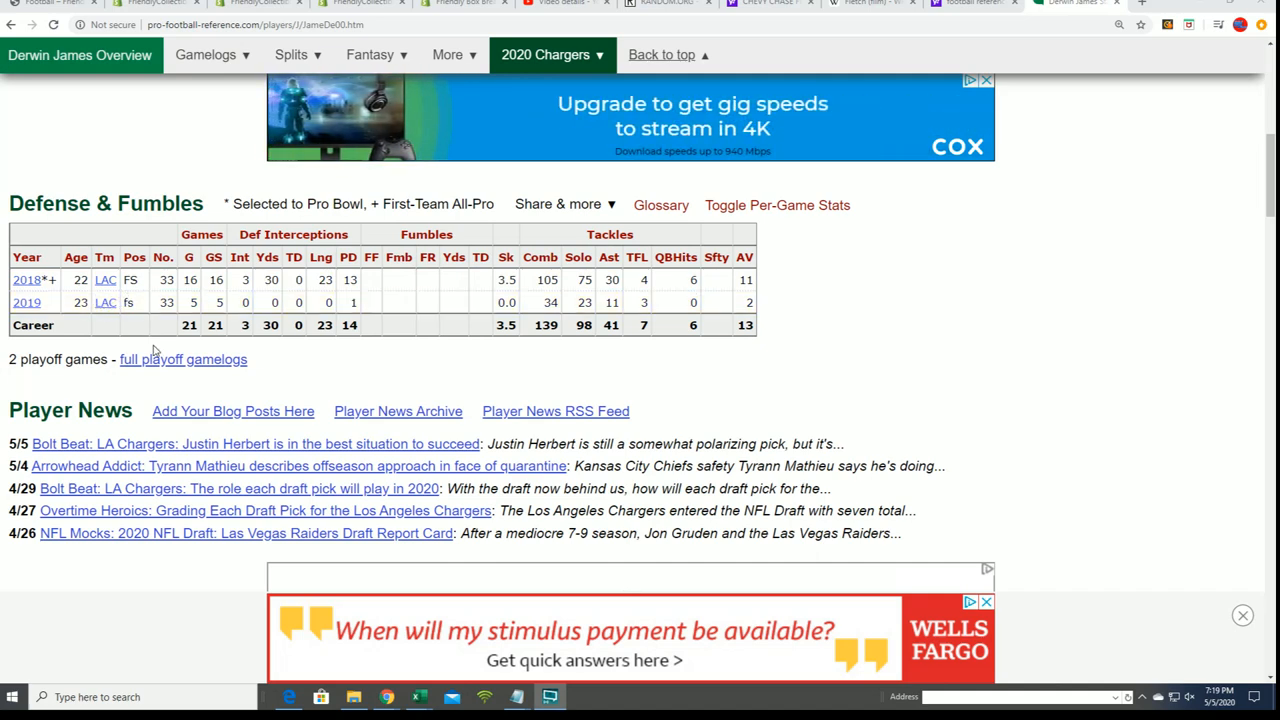
scroll("down", 3)
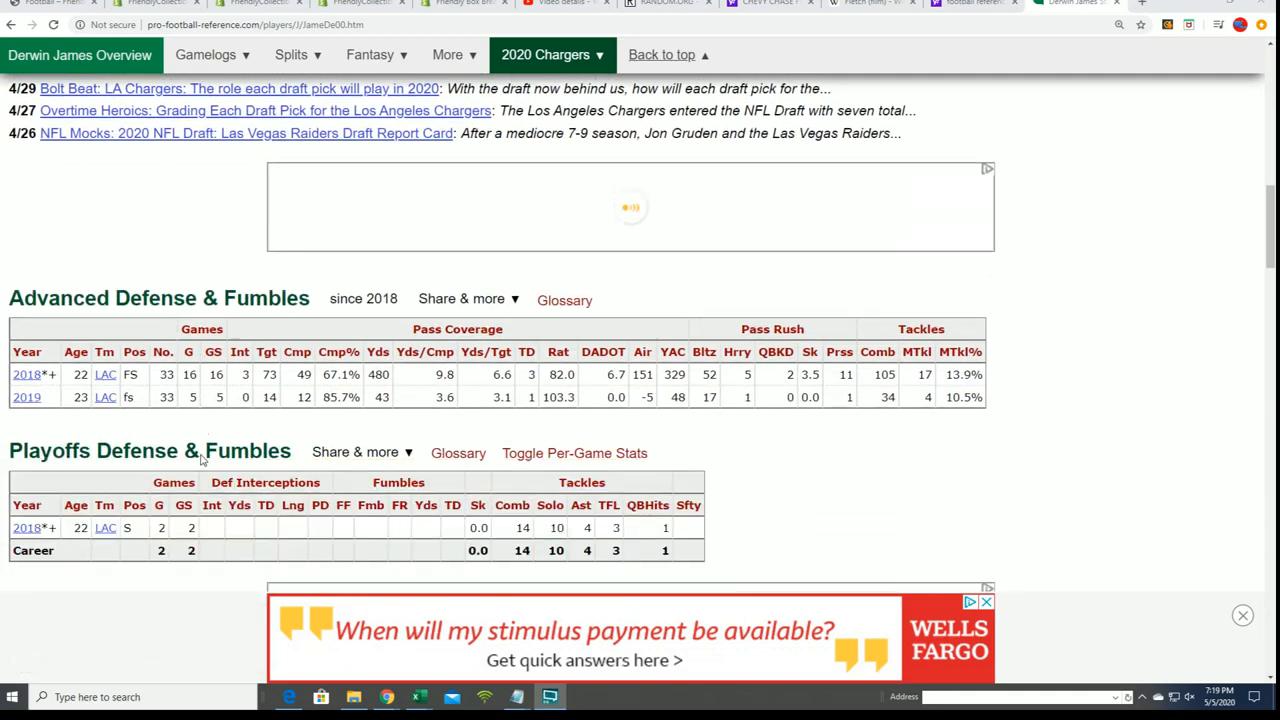
scroll("down", 3)
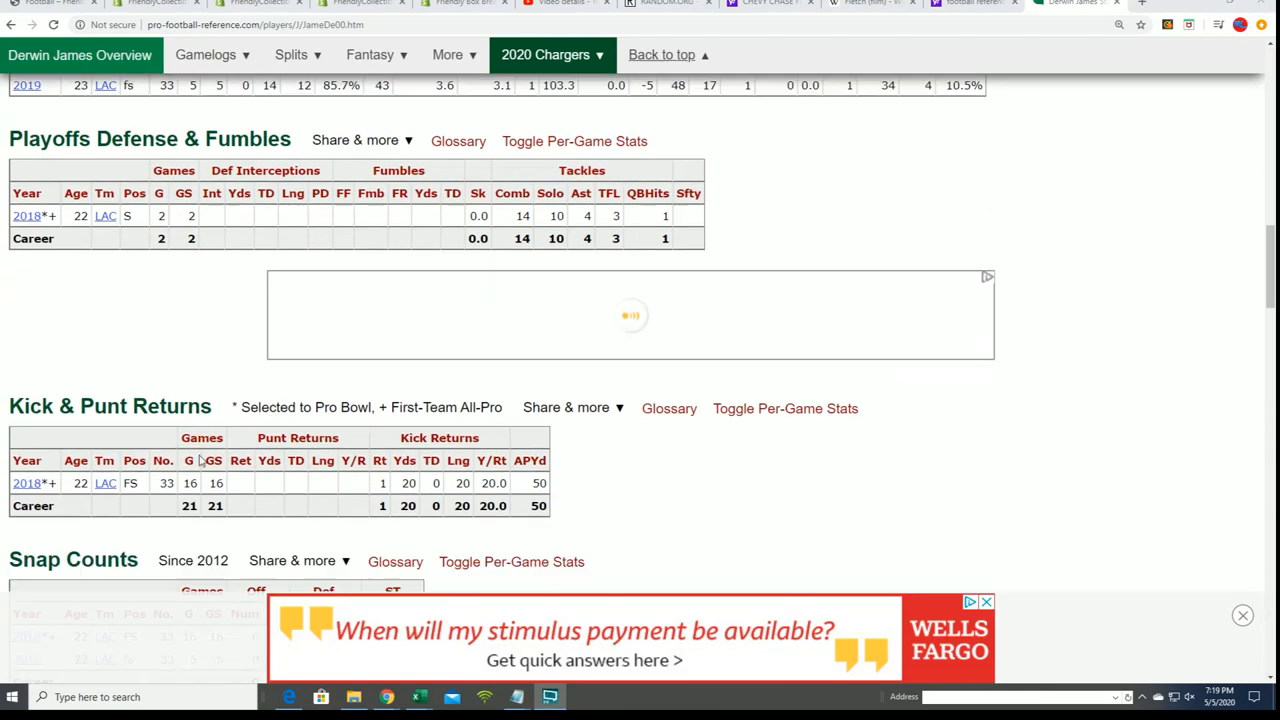
scroll("down", 3)
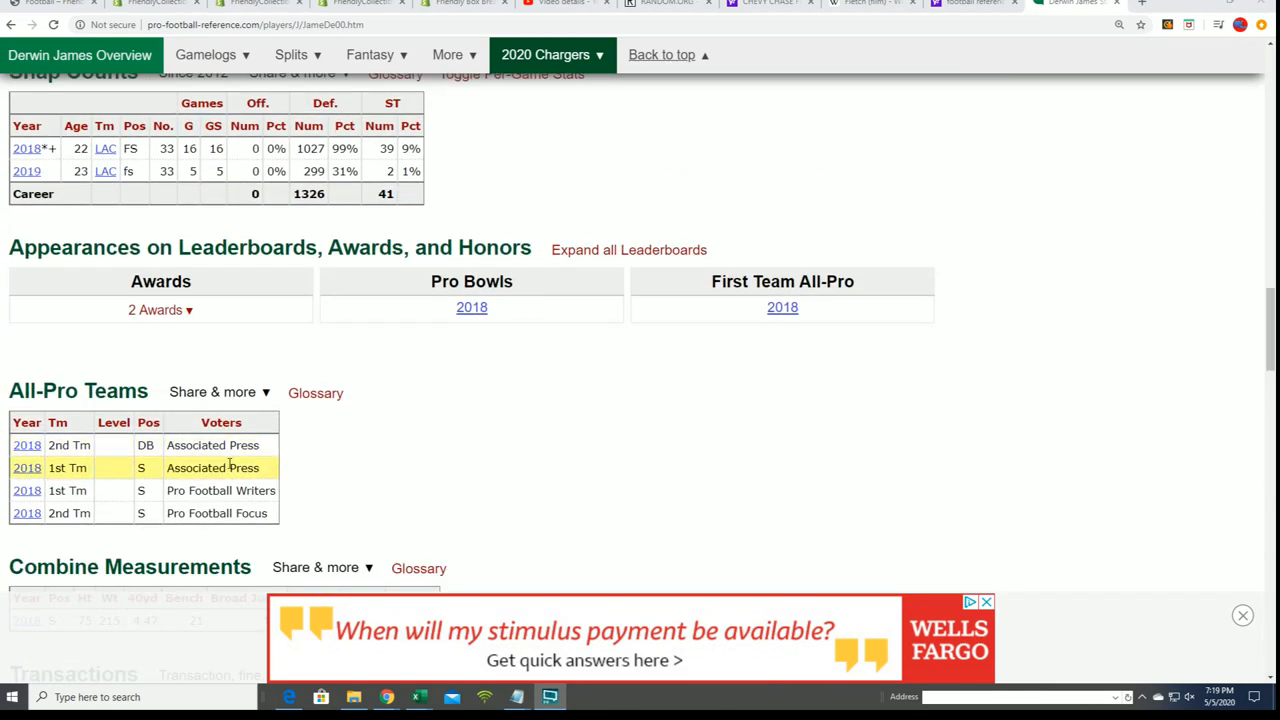
scroll("down", 3)
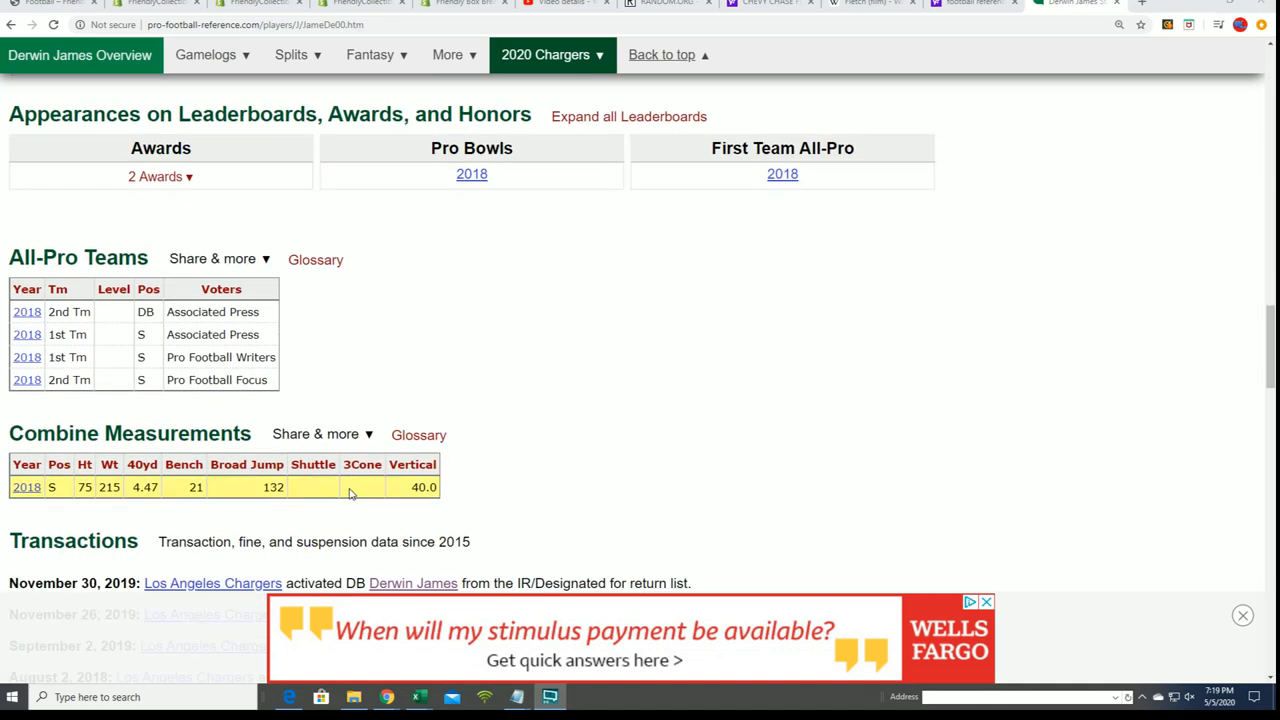
scroll("down", 3)
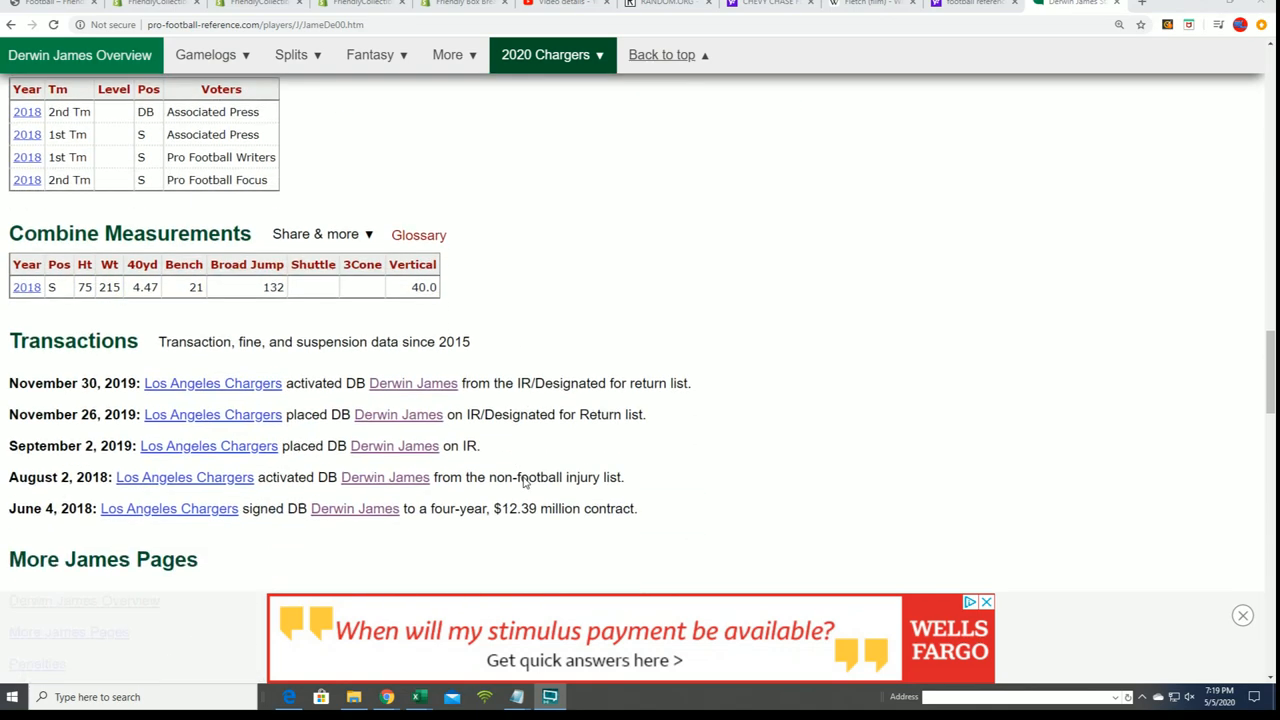
scroll("down", 3)
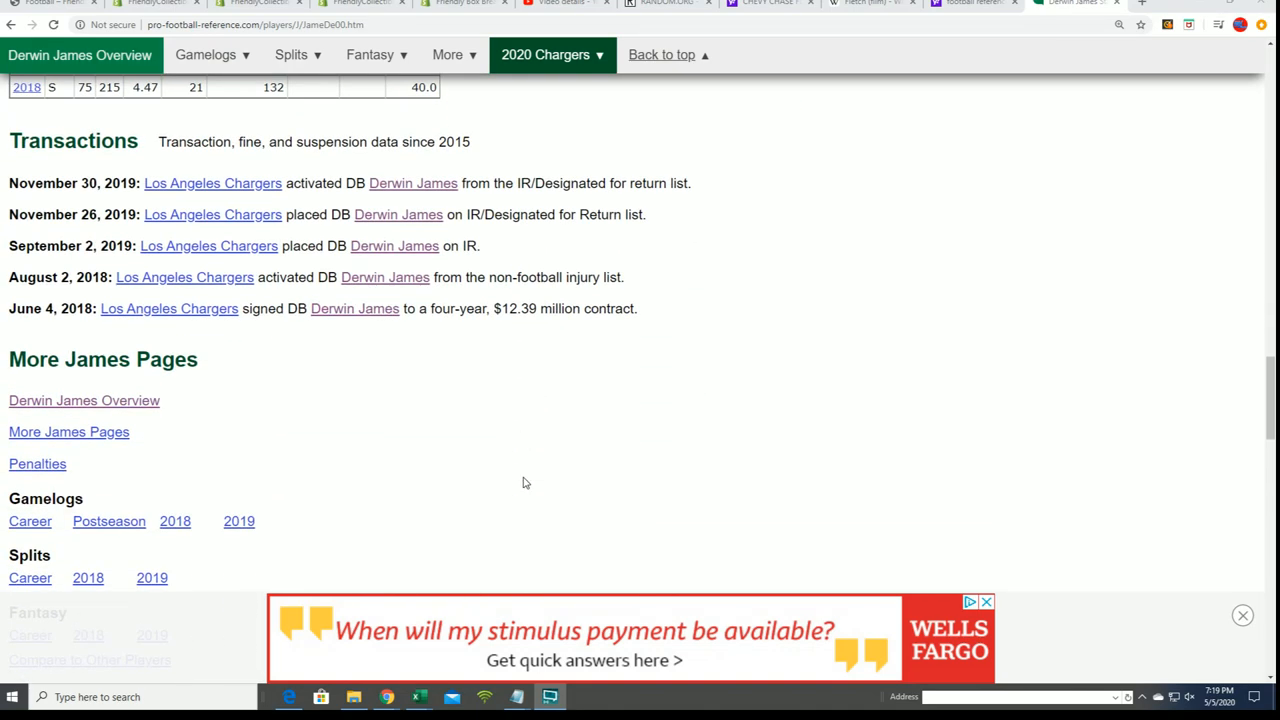
scroll("down", 3)
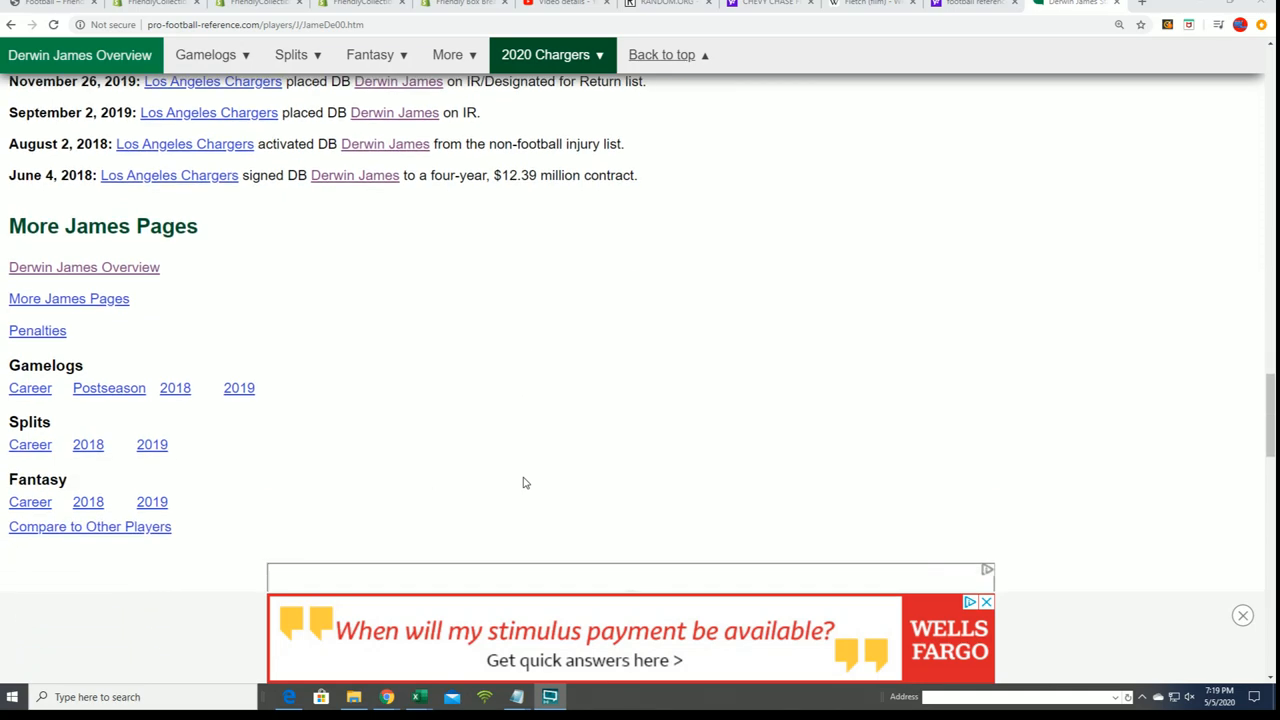
scroll("down", 3)
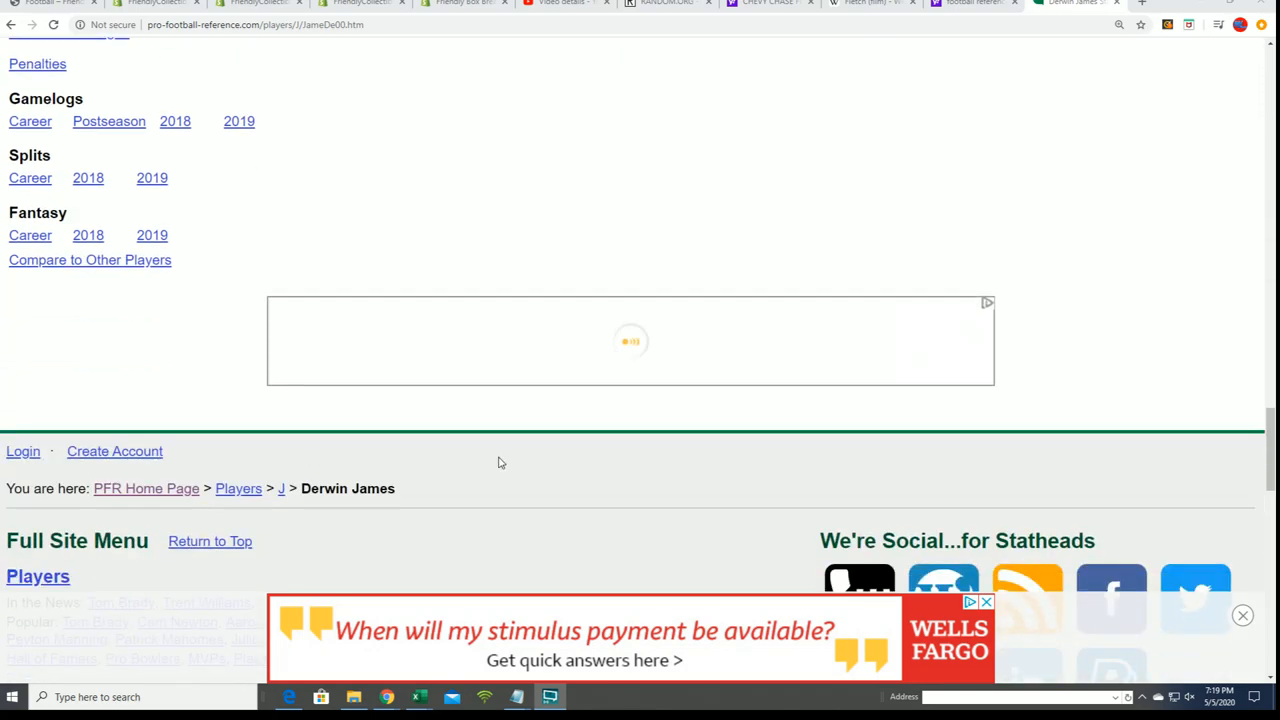
scroll("down", 3)
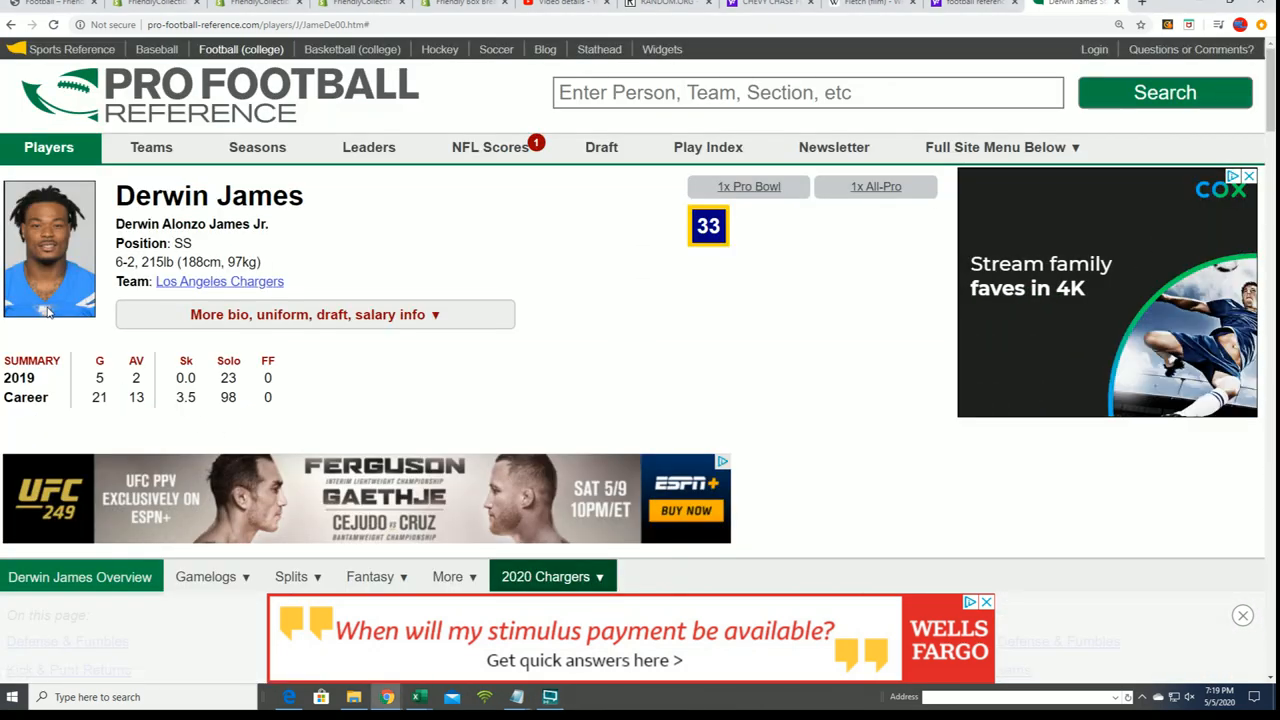
Expand Derwin James's full bio showing birth, Florida State, 2018 first-round draft and relatives
left_click(314, 314)
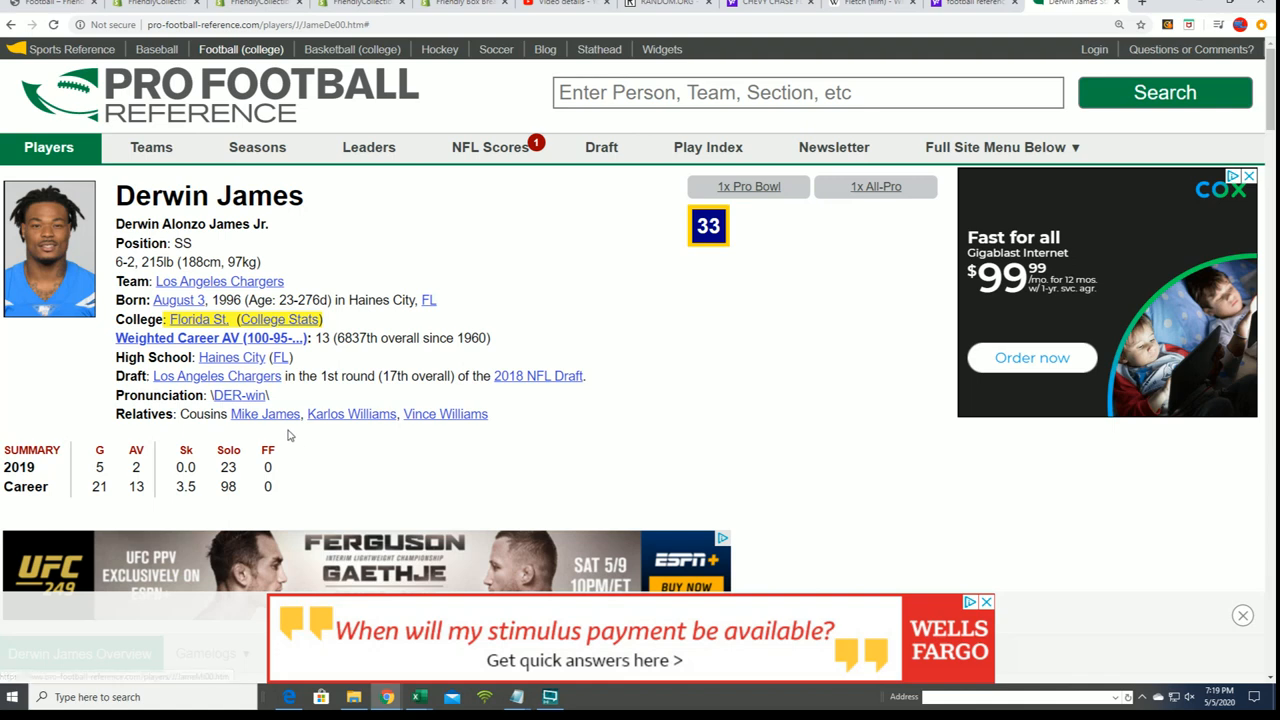
mouse_move(424, 452)
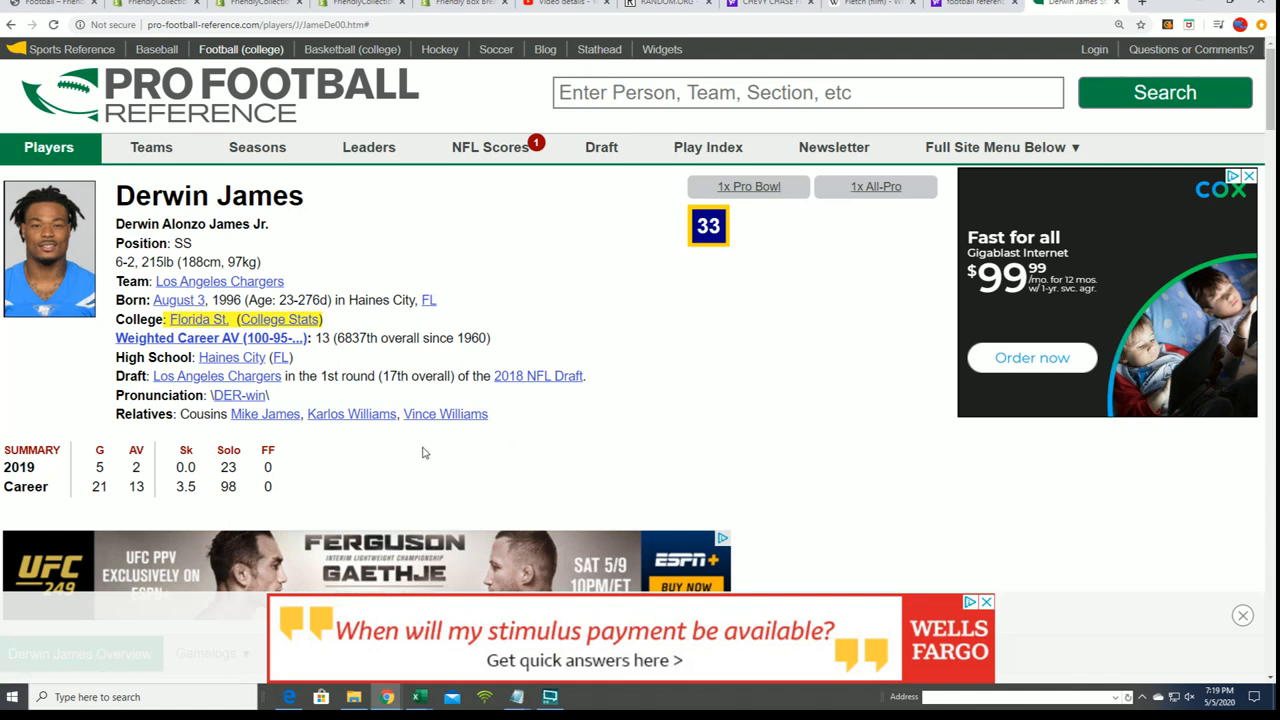
mouse_move(508, 414)
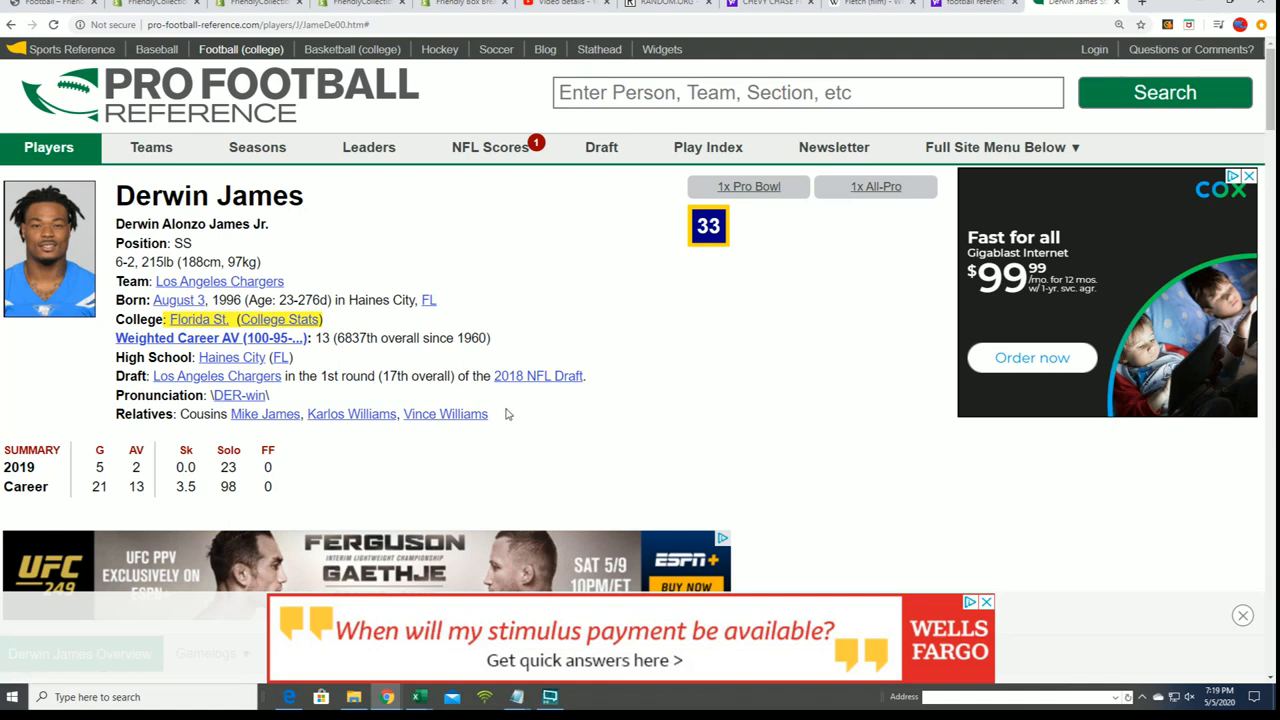
mouse_move(352, 414)
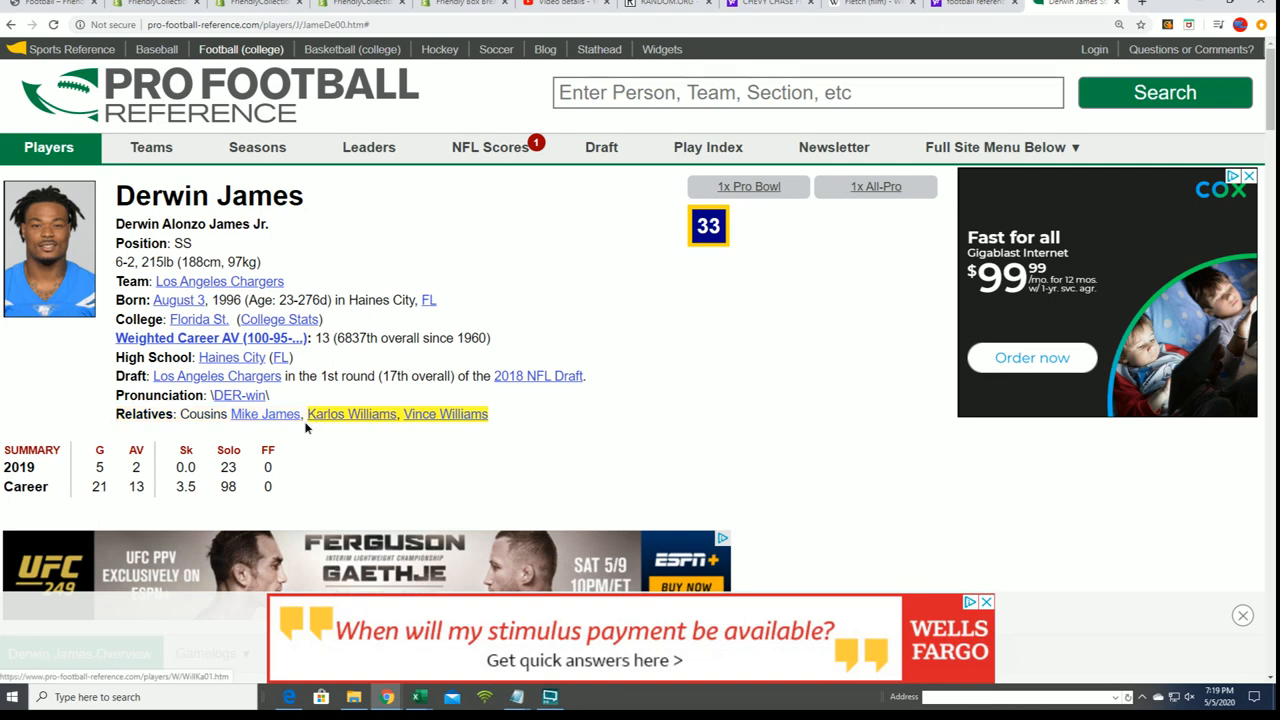
mouse_move(264, 414)
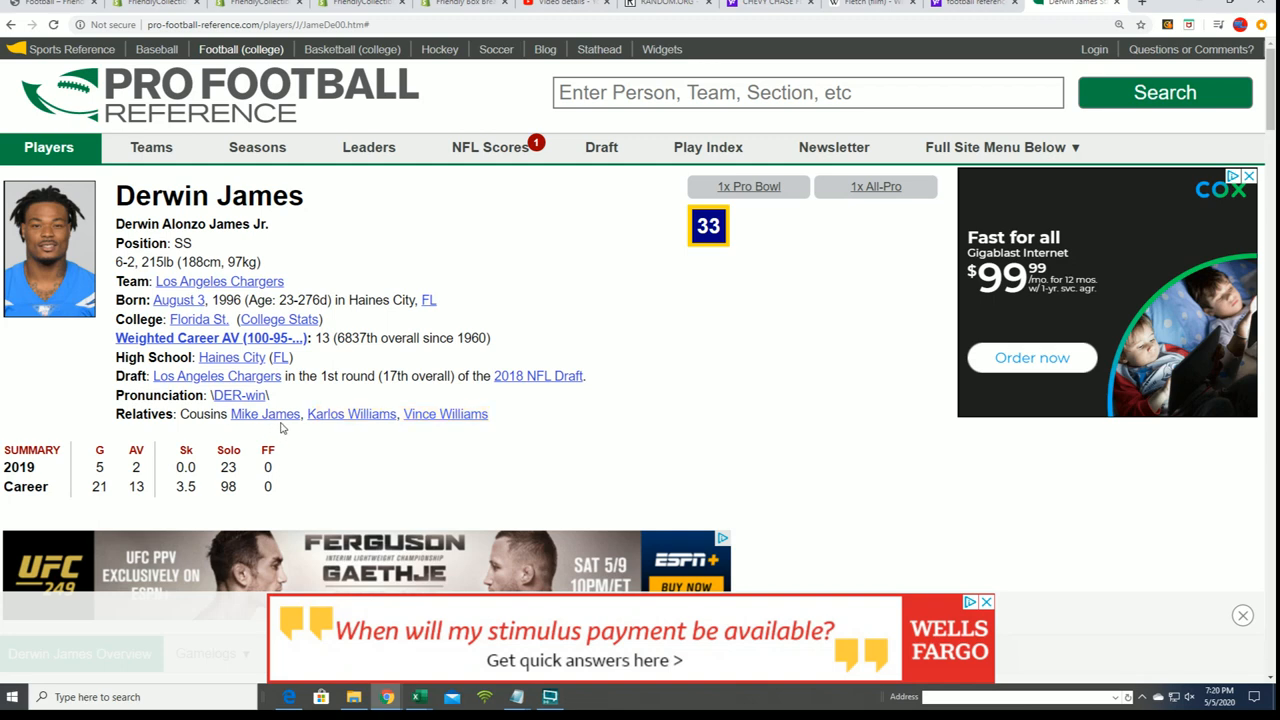
mouse_move(60, 224)
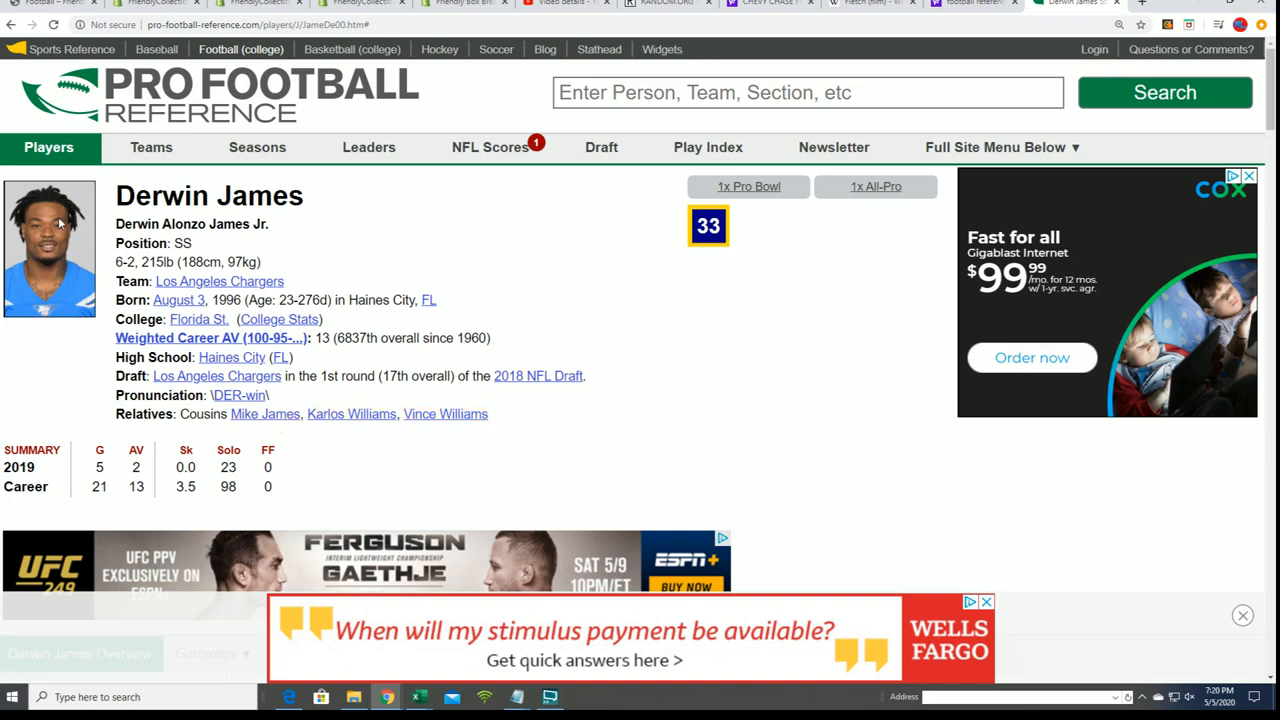